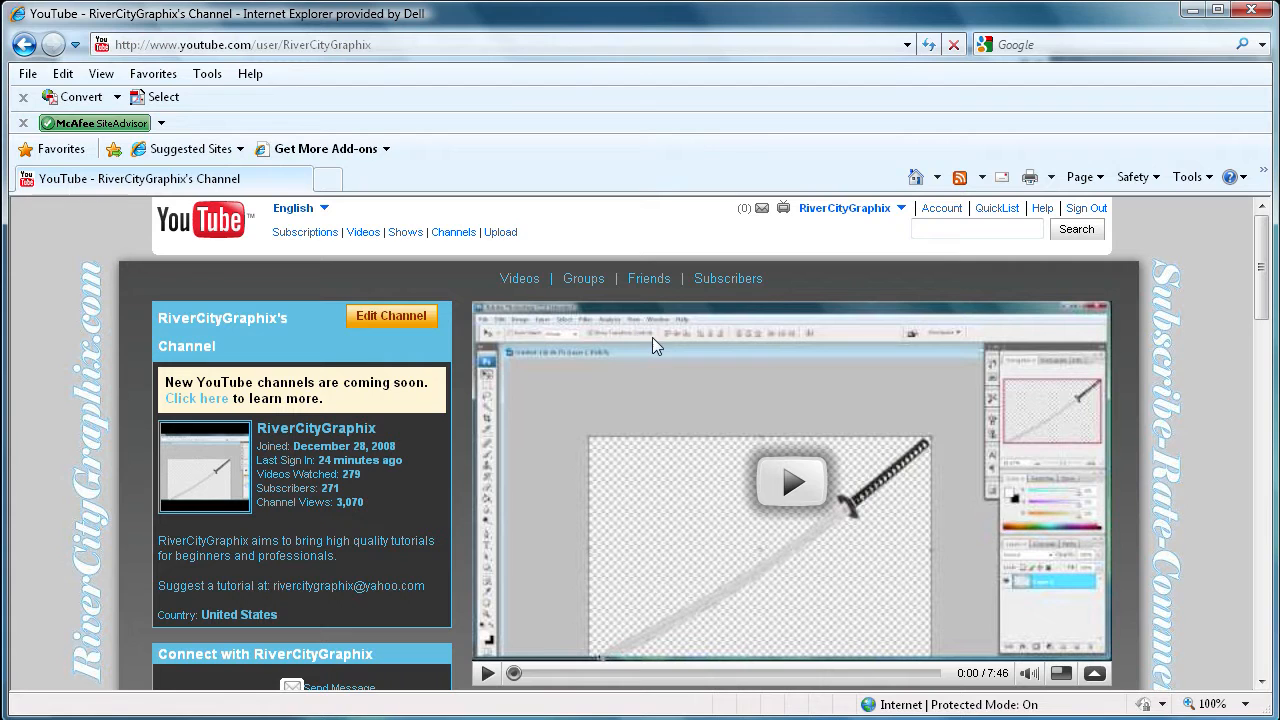
{"action": "mouse_move", "coordinate": [634, 505]}
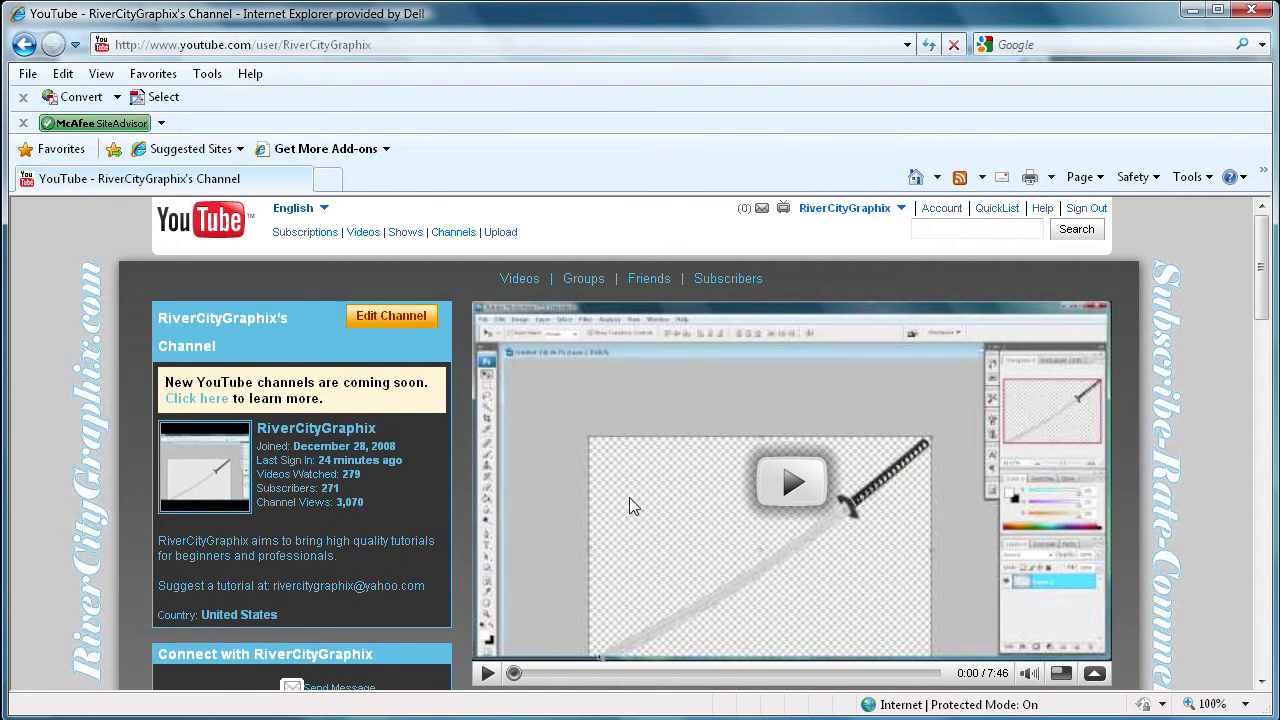
{"action": "mouse_move", "coordinate": [460, 403]}
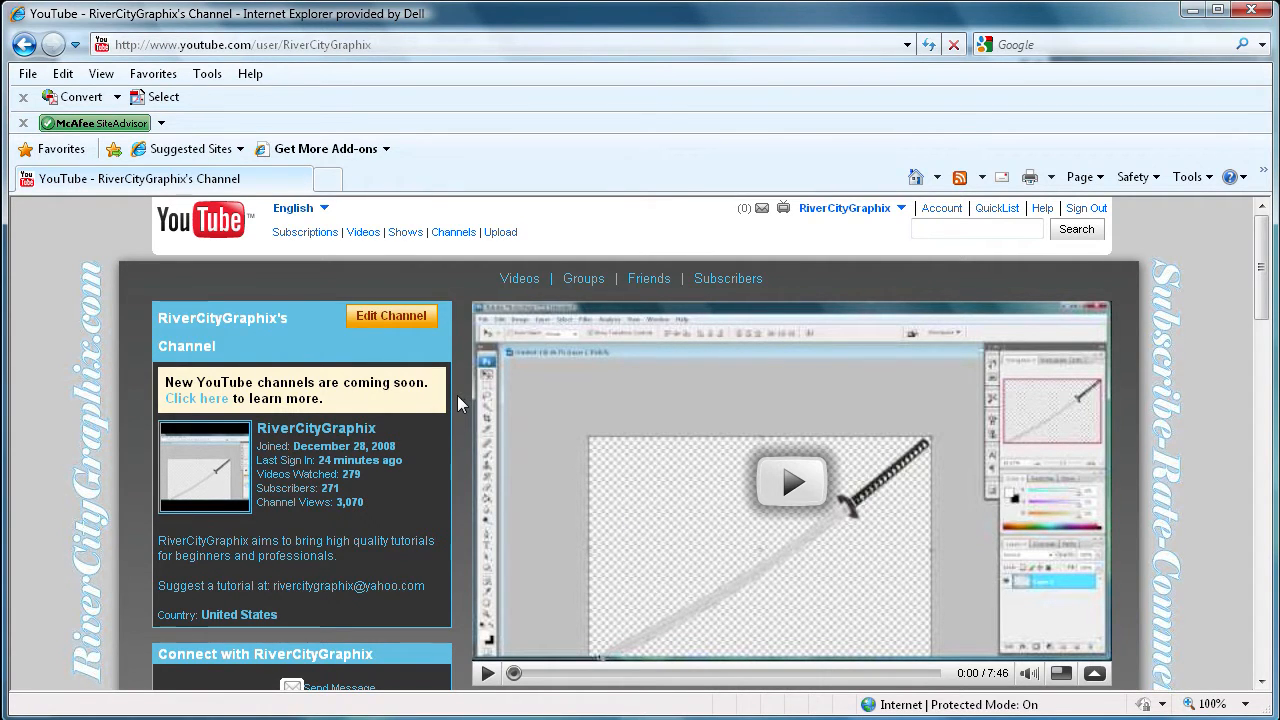
{"action": "mouse_move", "coordinate": [336, 488]}
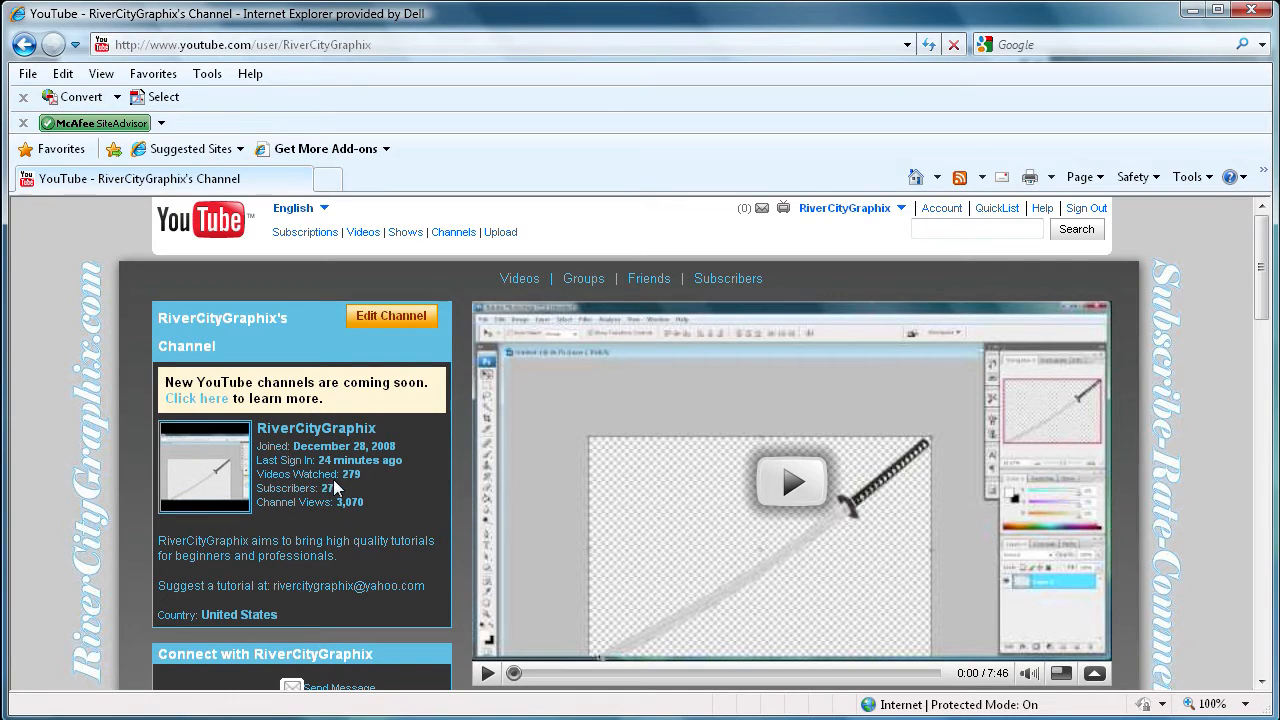
View the cursor layer's frame 1 script with Mouse.hide() and newCursor.startDrag(true).
{"action": "double_click", "coordinate": [328, 489]}
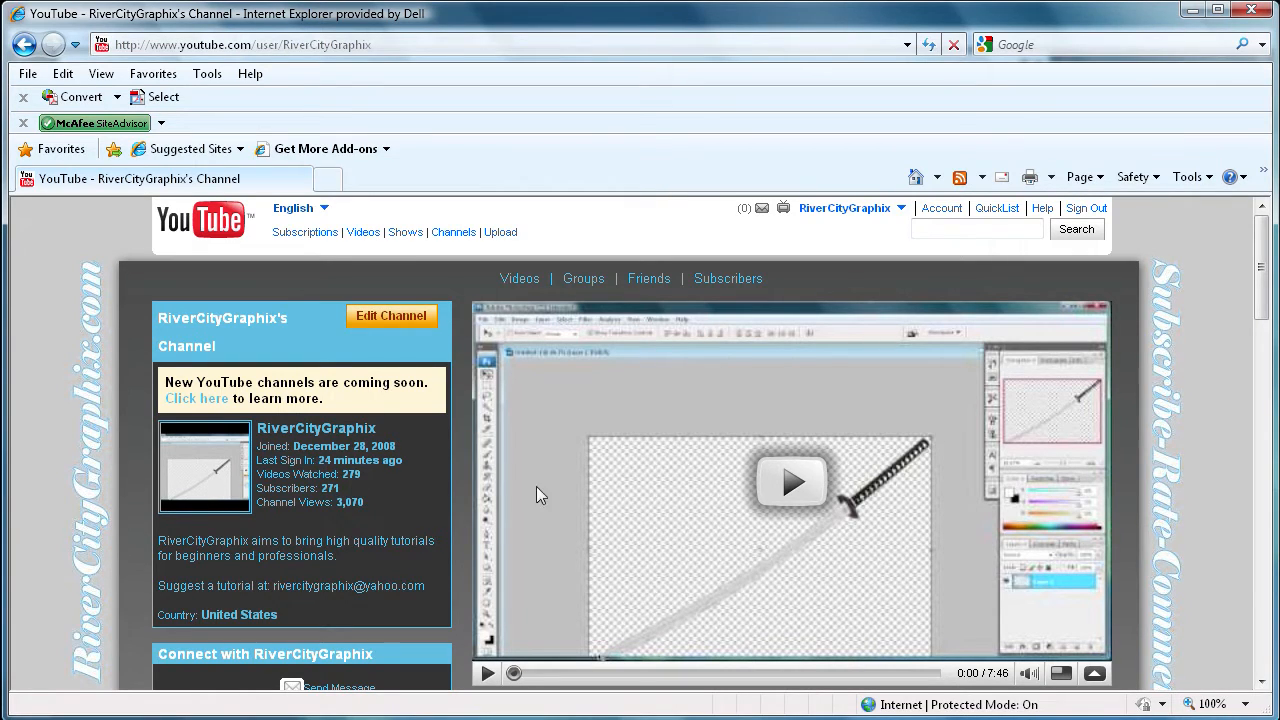
{"action": "mouse_move", "coordinate": [642, 328]}
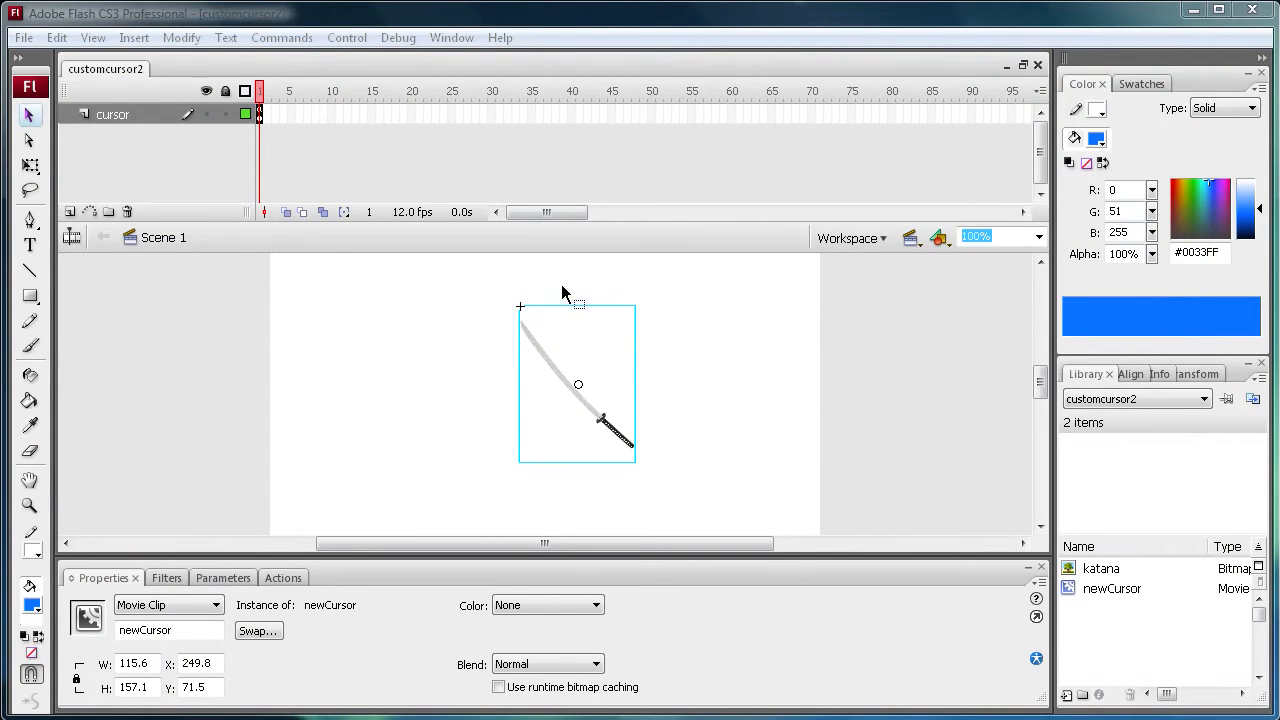
{"action": "mouse_move", "coordinate": [580, 355]}
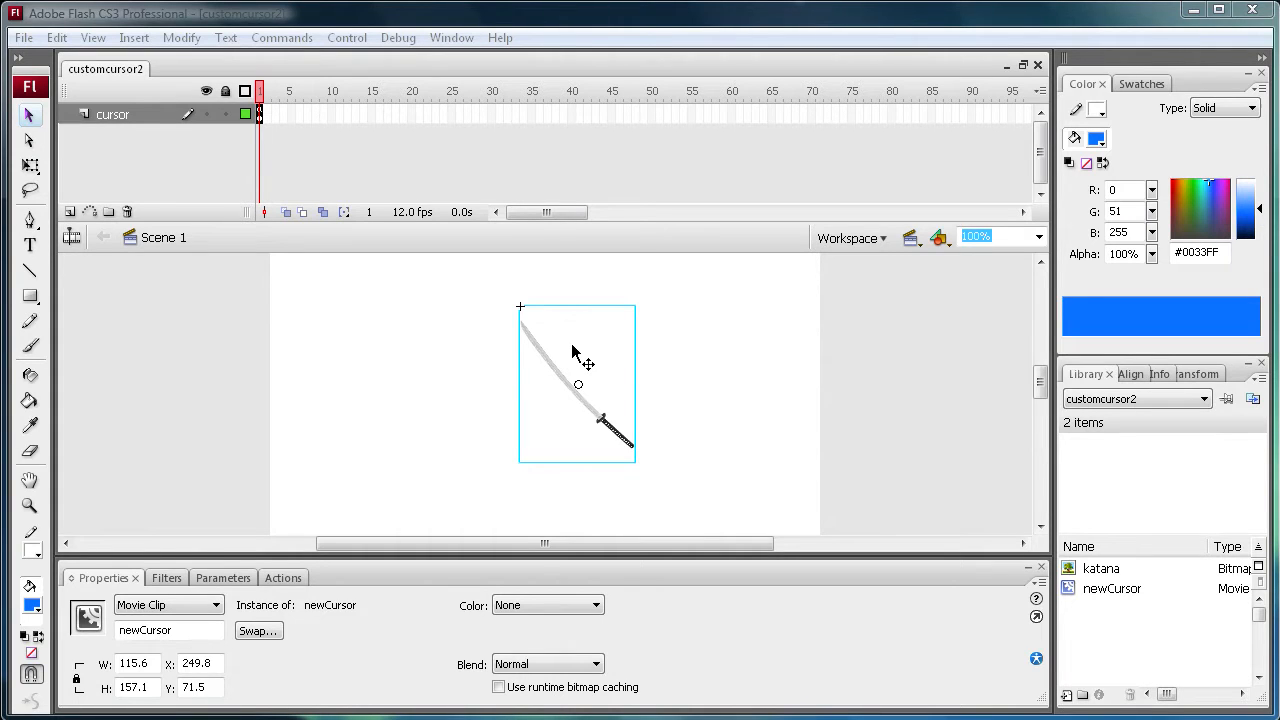
{"action": "mouse_move", "coordinate": [678, 410]}
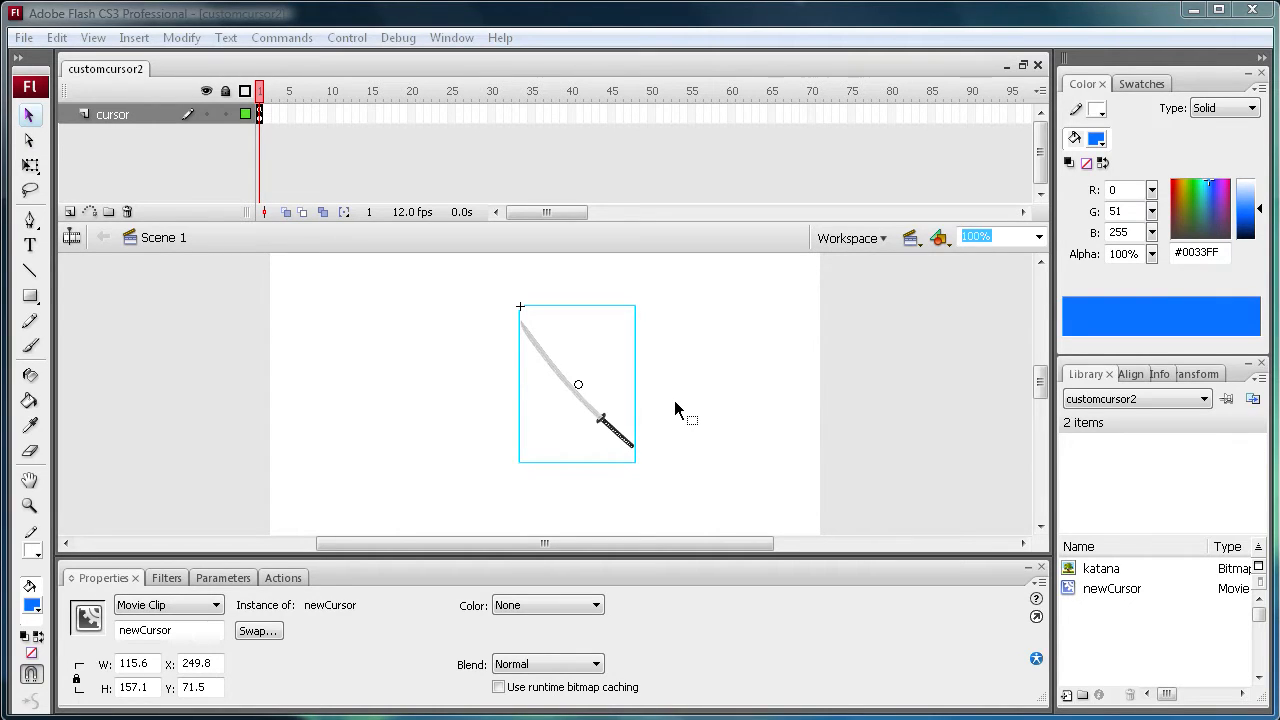
{"action": "mouse_move", "coordinate": [638, 417]}
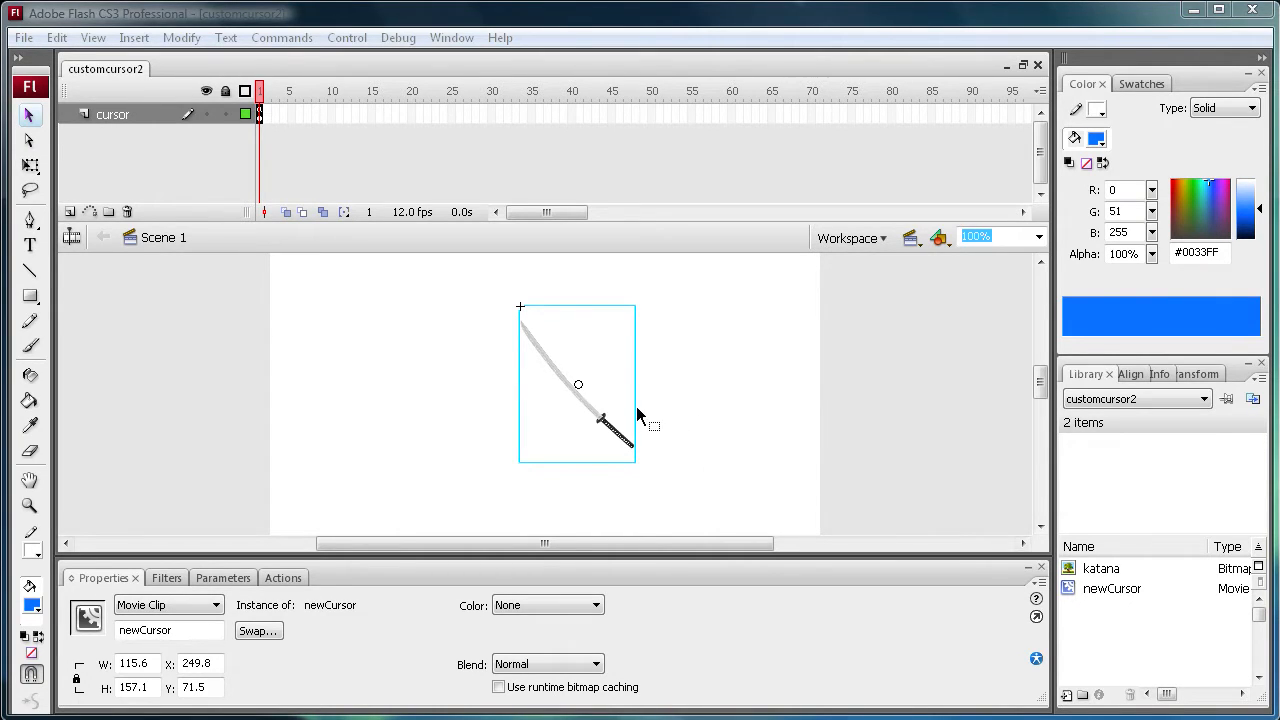
{"action": "mouse_move", "coordinate": [374, 506]}
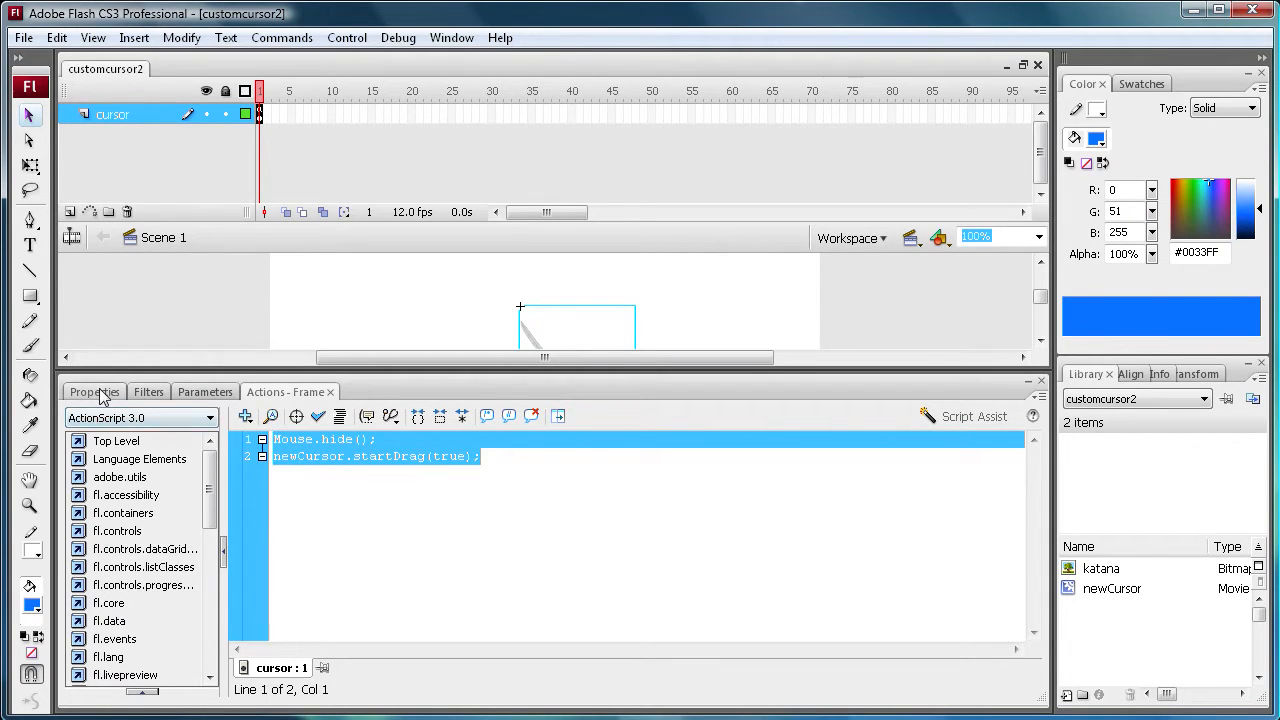
Import the ring, custom-mouse_06 and custom-mouse_09 images into the library.
{"action": "left_click", "coordinate": [93, 392]}
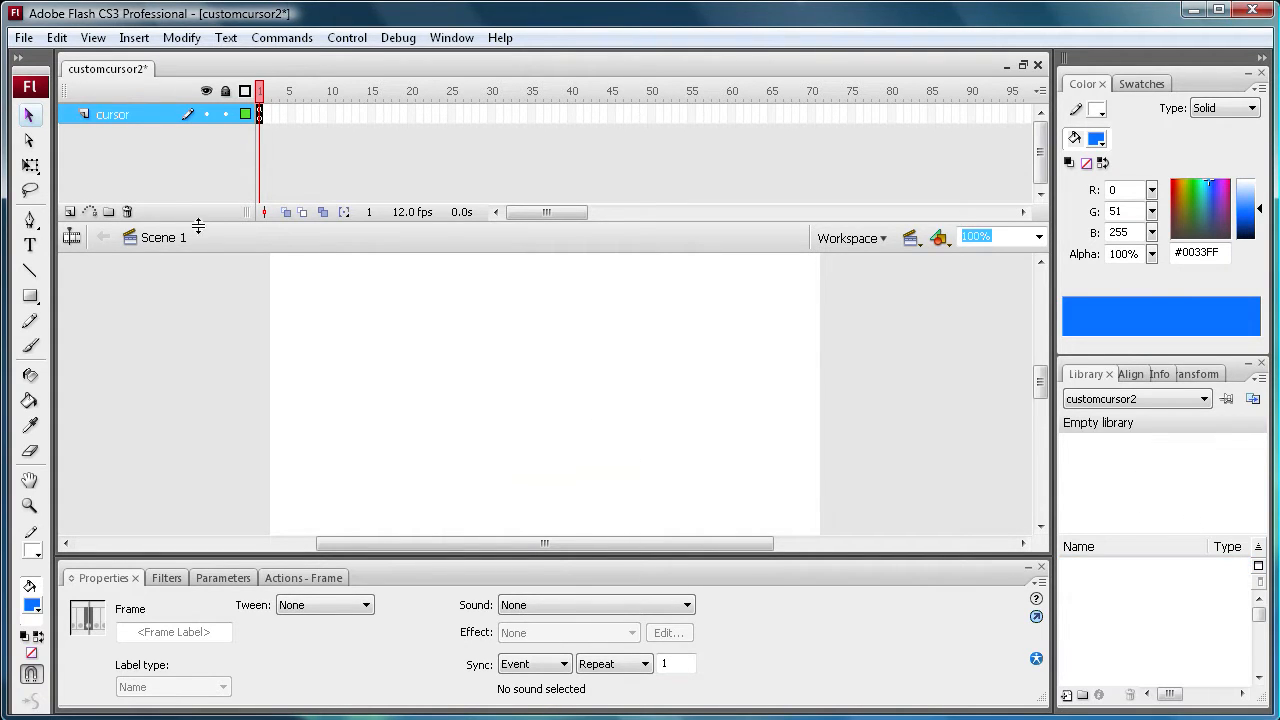
{"action": "left_click", "coordinate": [22, 39]}
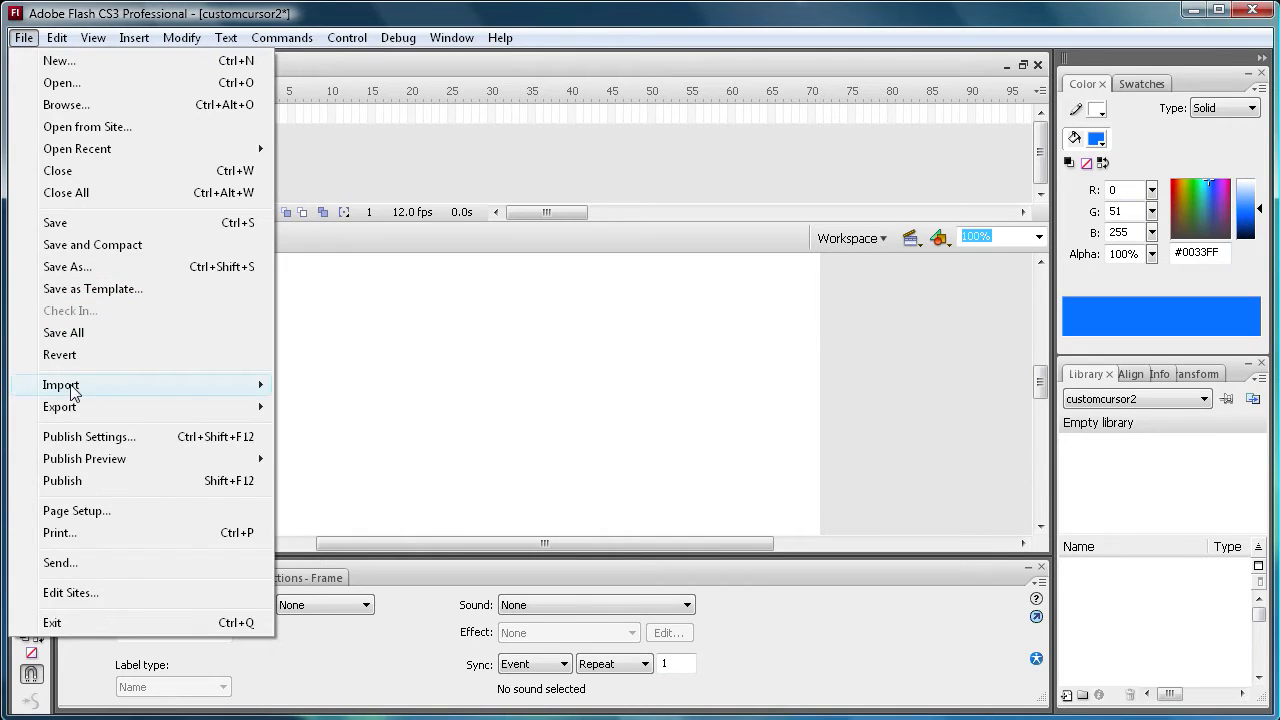
{"action": "left_click", "coordinate": [60, 385]}
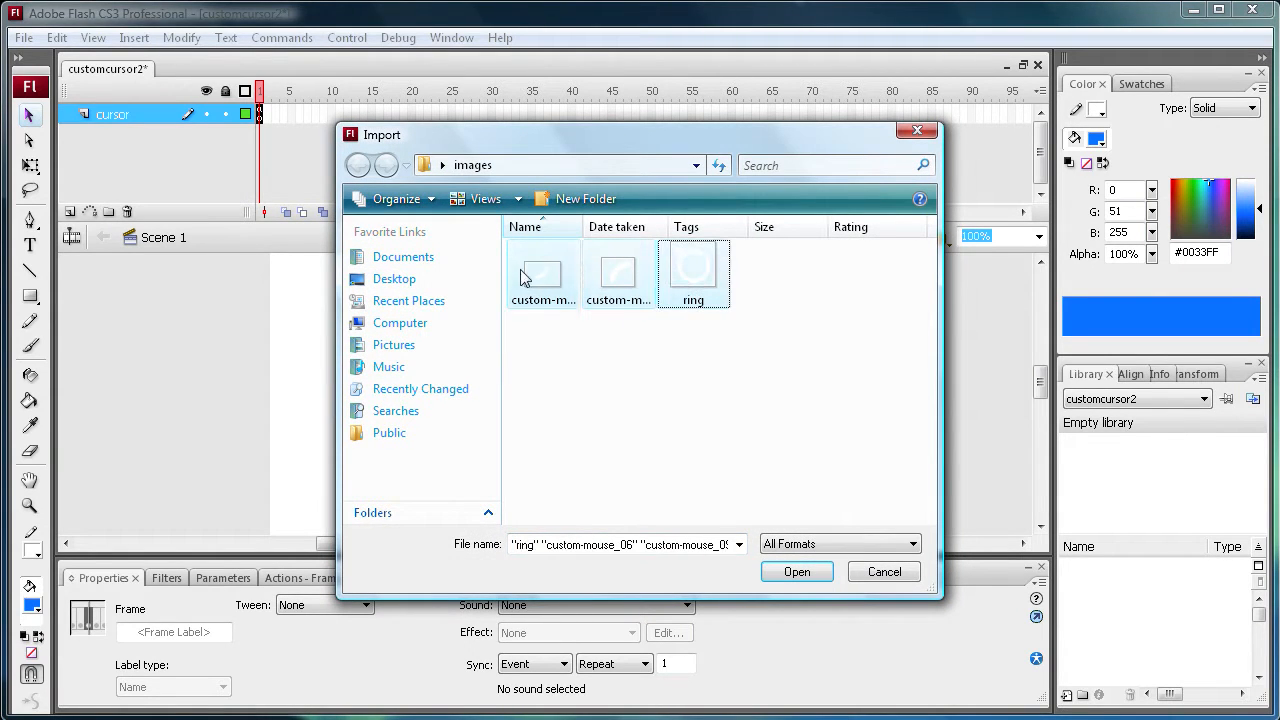
{"action": "left_click", "coordinate": [797, 571]}
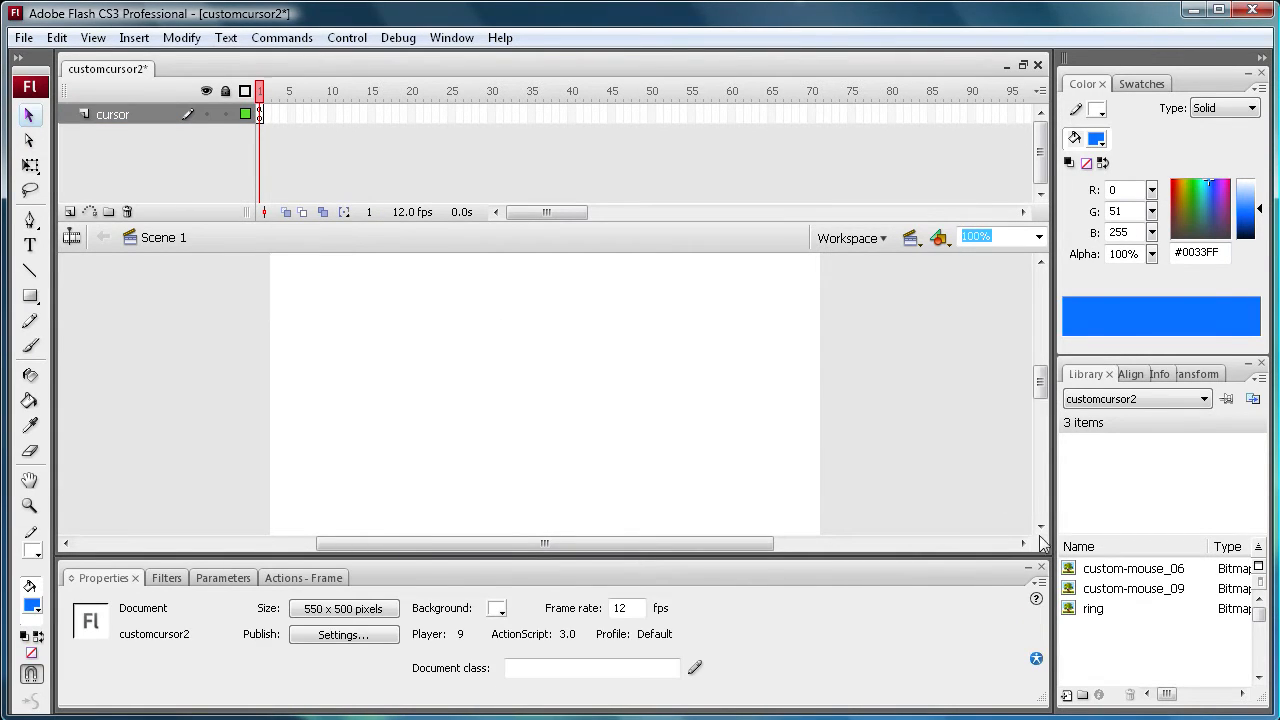
{"action": "mouse_move", "coordinate": [500, 609]}
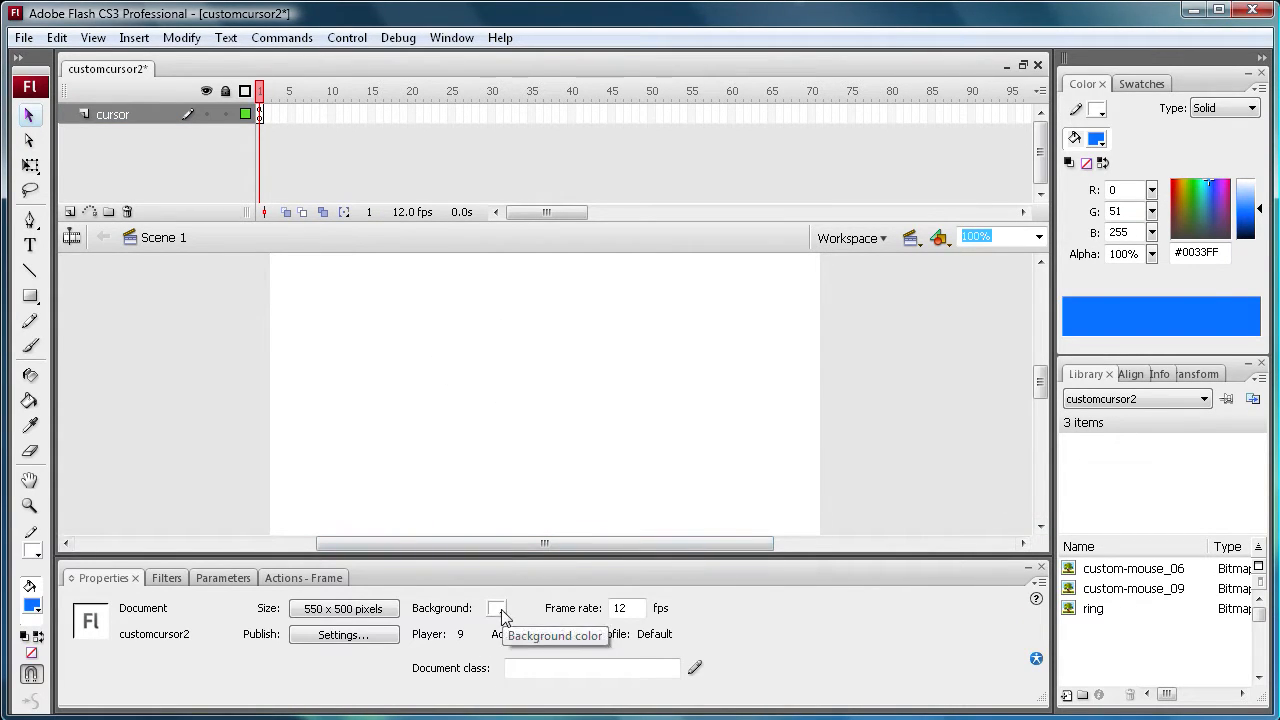
Make the stage background black and preview the ring and arc images in the Library.
{"action": "left_click", "coordinate": [497, 608]}
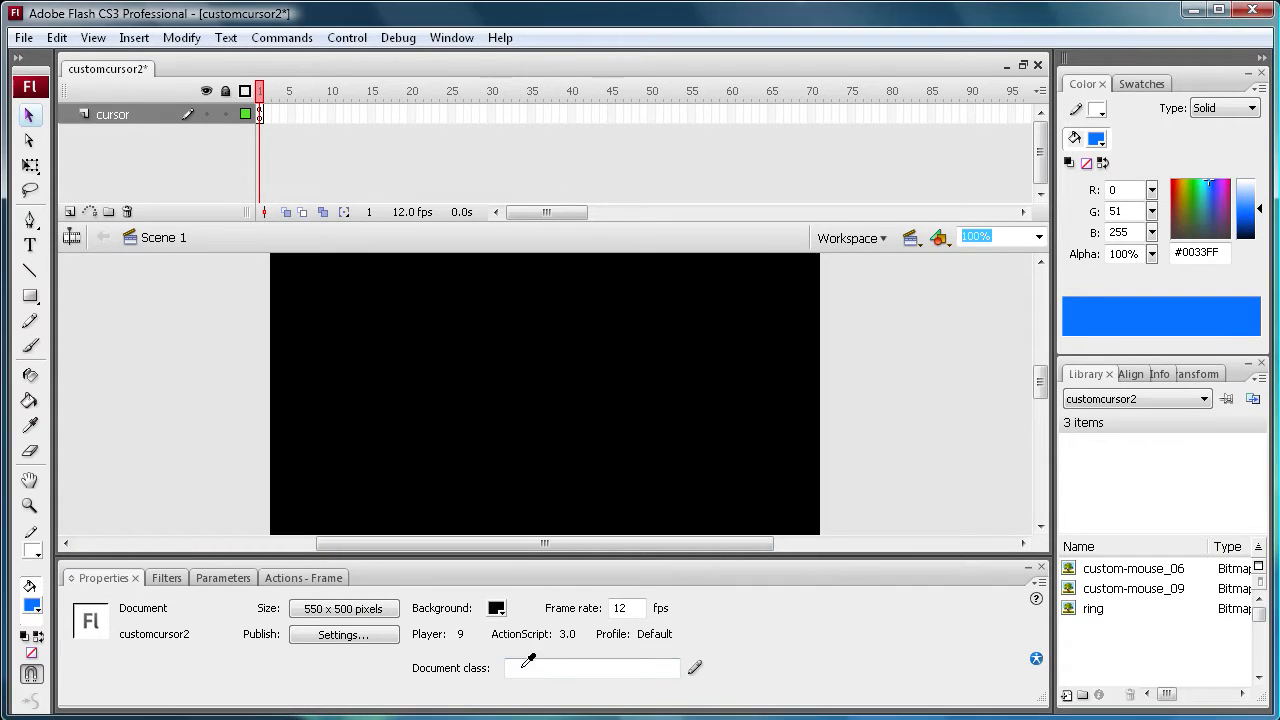
{"action": "left_click", "coordinate": [1093, 608]}
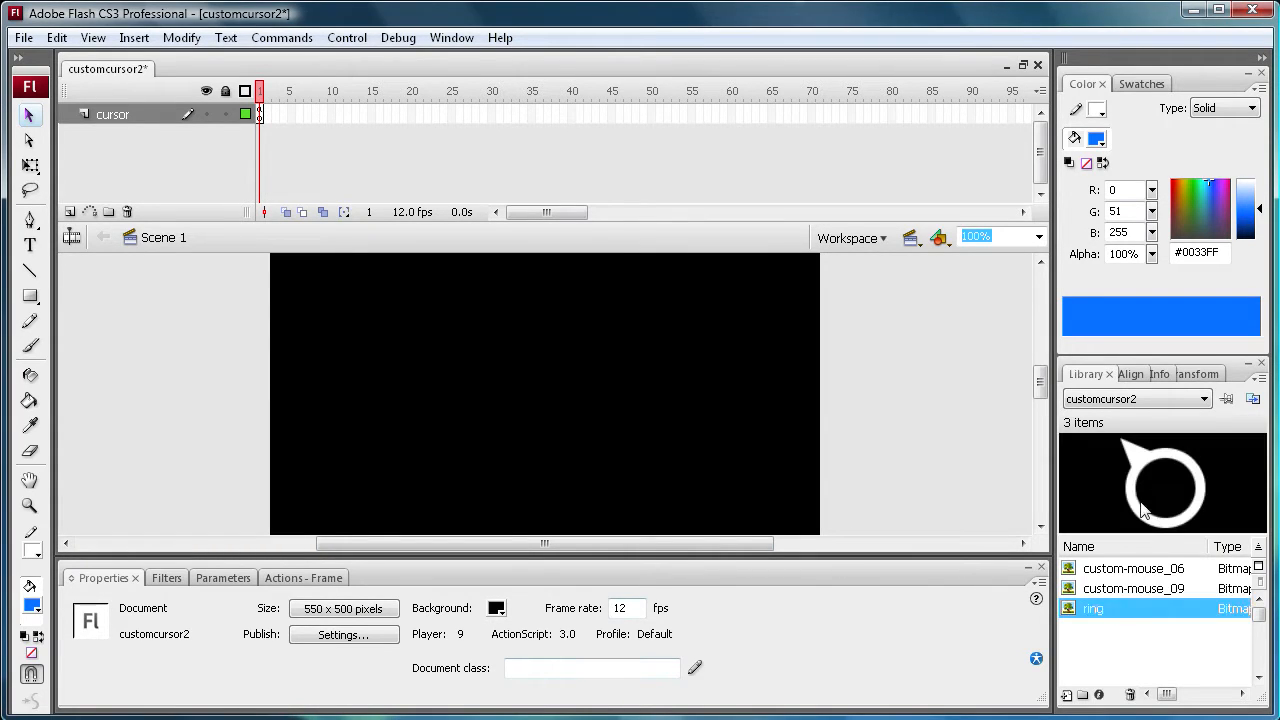
{"action": "mouse_move", "coordinate": [800, 405]}
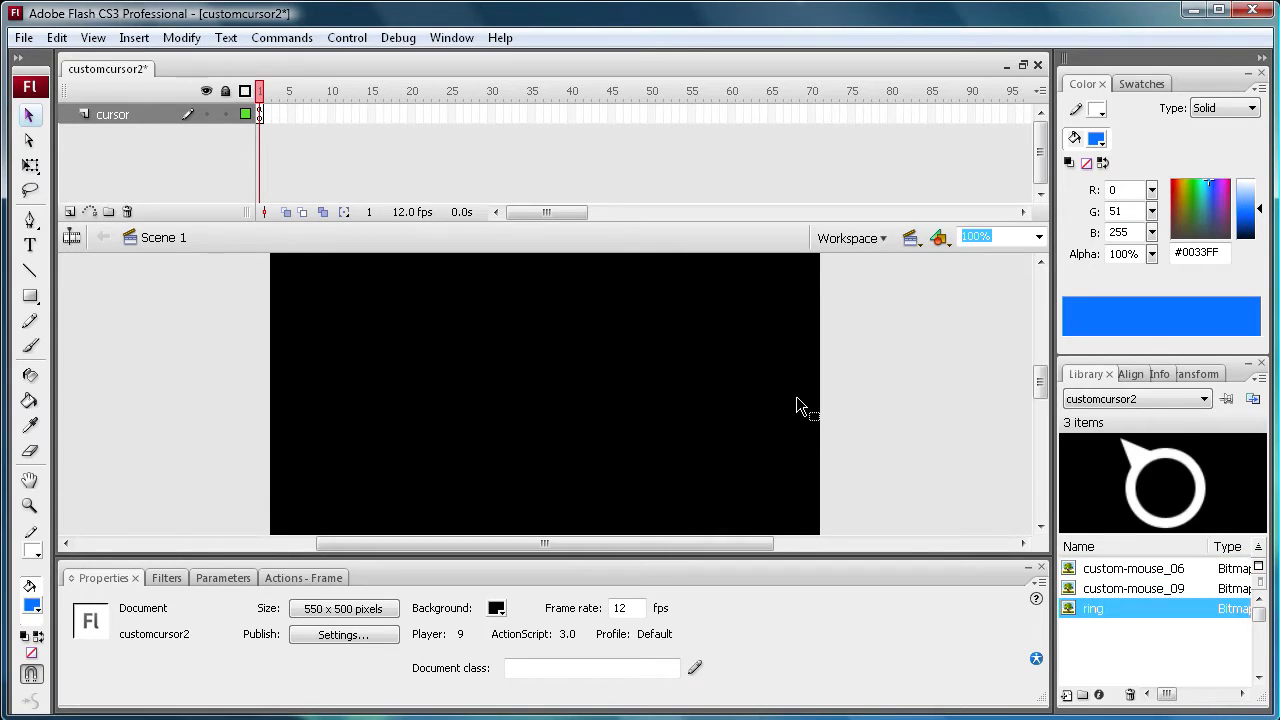
{"action": "mouse_move", "coordinate": [1011, 495]}
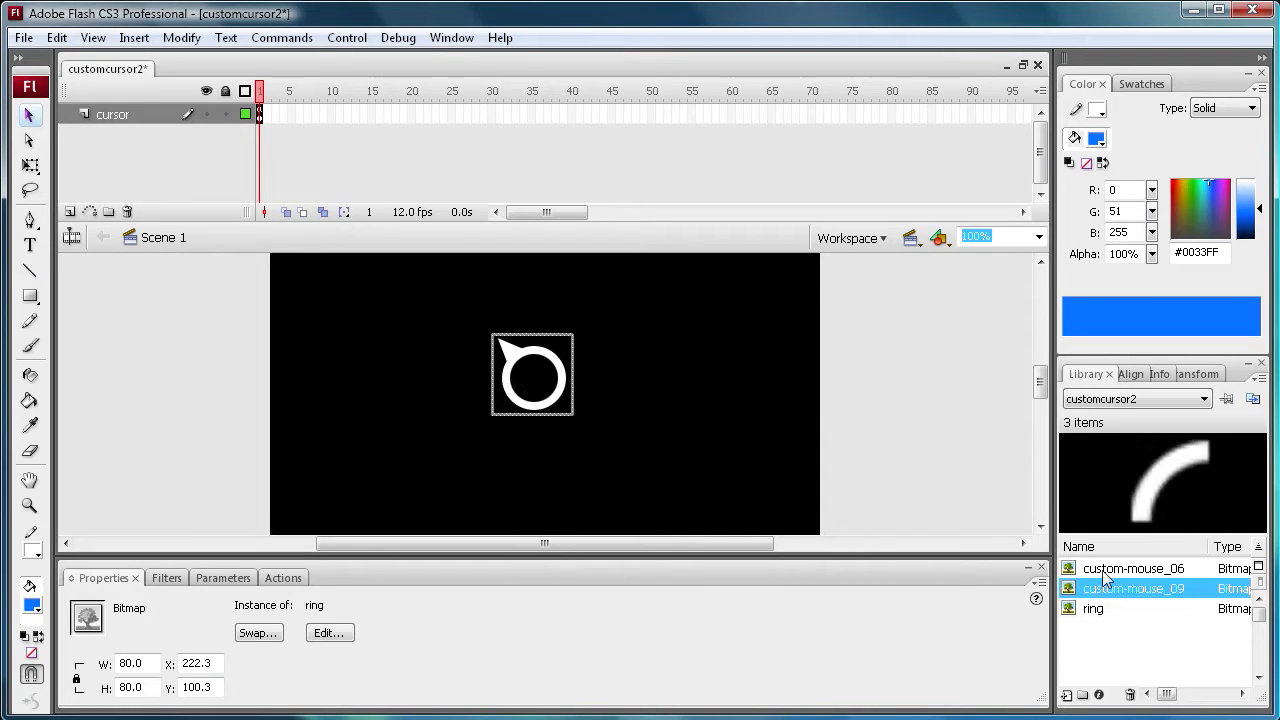
{"action": "left_click", "coordinate": [1137, 568]}
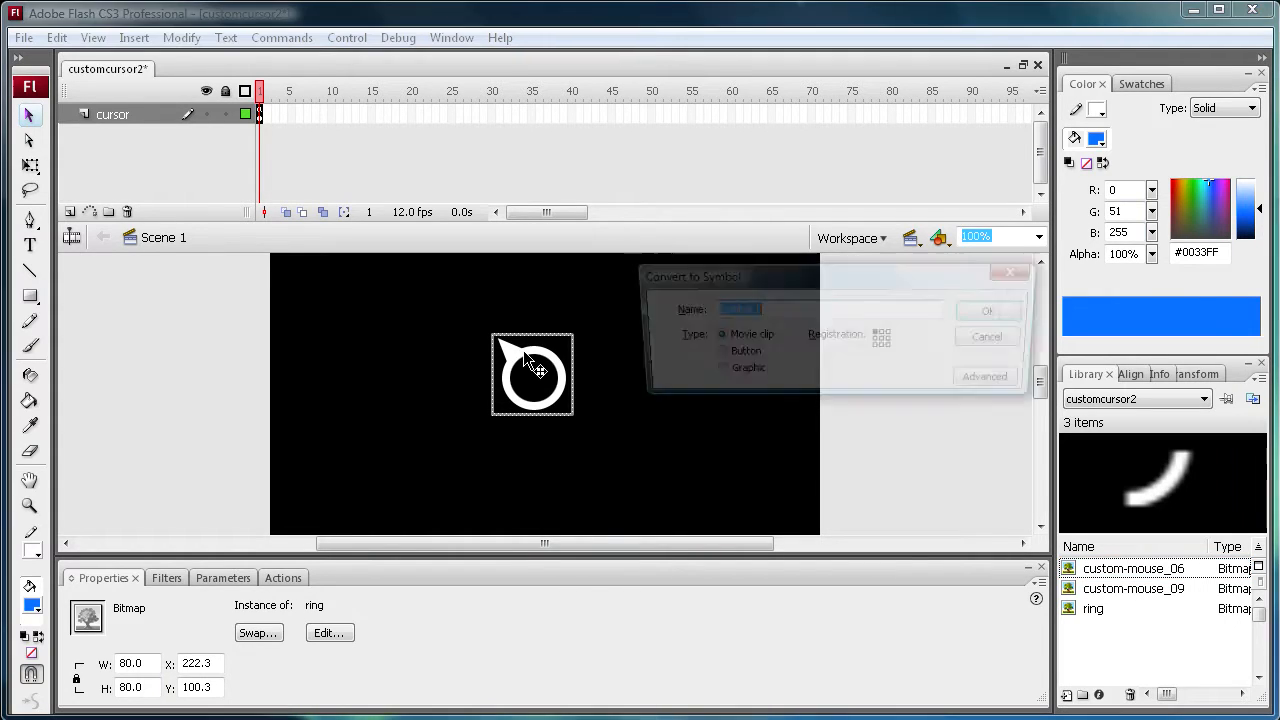
Convert the ring to a movie clip named newCursor and name its instance newCursor.
{"action": "type", "text": "new"}
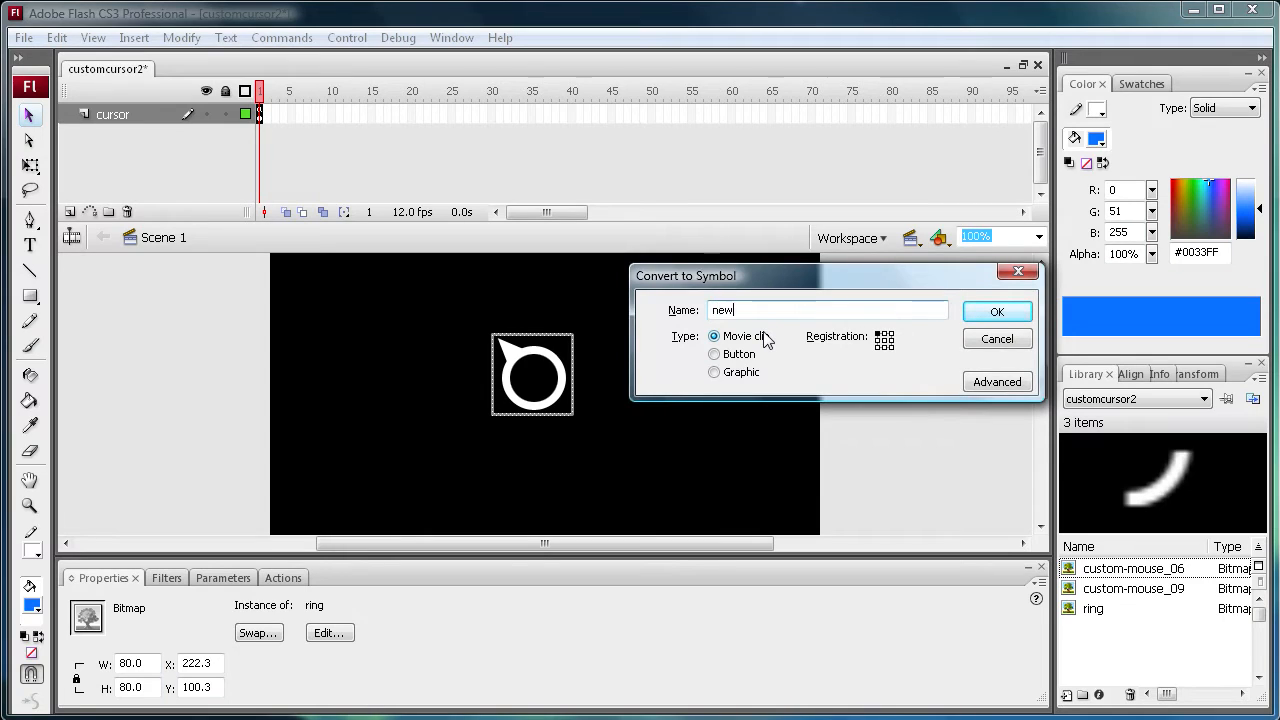
{"action": "type", "text": "Cursor"}
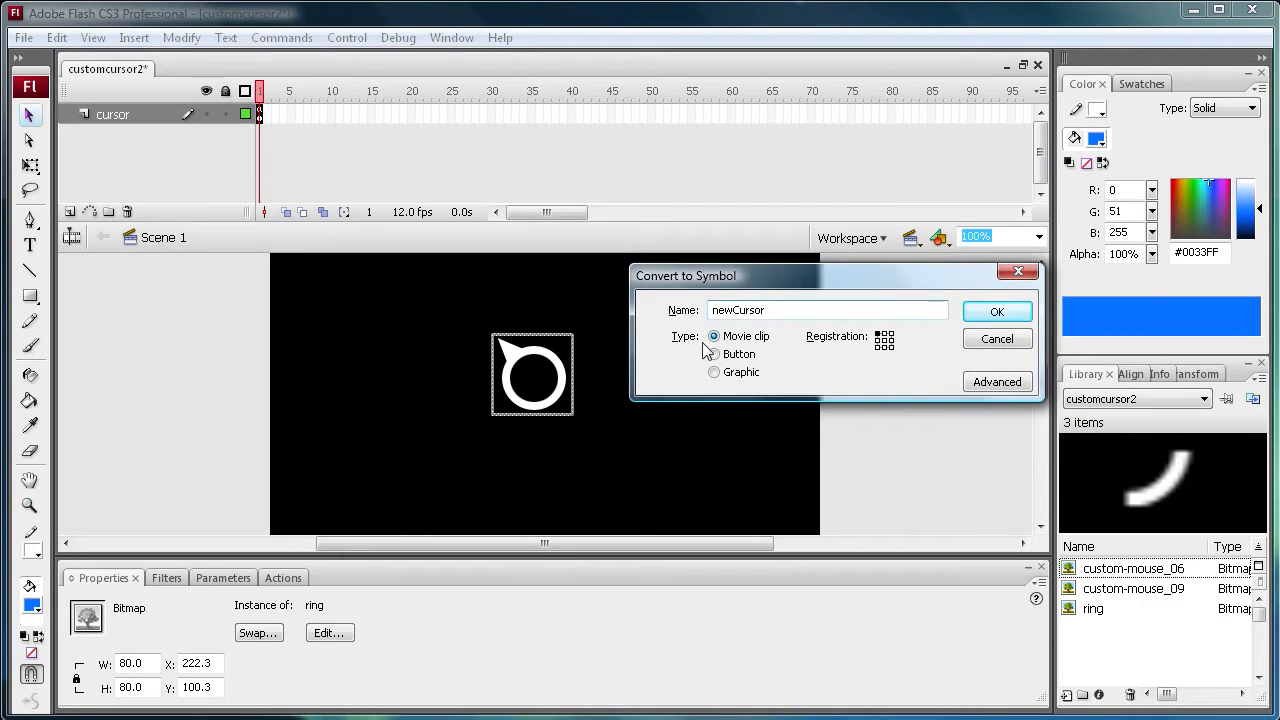
{"action": "left_click", "coordinate": [997, 311]}
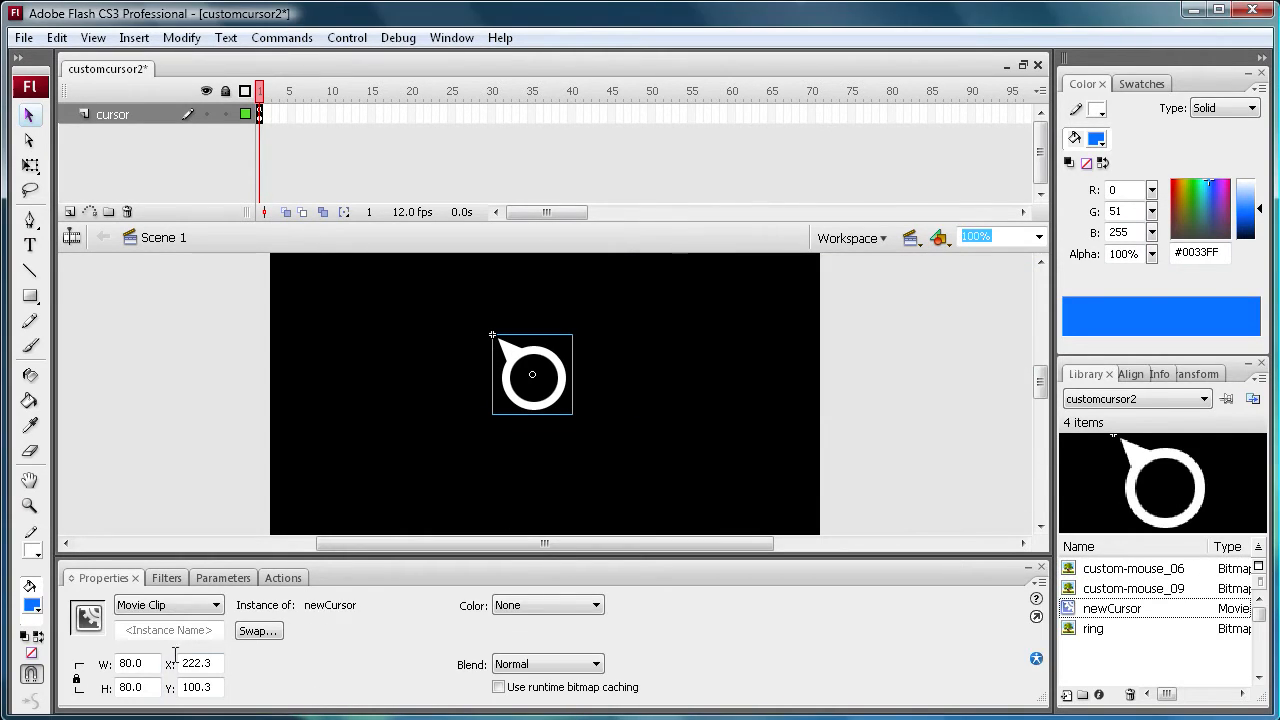
{"action": "type", "text": "newCursor"}
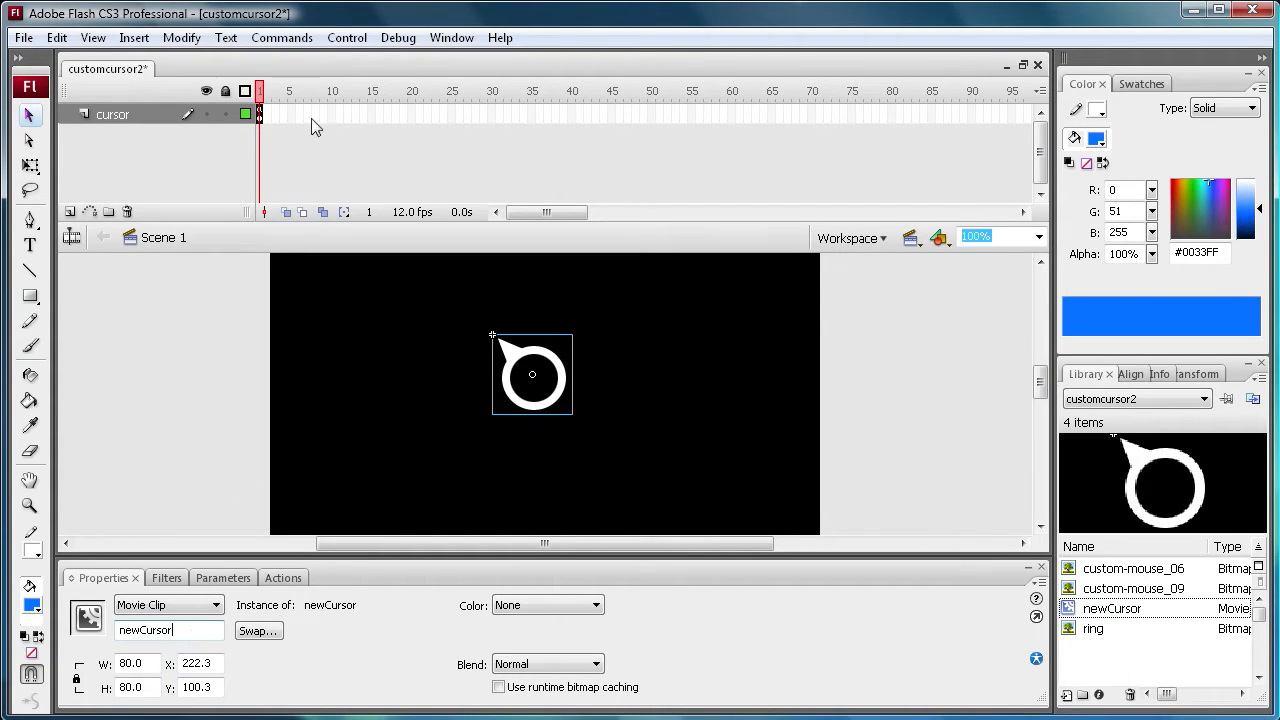
{"action": "left_click", "coordinate": [346, 37]}
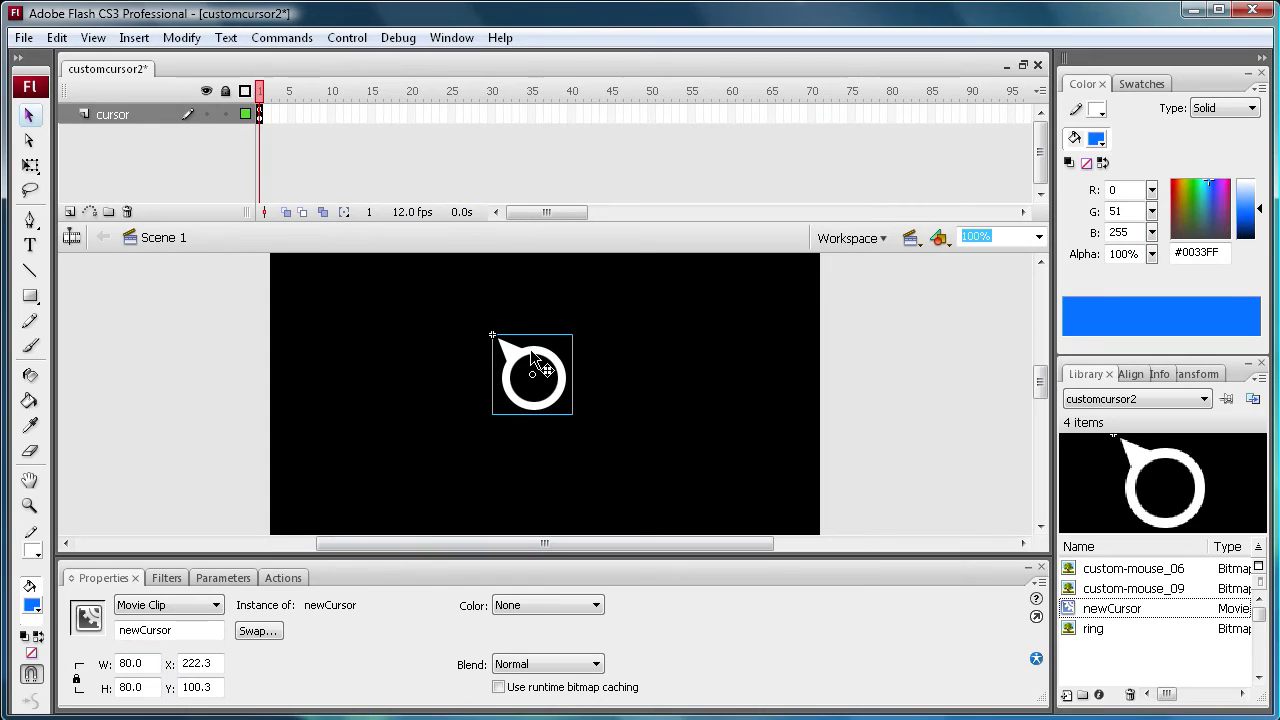
{"action": "mouse_move", "coordinate": [436, 429]}
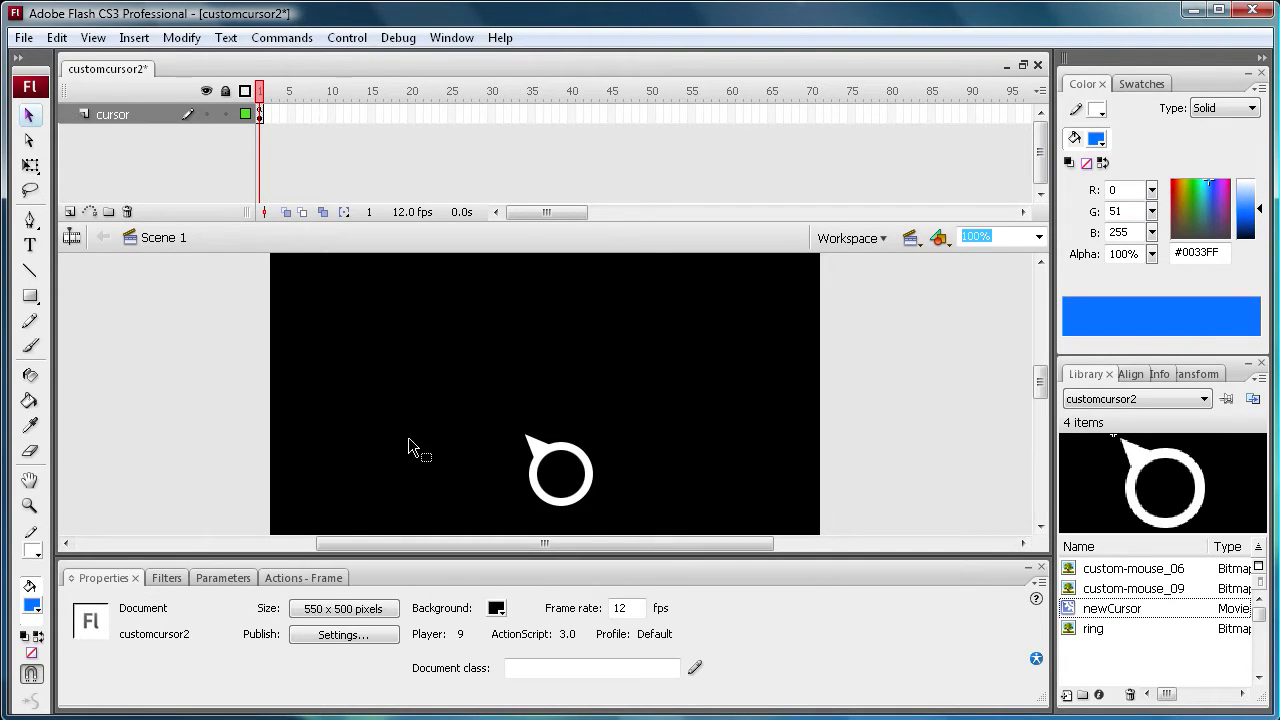
Enter the newCursor clip and set the ring bitmap's X position to -5.
{"action": "left_click", "coordinate": [558, 480]}
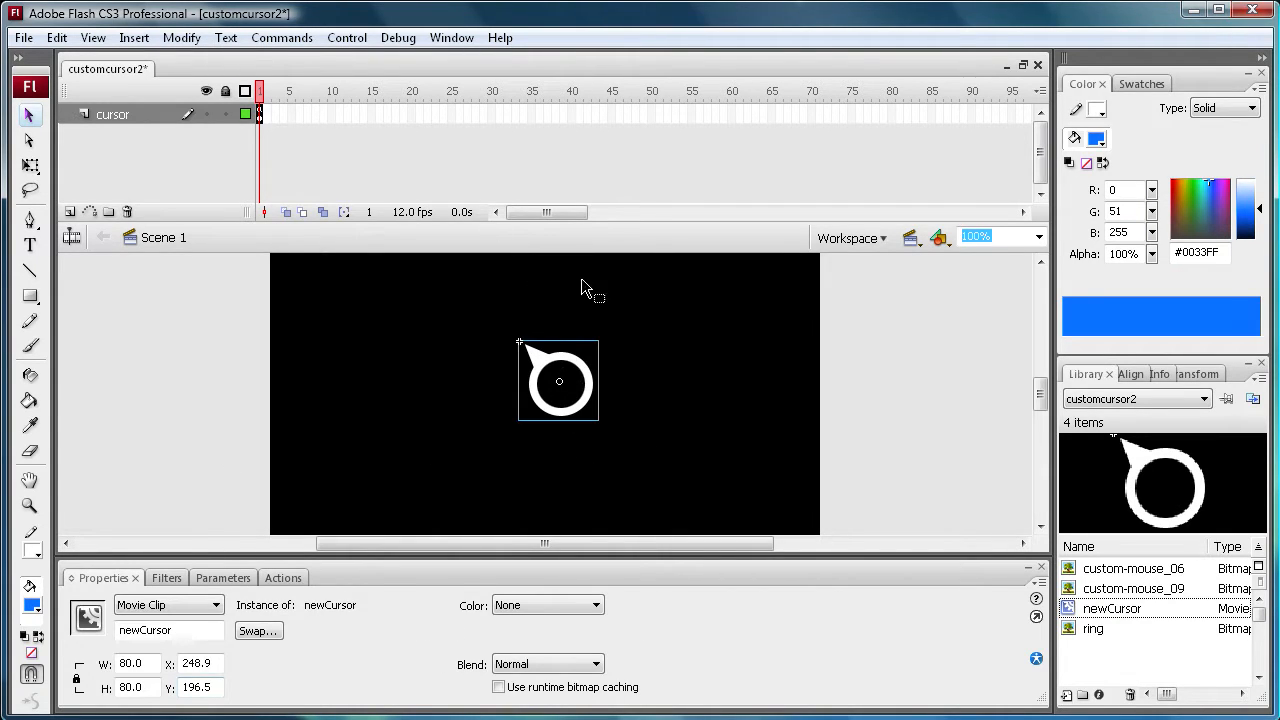
{"action": "double_click", "coordinate": [558, 381]}
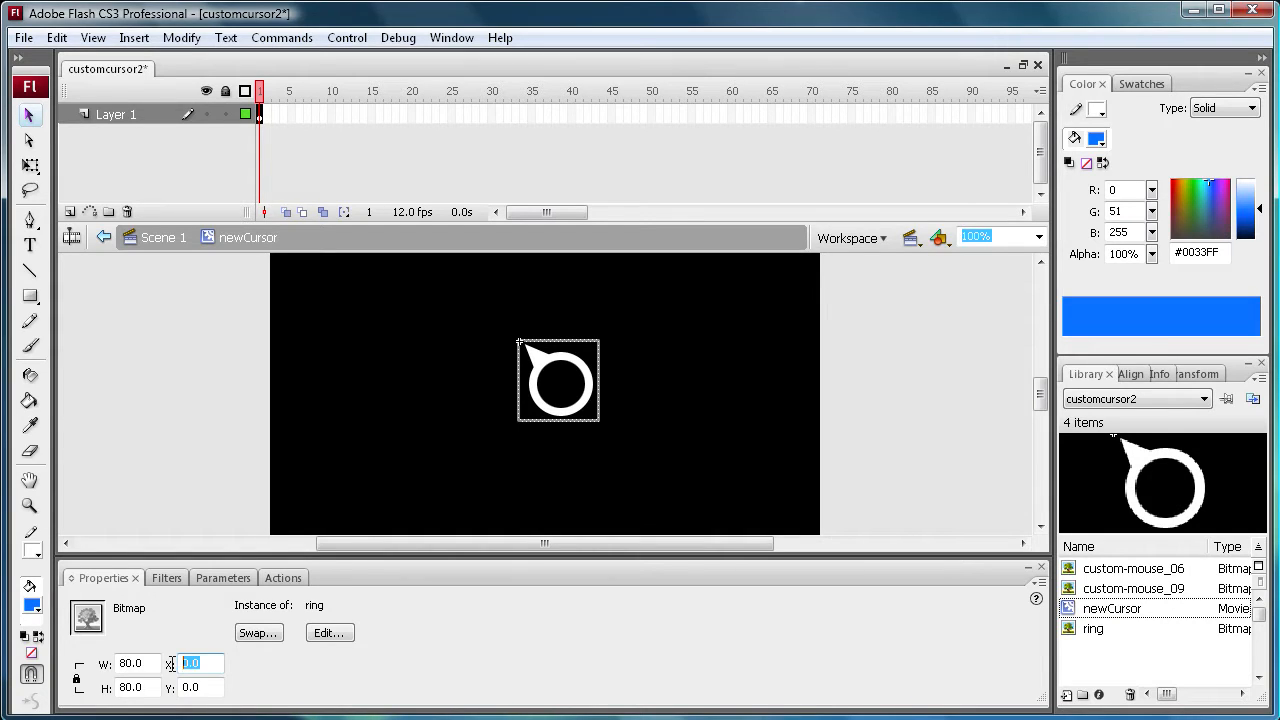
{"action": "type", "text": "-5.9"}
{"action": "left_click", "coordinate": [201, 687]}
{"action": "type", "text": "-4.2"}
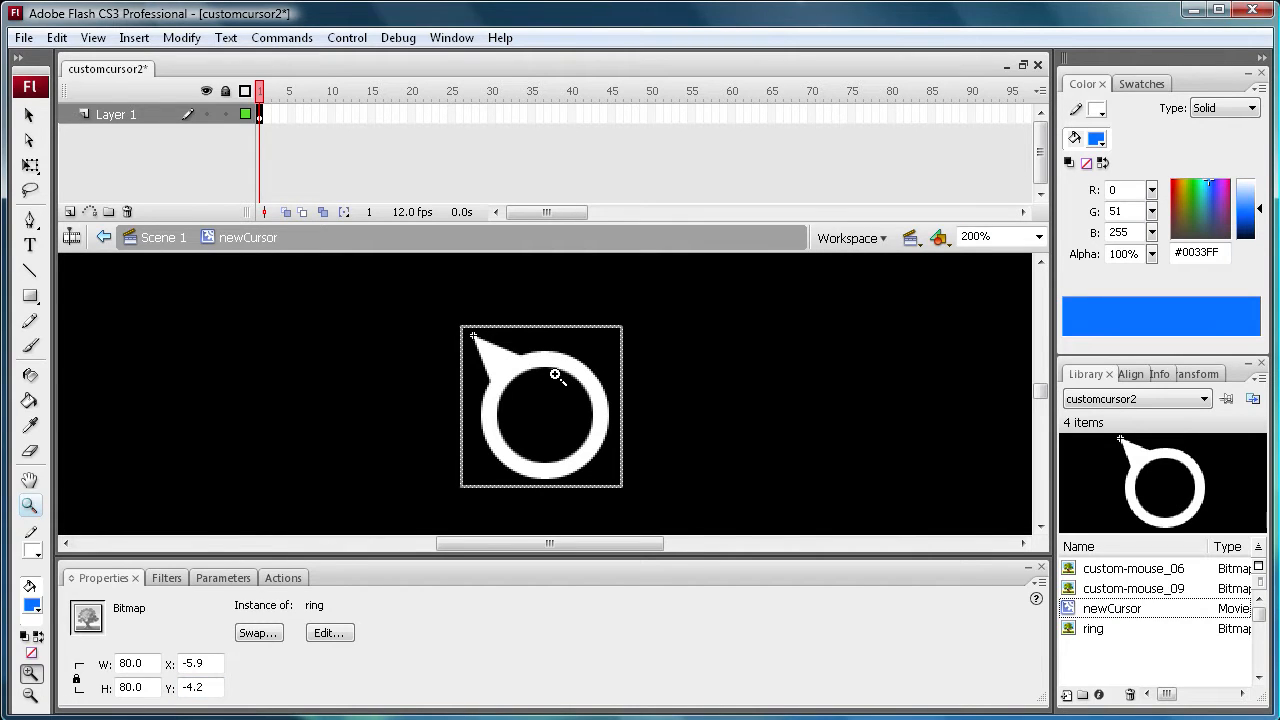
{"action": "mouse_move", "coordinate": [550, 366]}
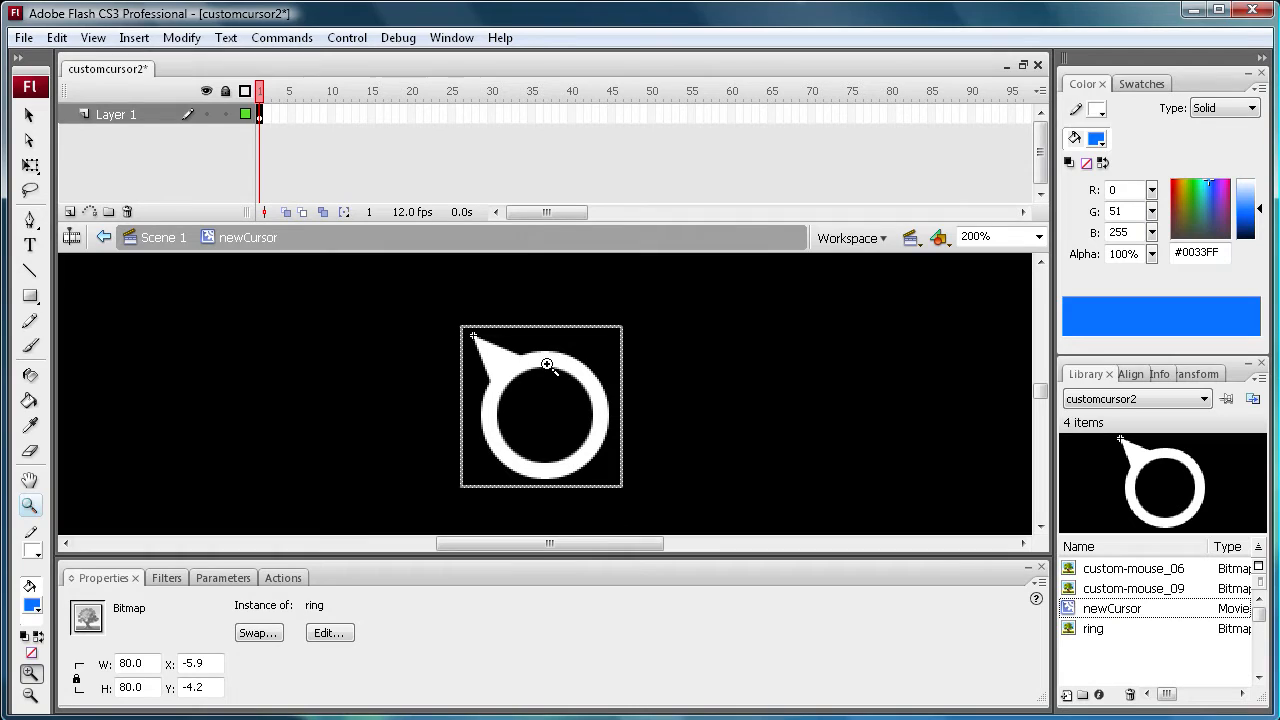
{"action": "mouse_move", "coordinate": [468, 332]}
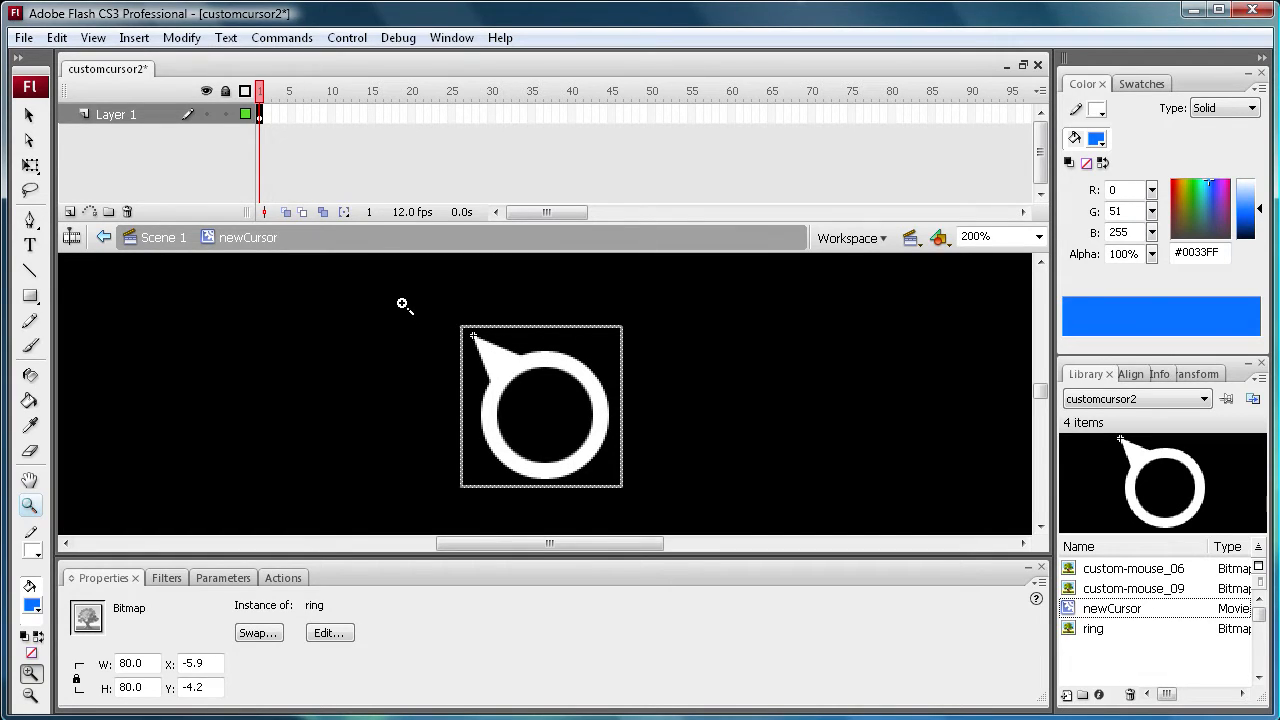
{"action": "mouse_move", "coordinate": [475, 348]}
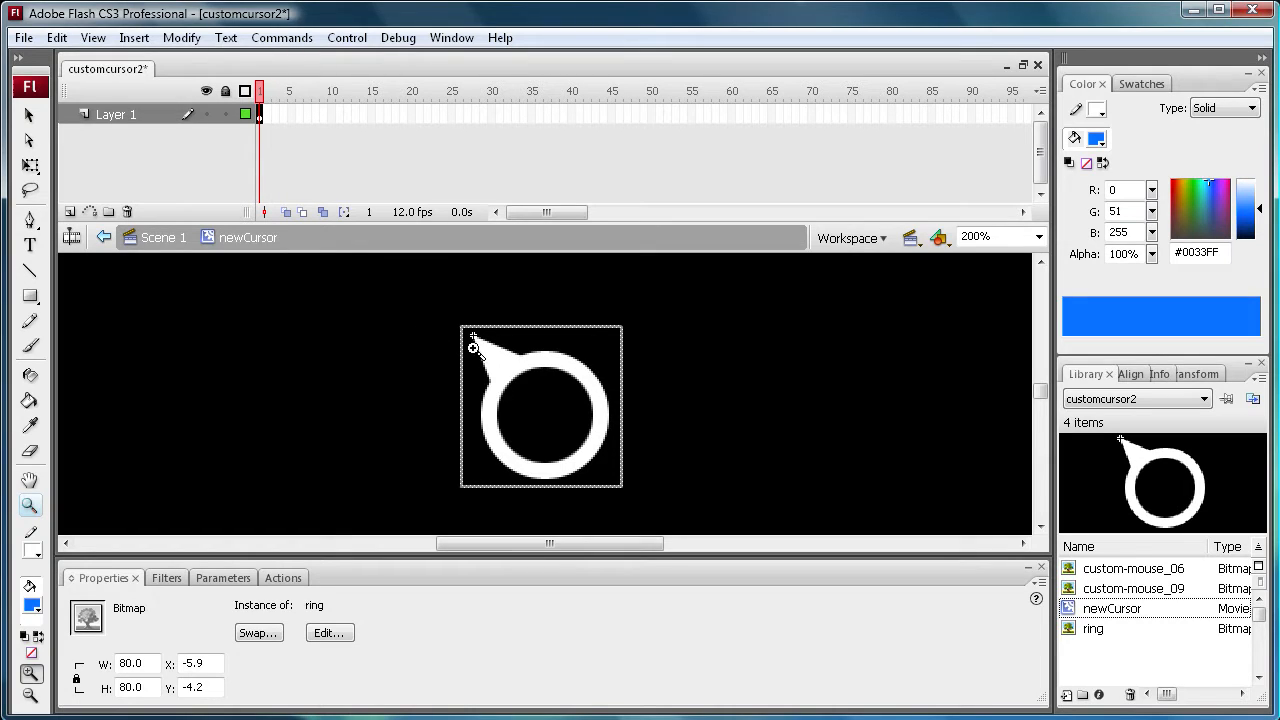
{"action": "mouse_move", "coordinate": [480, 318]}
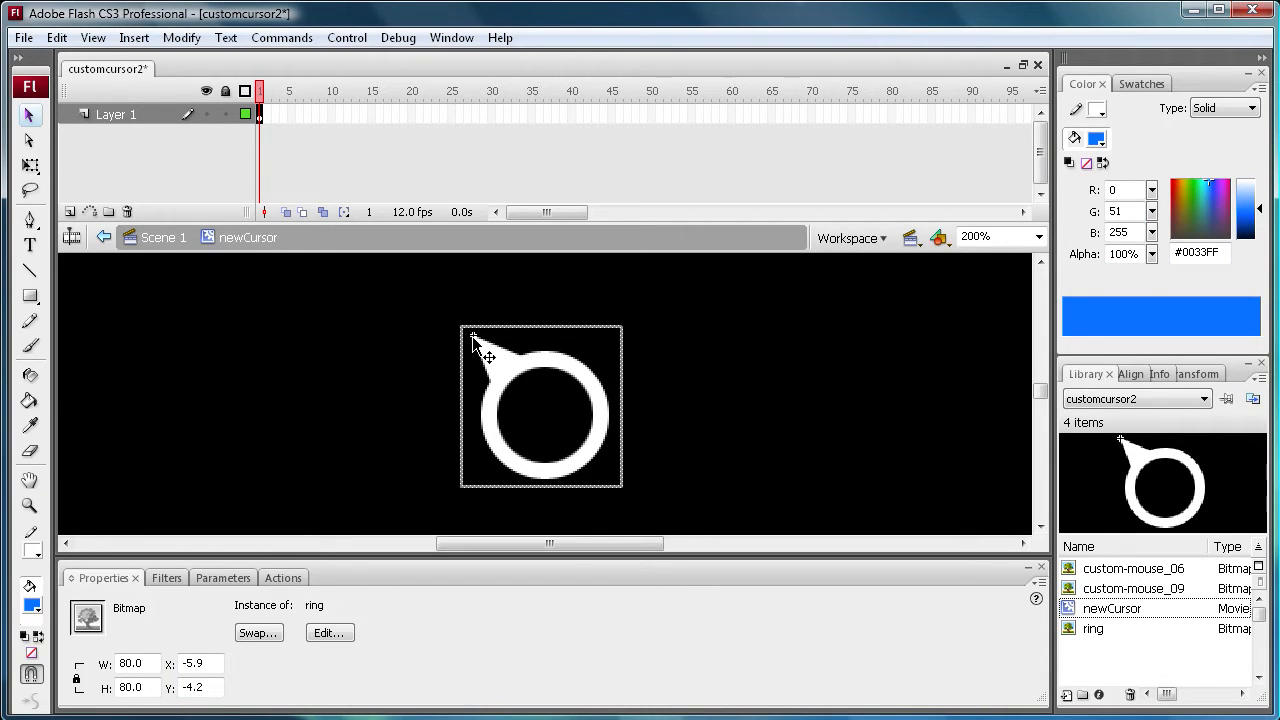
{"action": "mouse_move", "coordinate": [440, 482]}
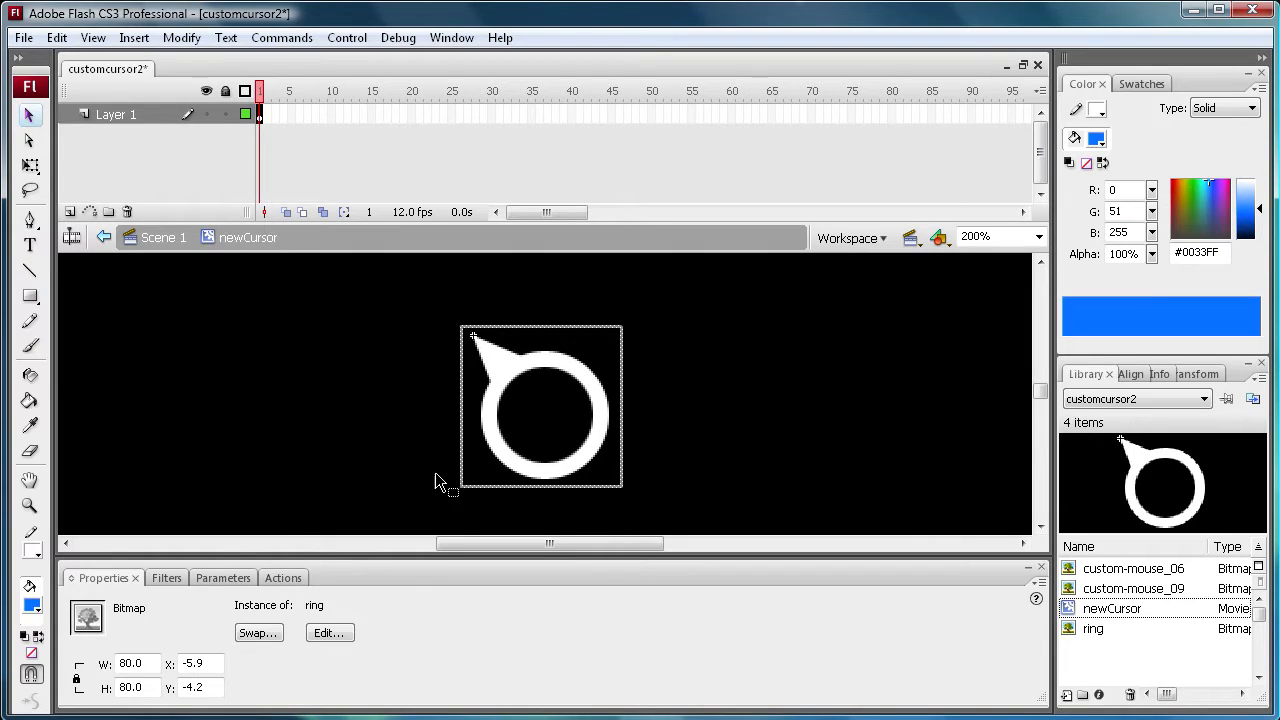
{"action": "mouse_move", "coordinate": [348, 345]}
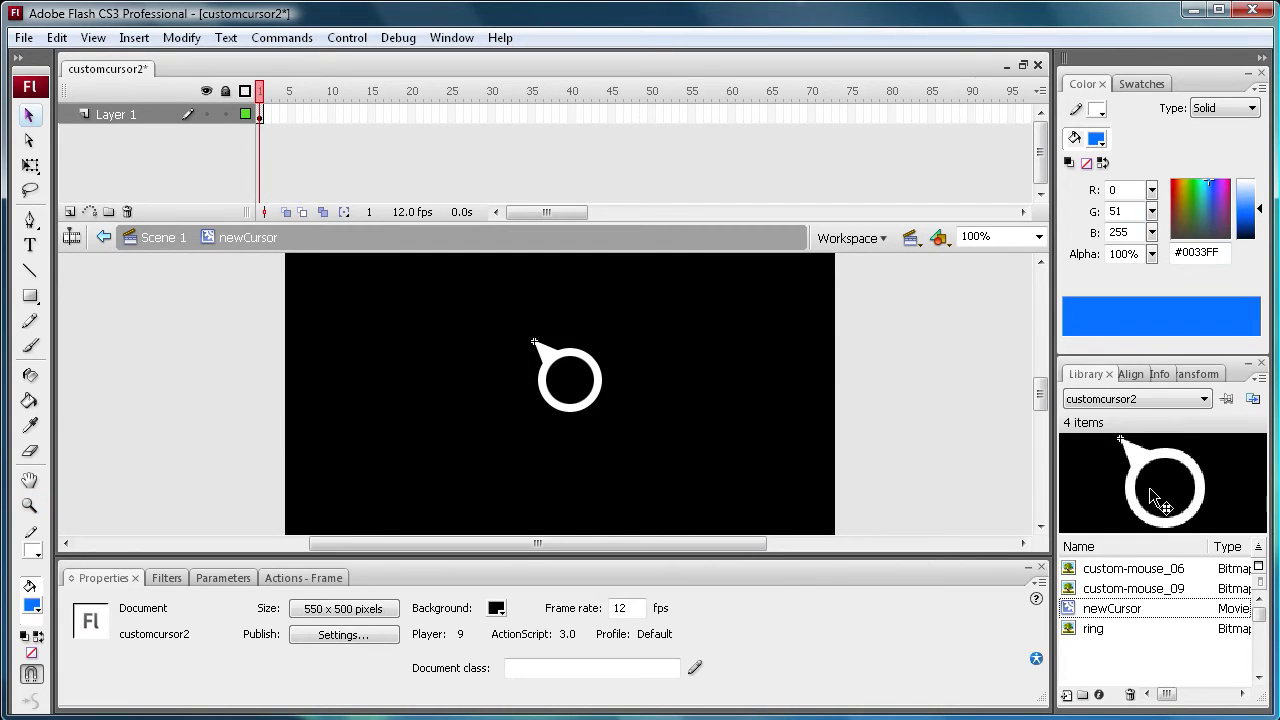
Convert the custom-mouse_09 arc bitmap into a movie clip named innermouse.
{"action": "left_click", "coordinate": [1133, 589]}
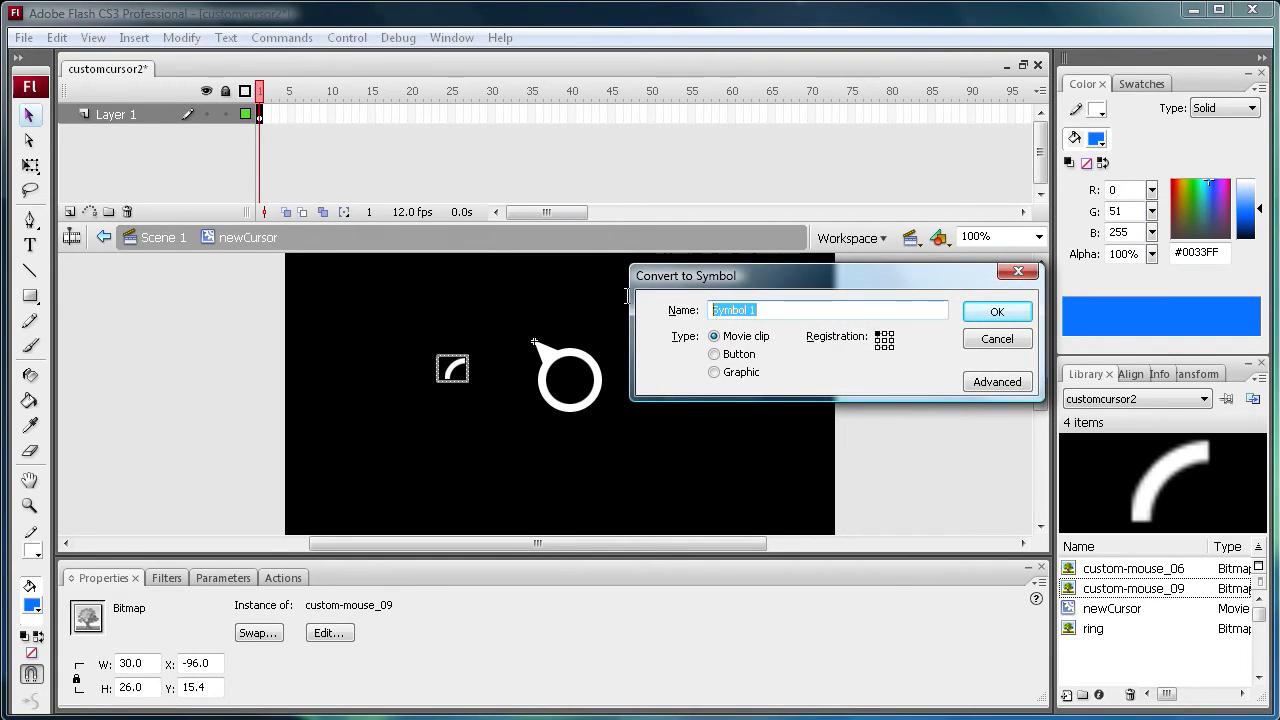
{"action": "type", "text": "innermouse"}
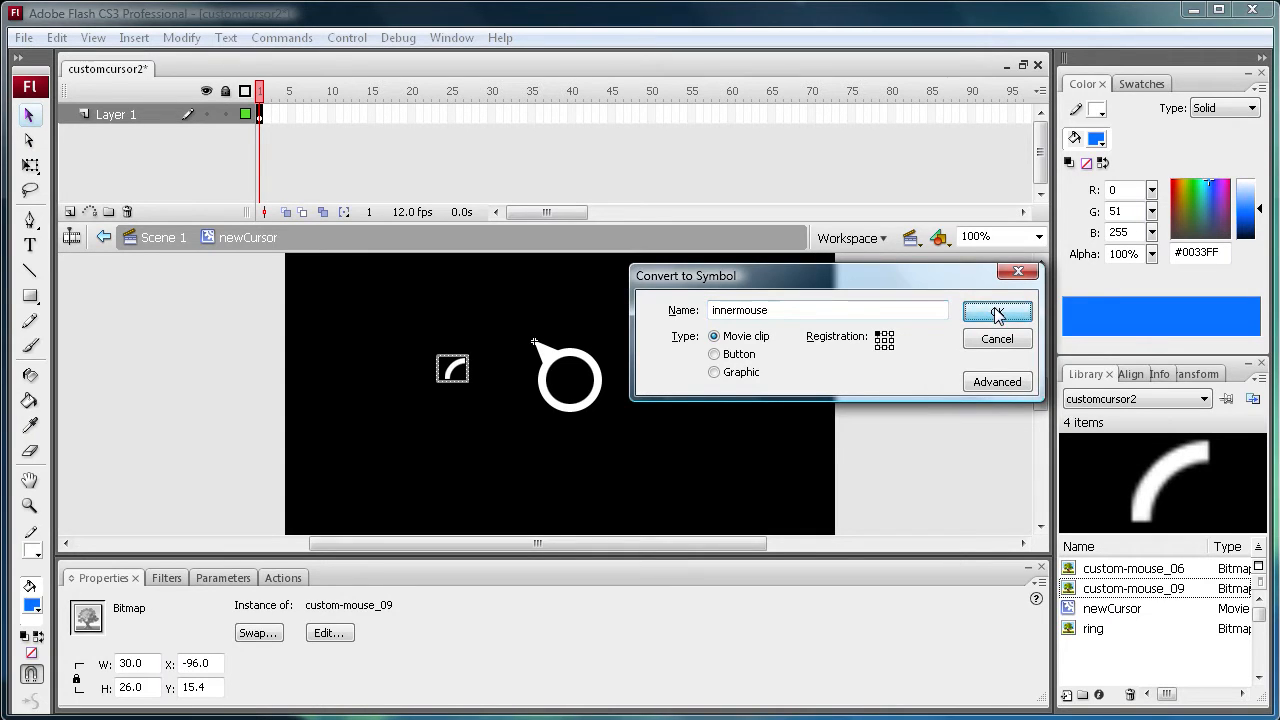
{"action": "left_click", "coordinate": [997, 312]}
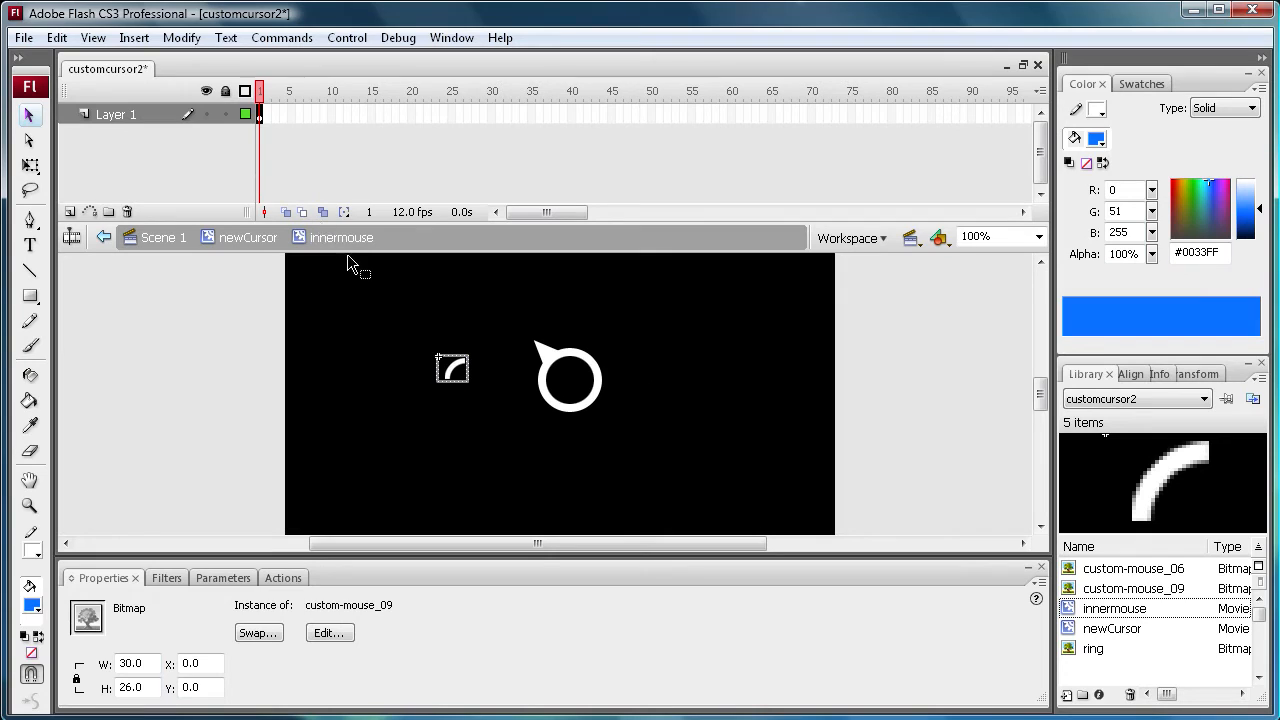
{"action": "mouse_move", "coordinate": [157, 176]}
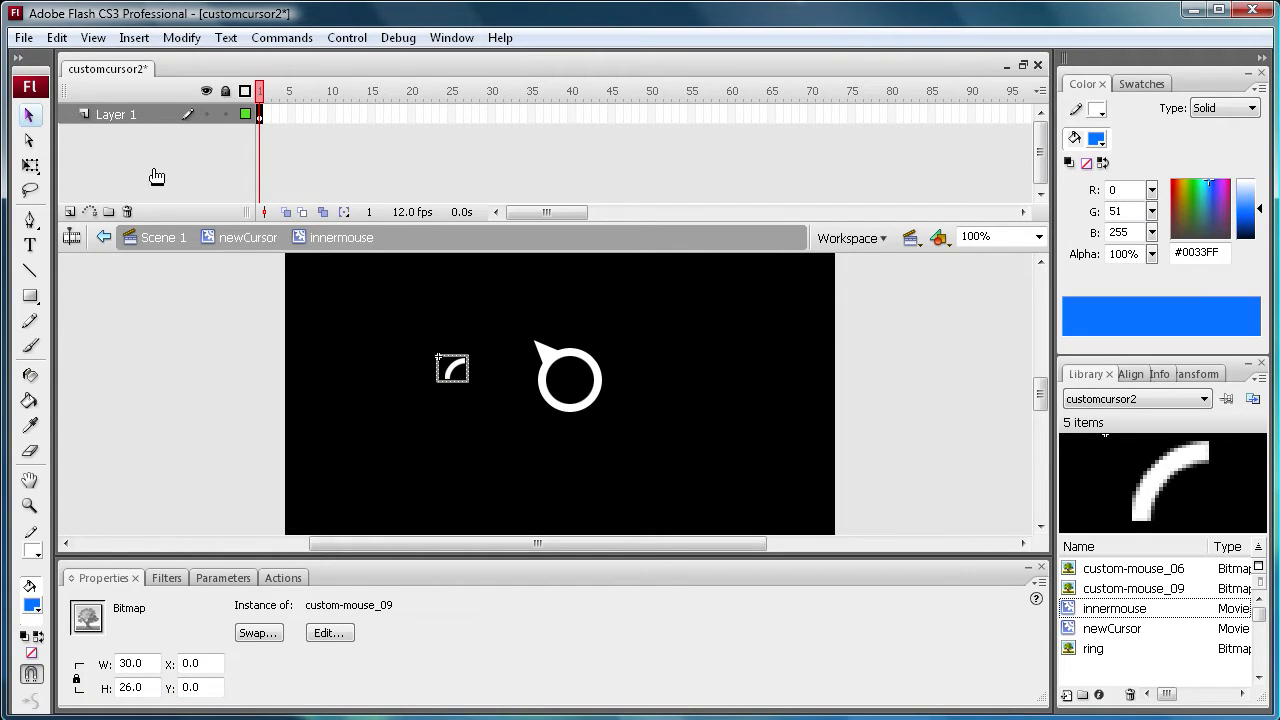
{"action": "mouse_move", "coordinate": [264, 117]}
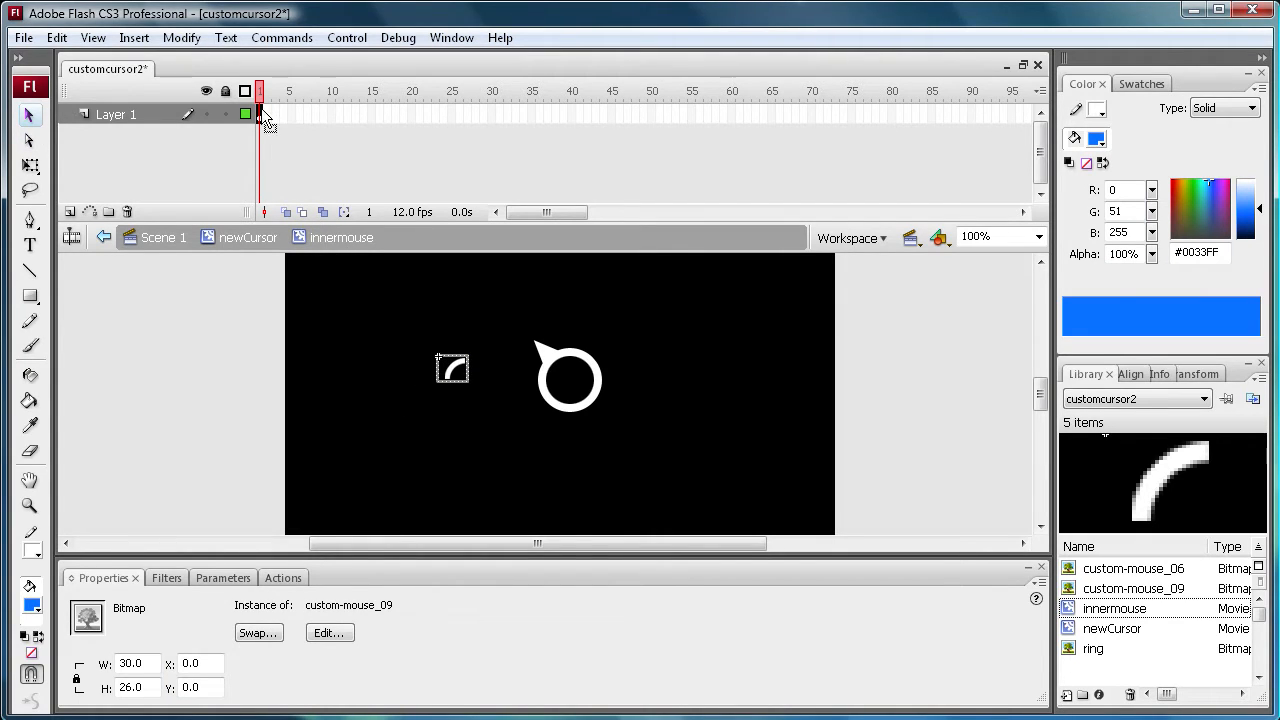
Select the arc bitmap on frame 1 inside the innermouse clip.
{"action": "left_click", "coordinate": [31, 163]}
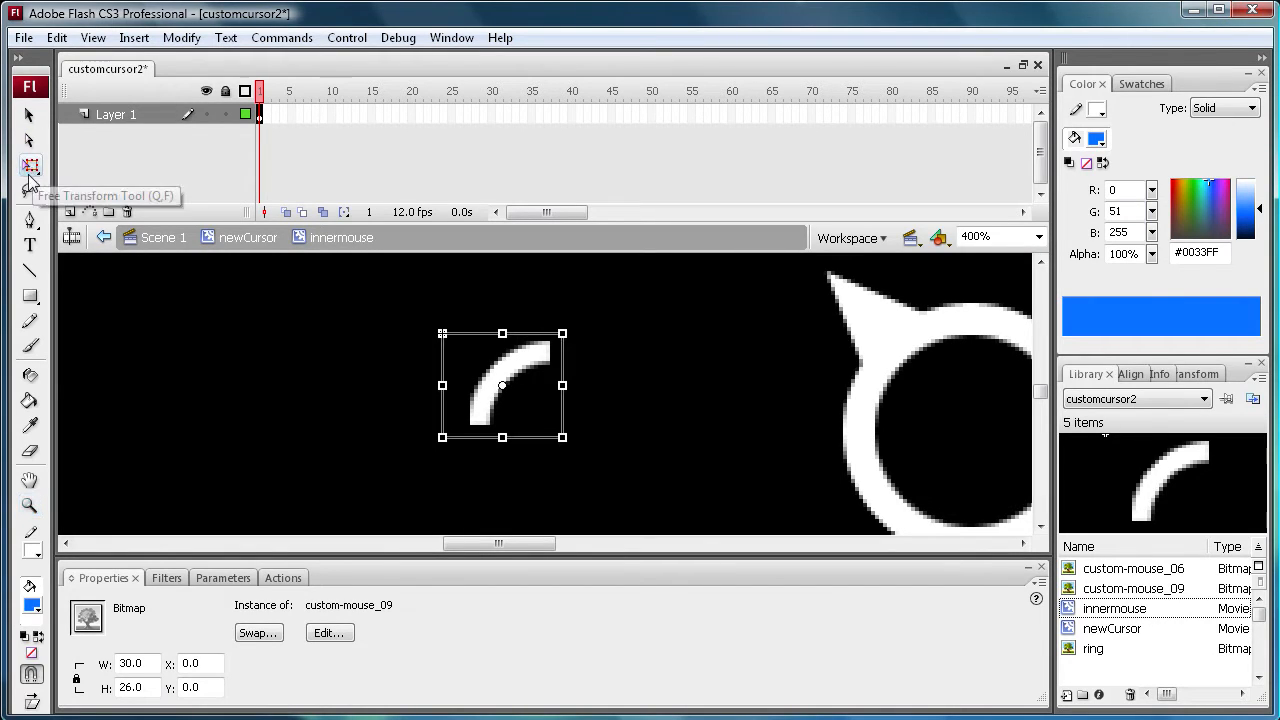
{"action": "mouse_move", "coordinate": [145, 165]}
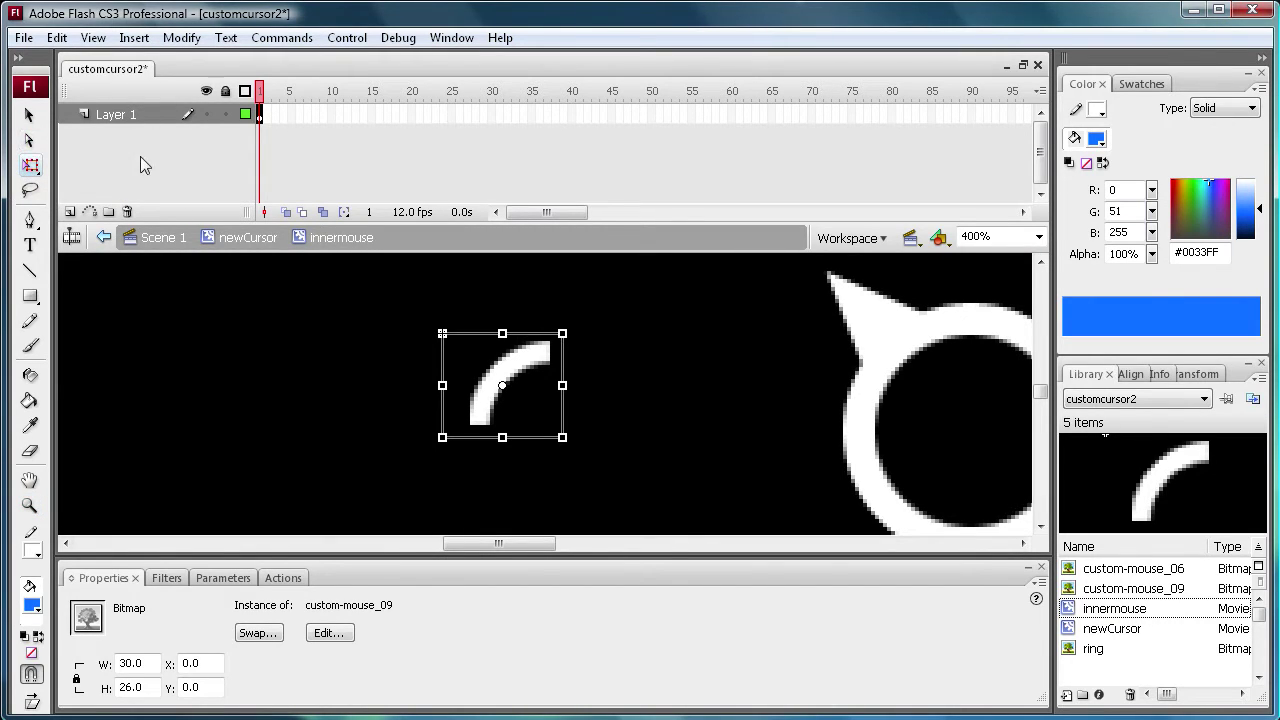
{"action": "mouse_move", "coordinate": [503, 394]}
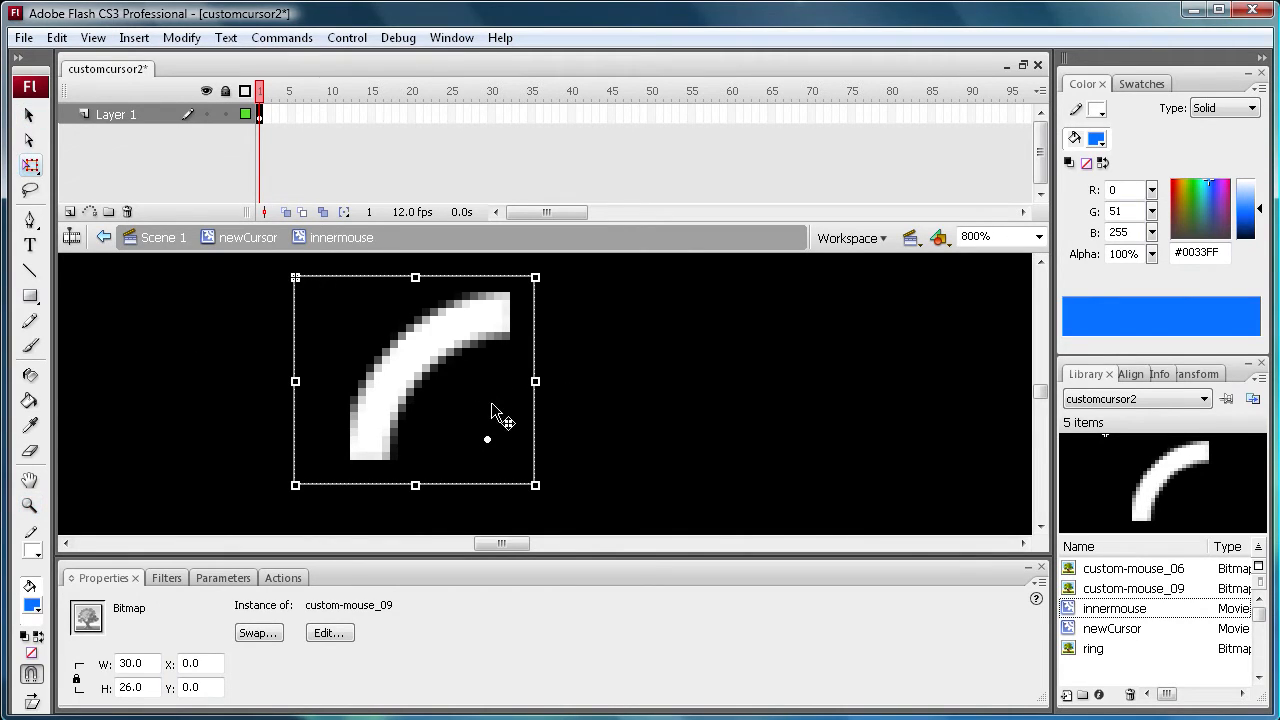
{"action": "mouse_move", "coordinate": [500, 453]}
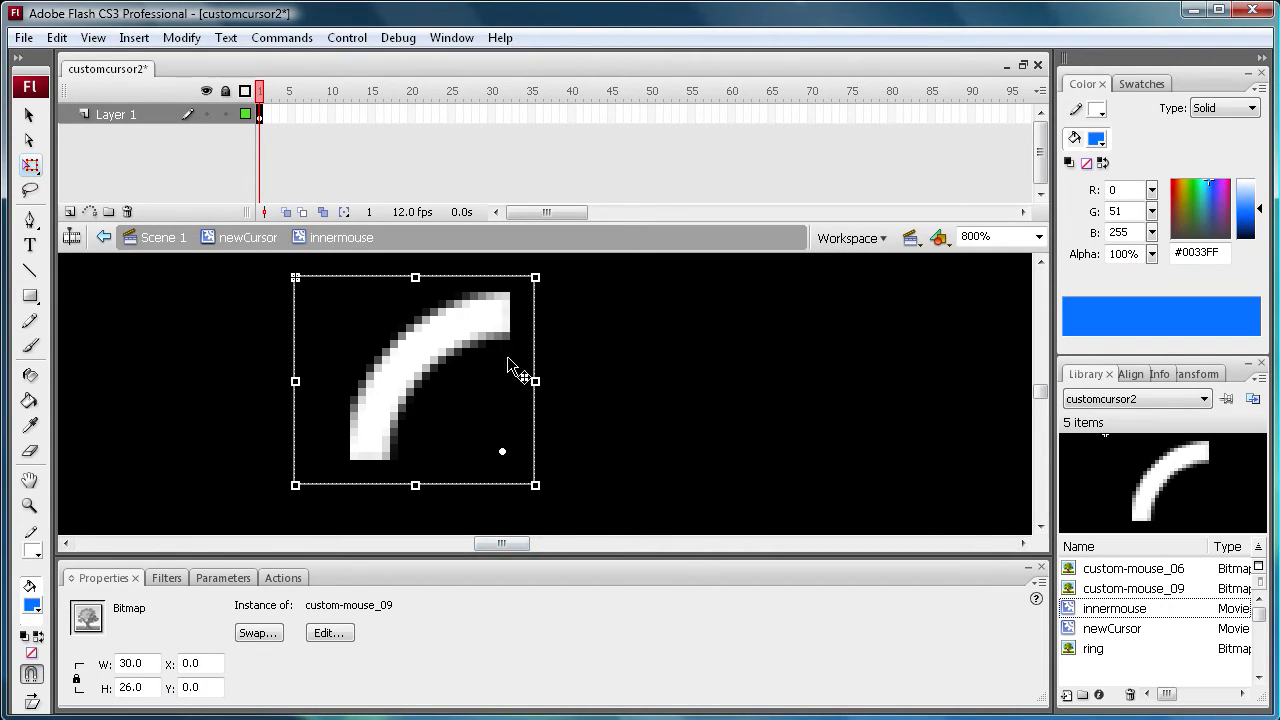
{"action": "mouse_move", "coordinate": [518, 472]}
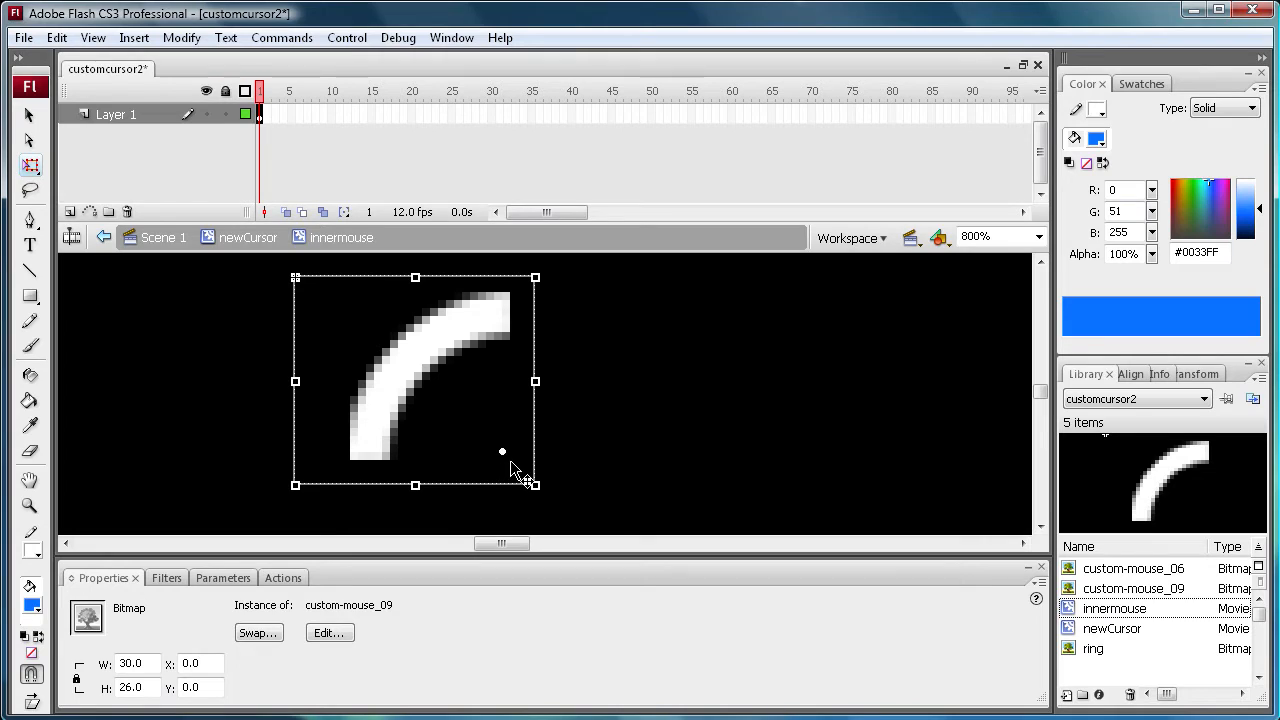
{"action": "mouse_move", "coordinate": [530, 450]}
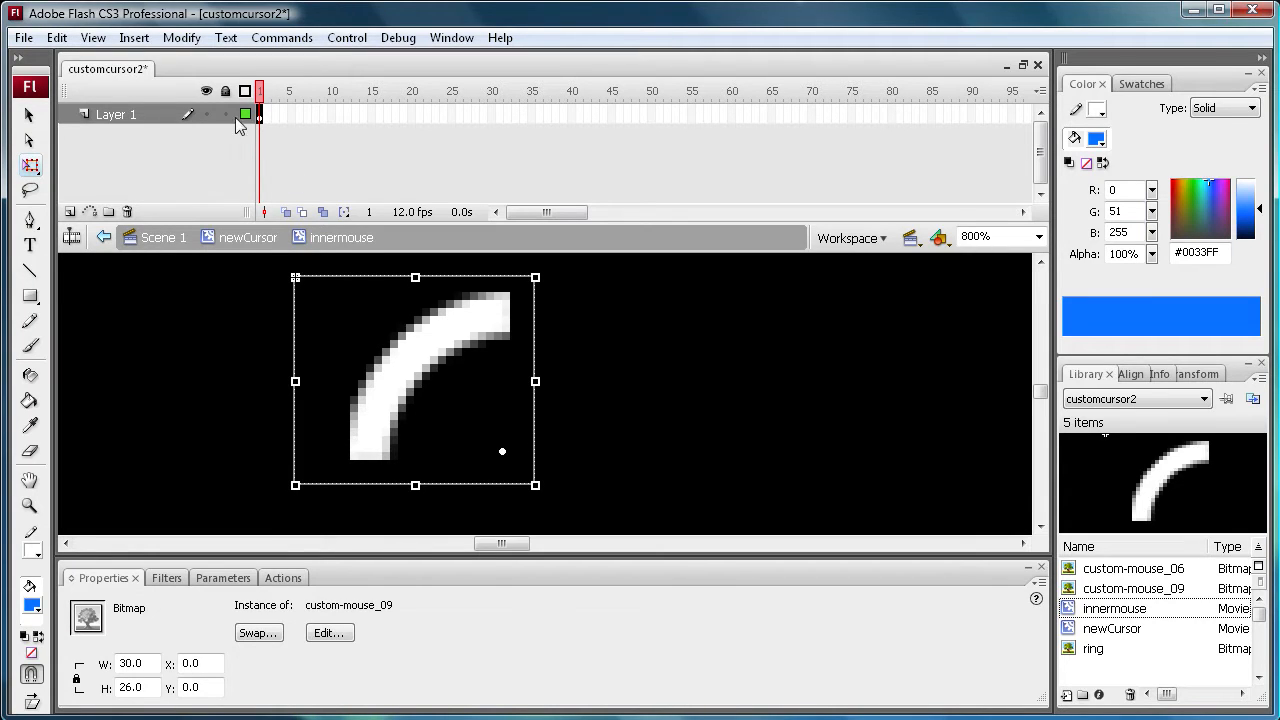
Create a motion tween spanning frames 1–8 on the innermouse layer.
{"action": "left_click", "coordinate": [260, 113]}
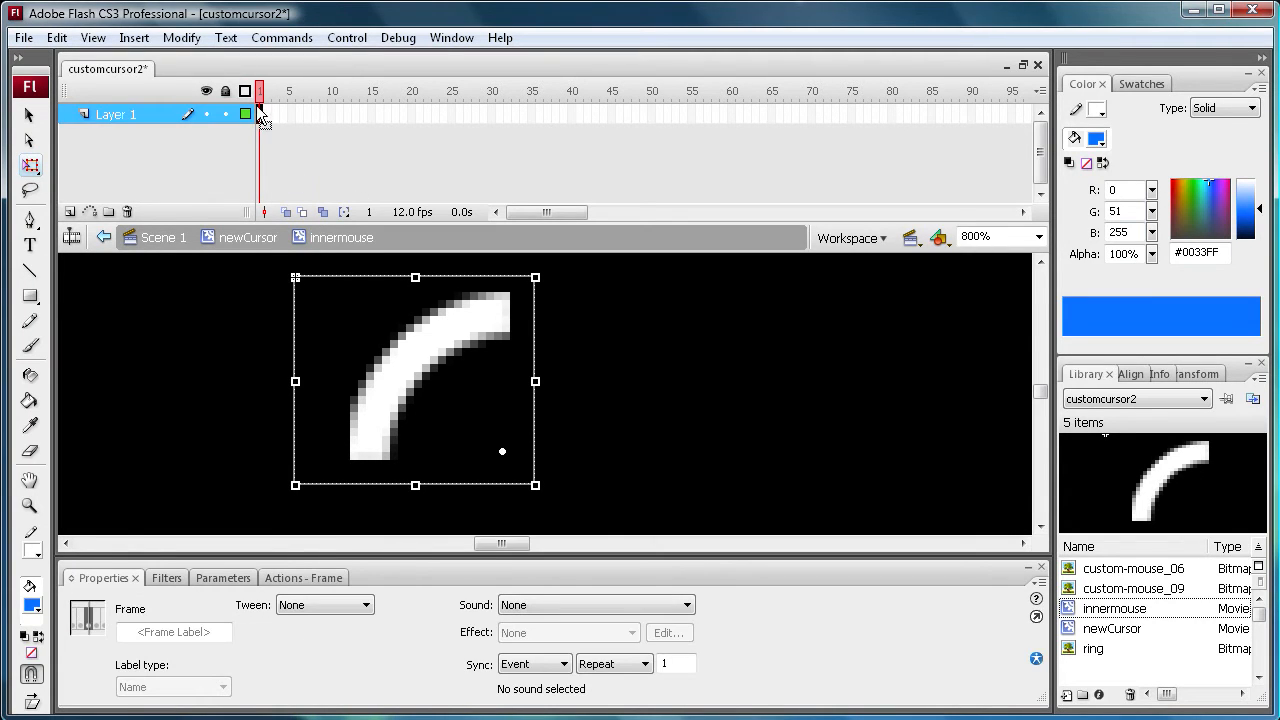
{"action": "right_click", "coordinate": [262, 113]}
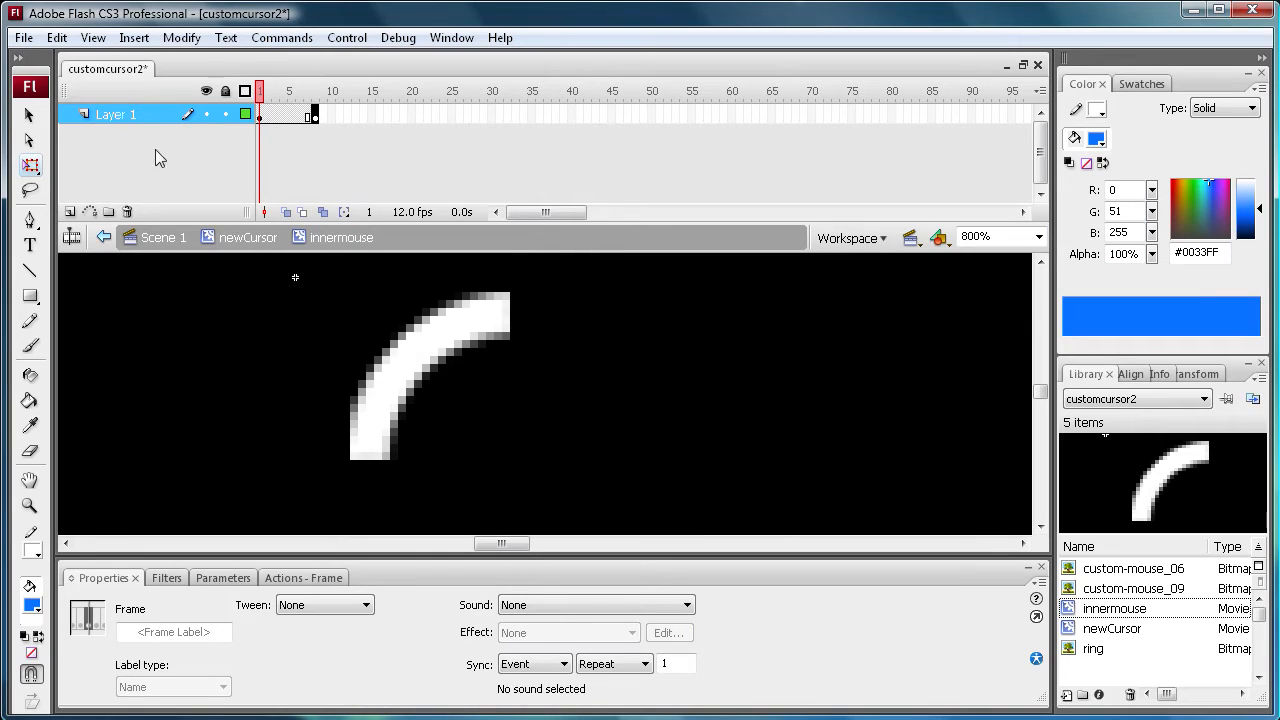
{"action": "left_click", "coordinate": [315, 115]}
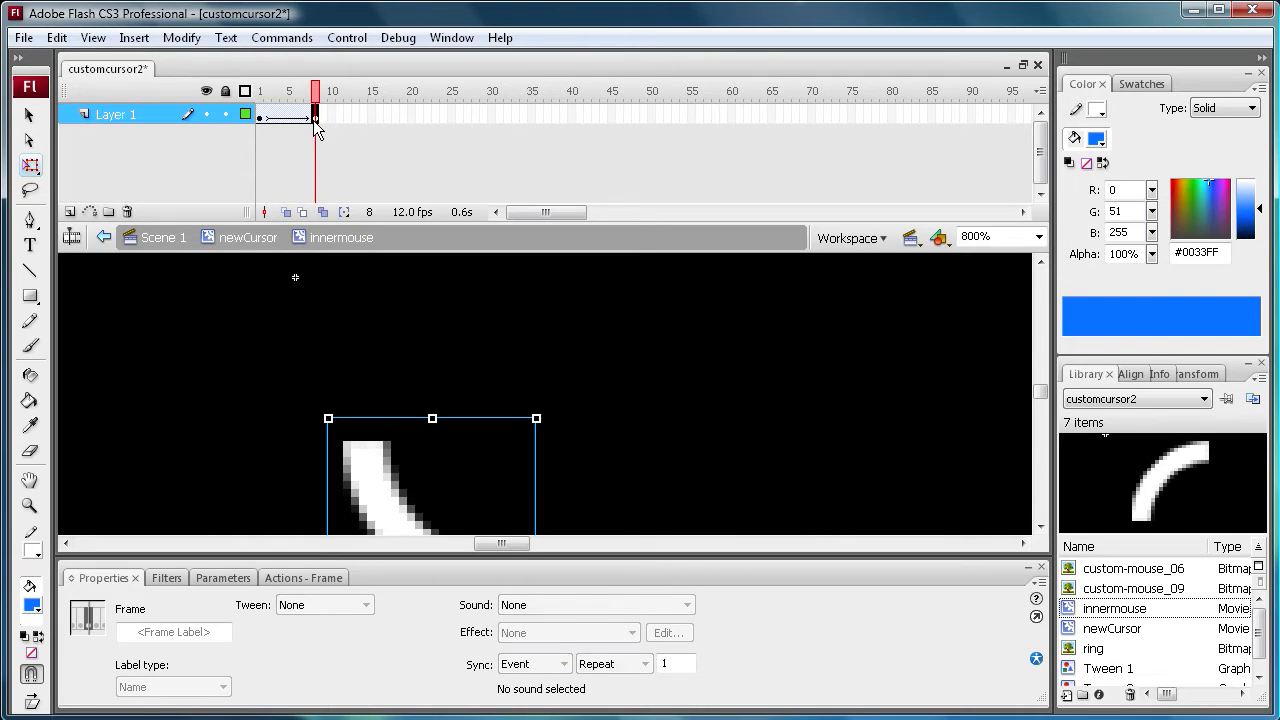
{"action": "right_click", "coordinate": [311, 113]}
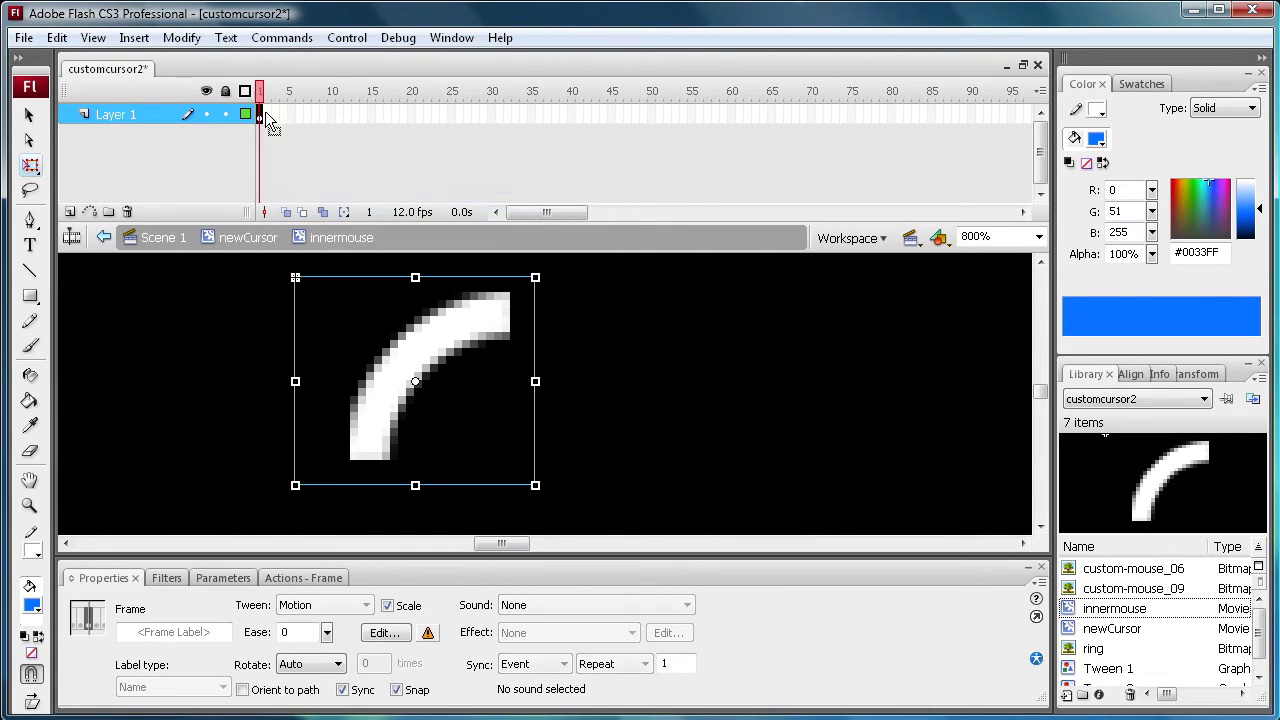
{"action": "mouse_move", "coordinate": [416, 386]}
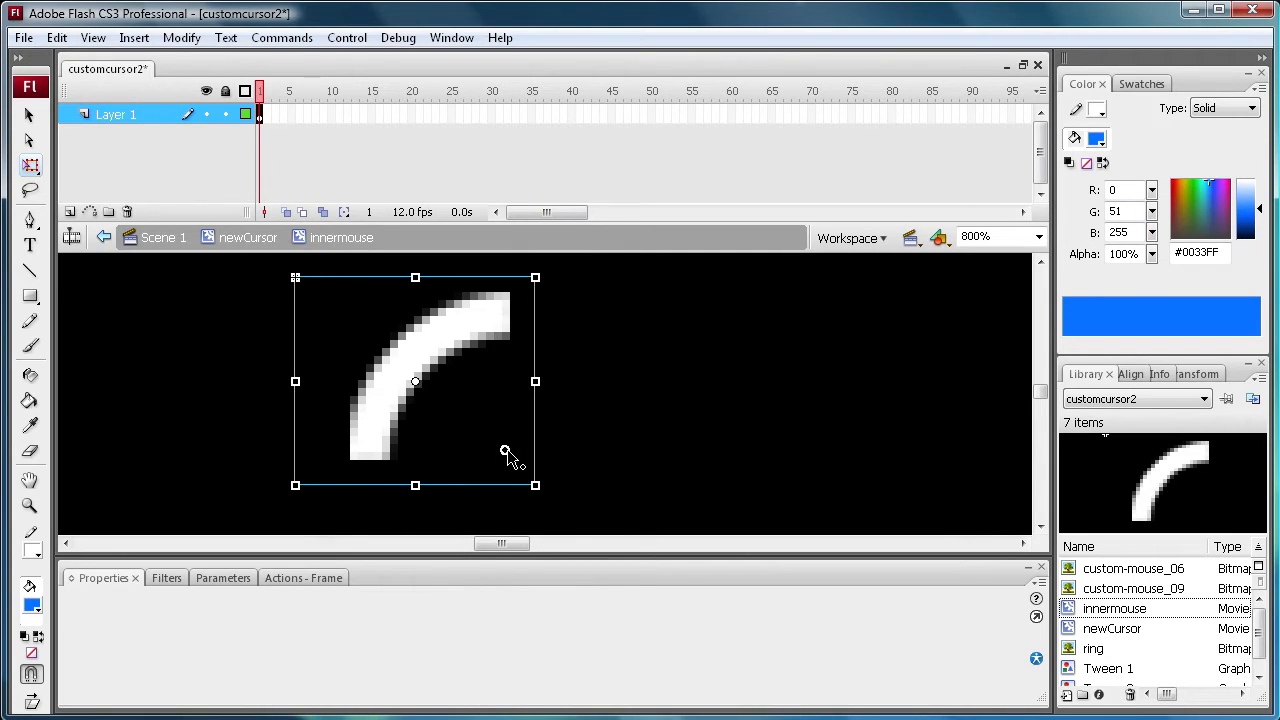
Extend the arc tween to frame 32 with rotated keyframes at frames 8, 16, 24 and 32.
{"action": "left_click", "coordinate": [415, 380]}
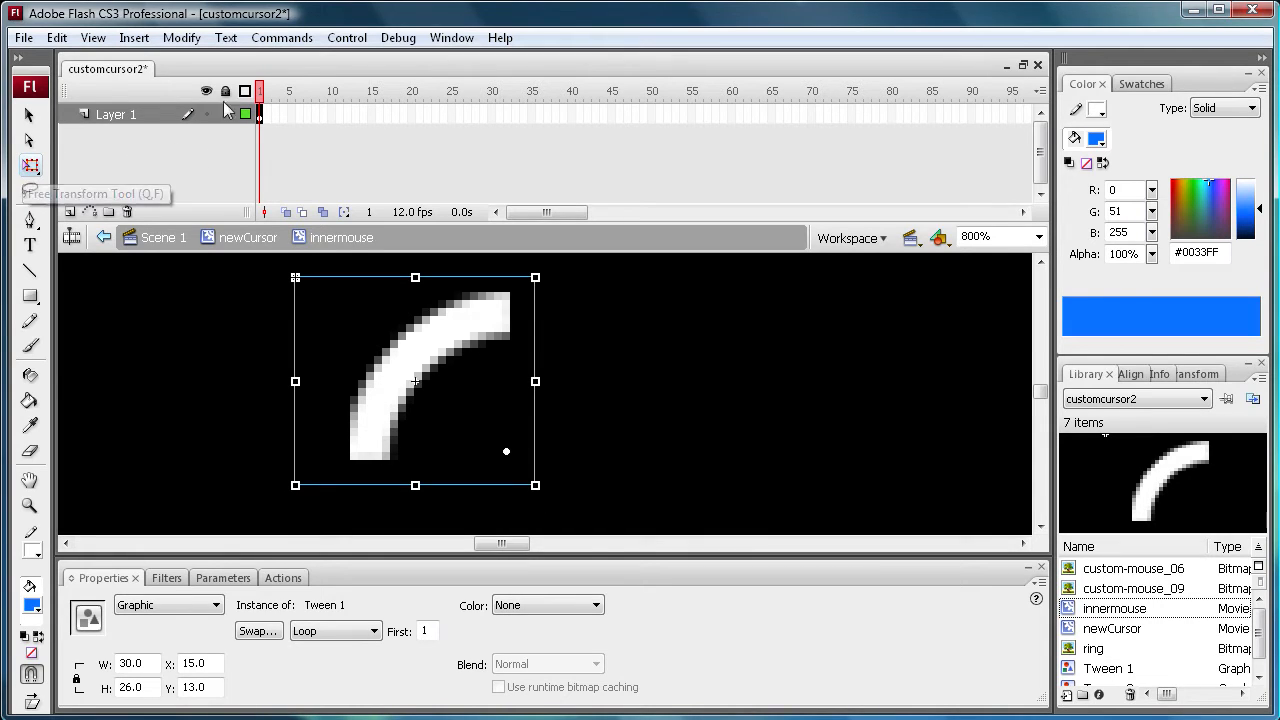
{"action": "left_click", "coordinate": [258, 113]}
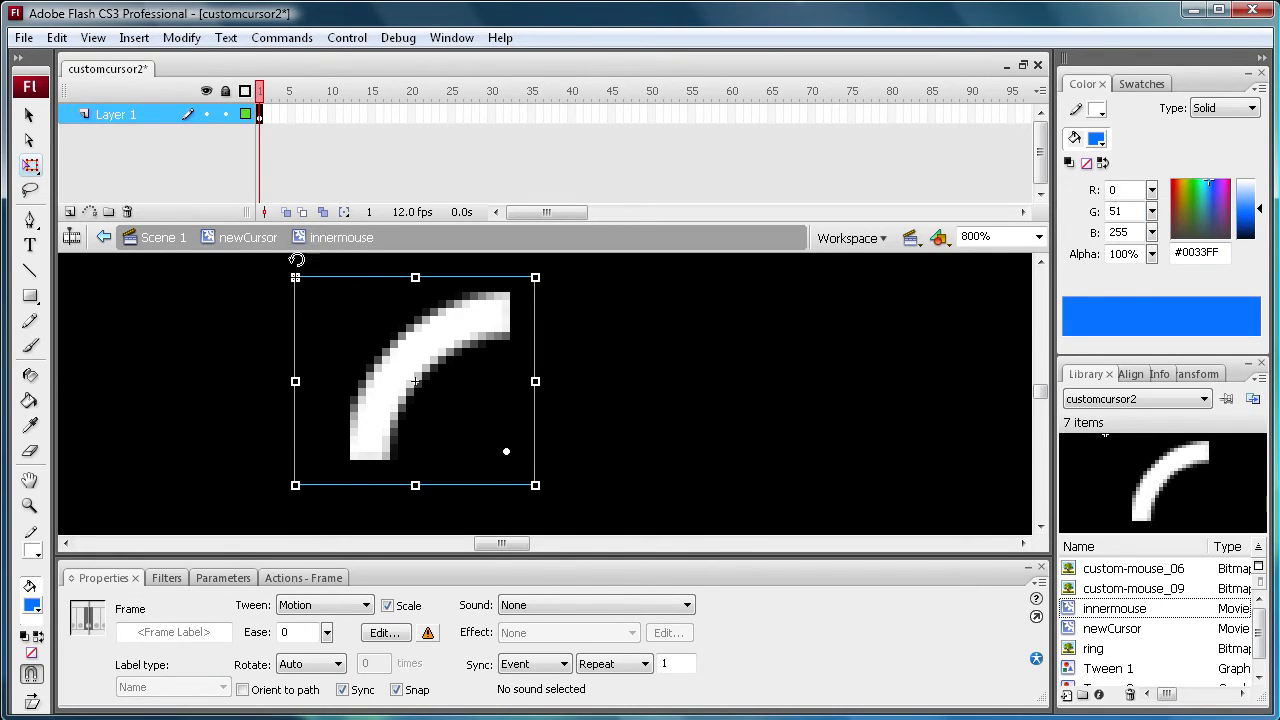
{"action": "right_click", "coordinate": [261, 113]}
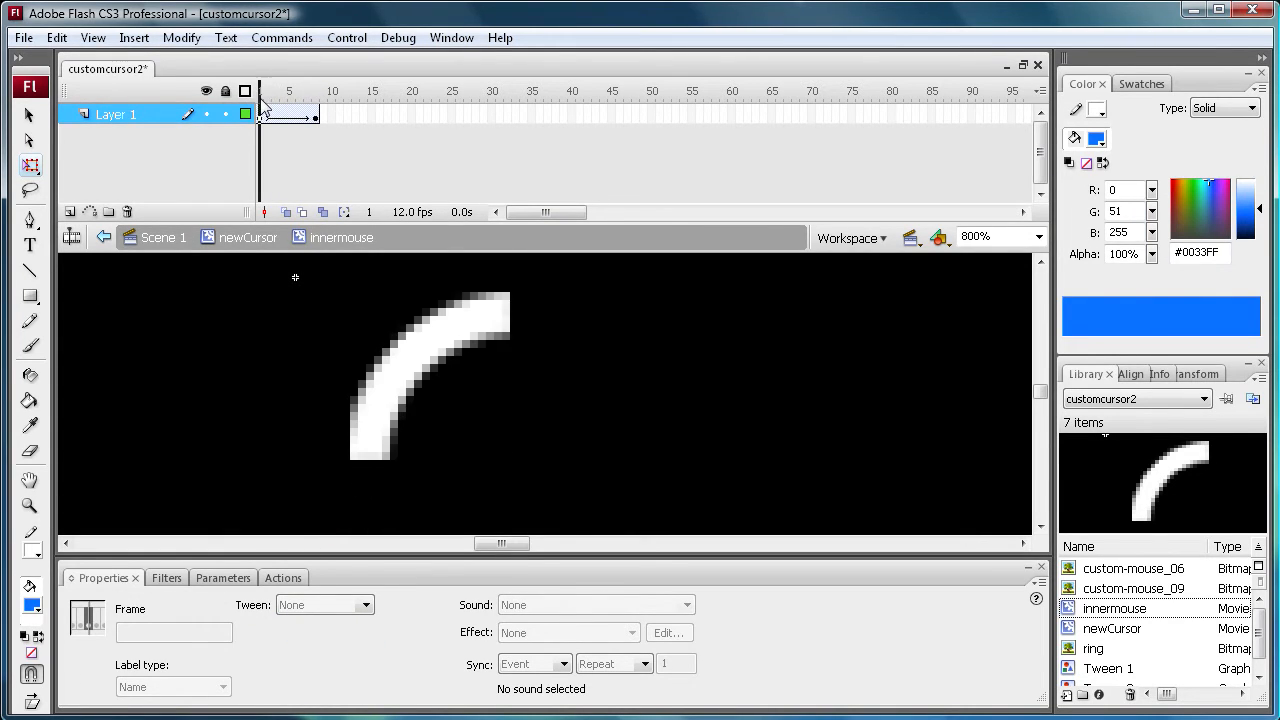
{"action": "left_click", "coordinate": [318, 90]}
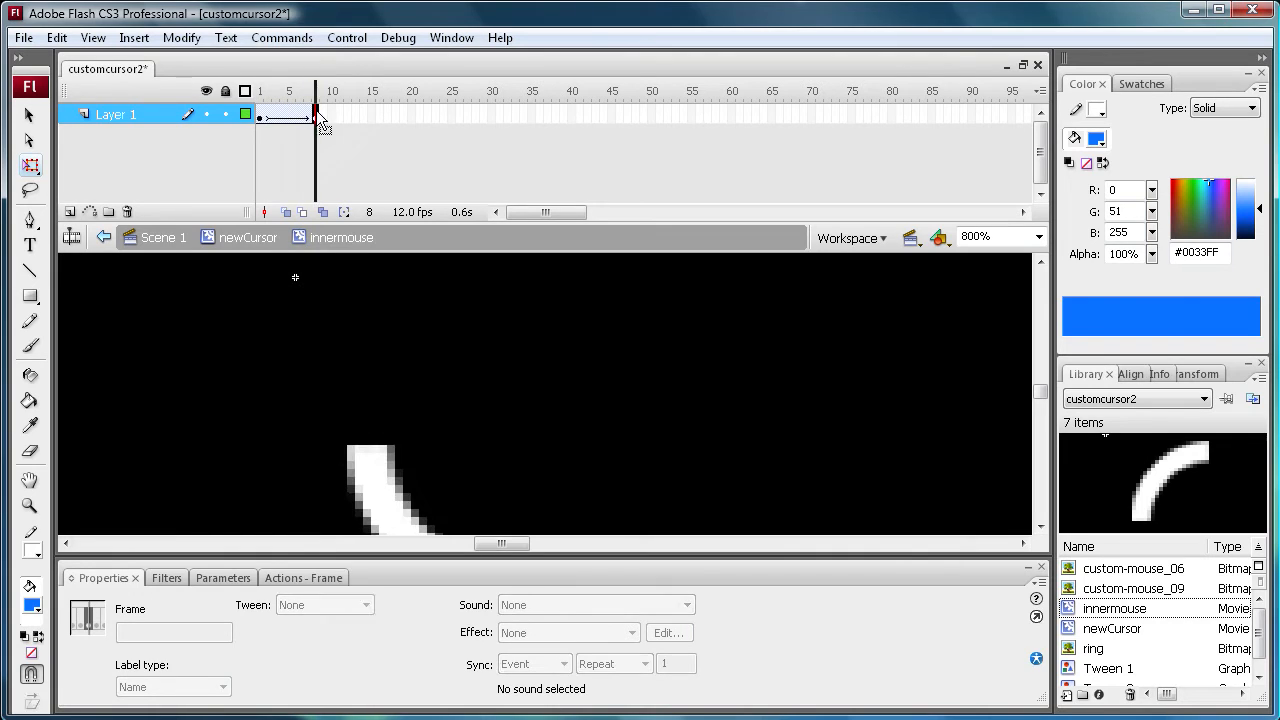
{"action": "right_click", "coordinate": [316, 113]}
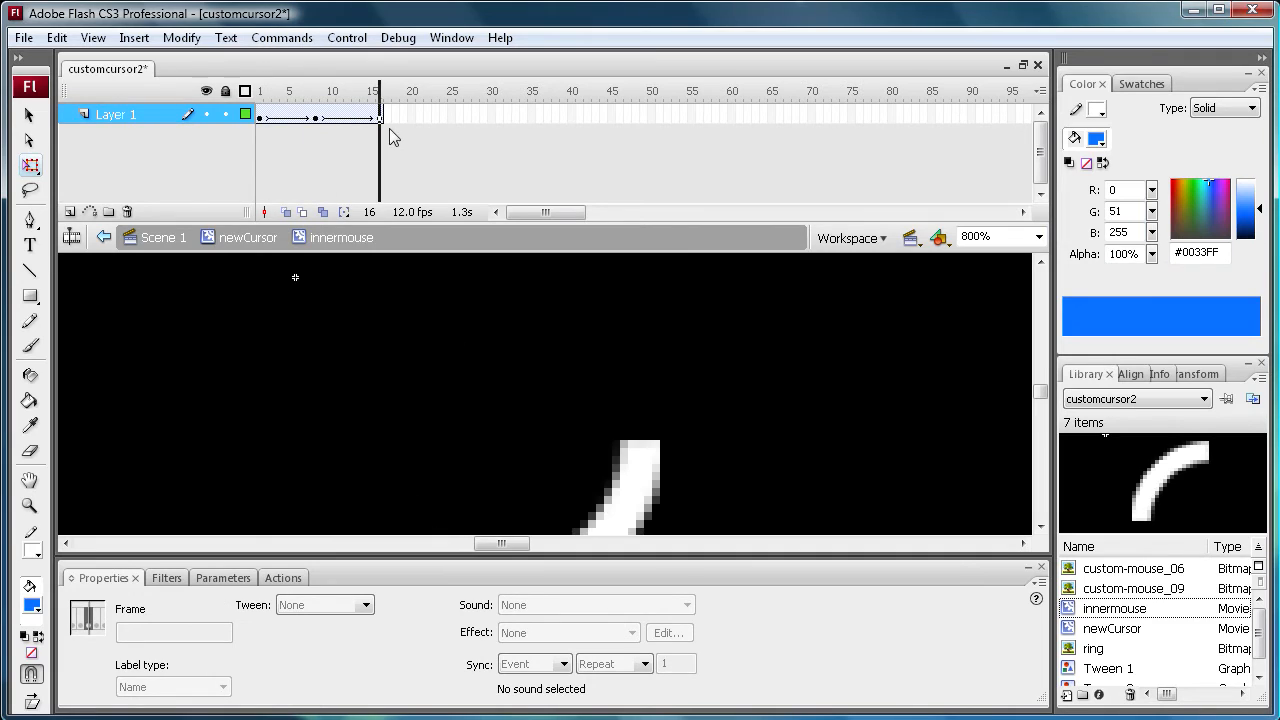
{"action": "left_click", "coordinate": [384, 91]}
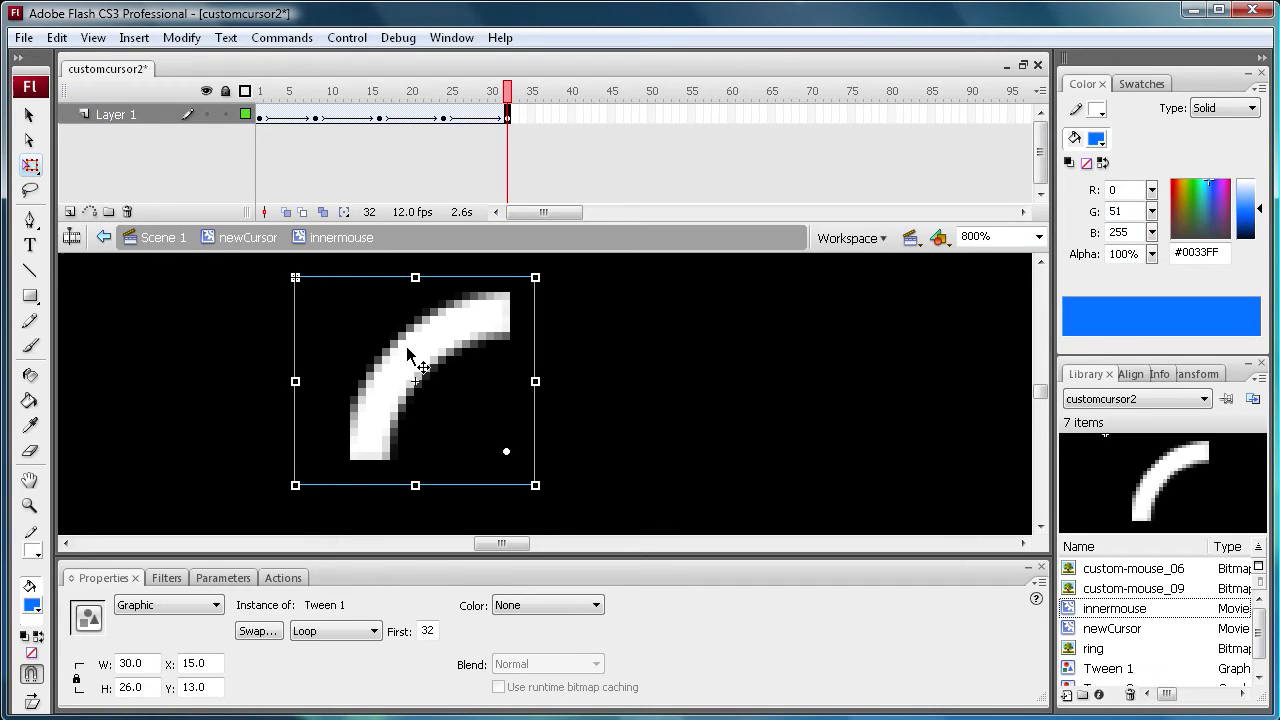
Scrub the tween to preview the arc's rotation, then select frame 1 for labelling.
{"action": "left_click", "coordinate": [509, 88]}
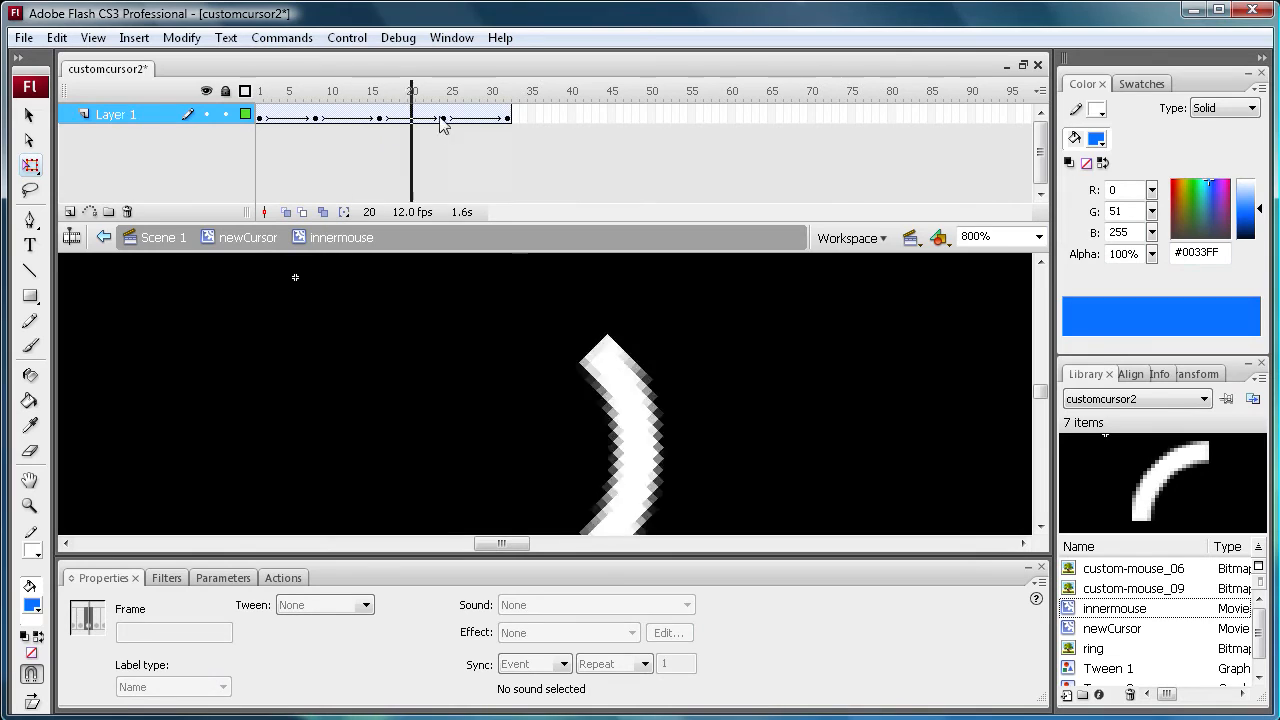
{"action": "left_click", "coordinate": [510, 90]}
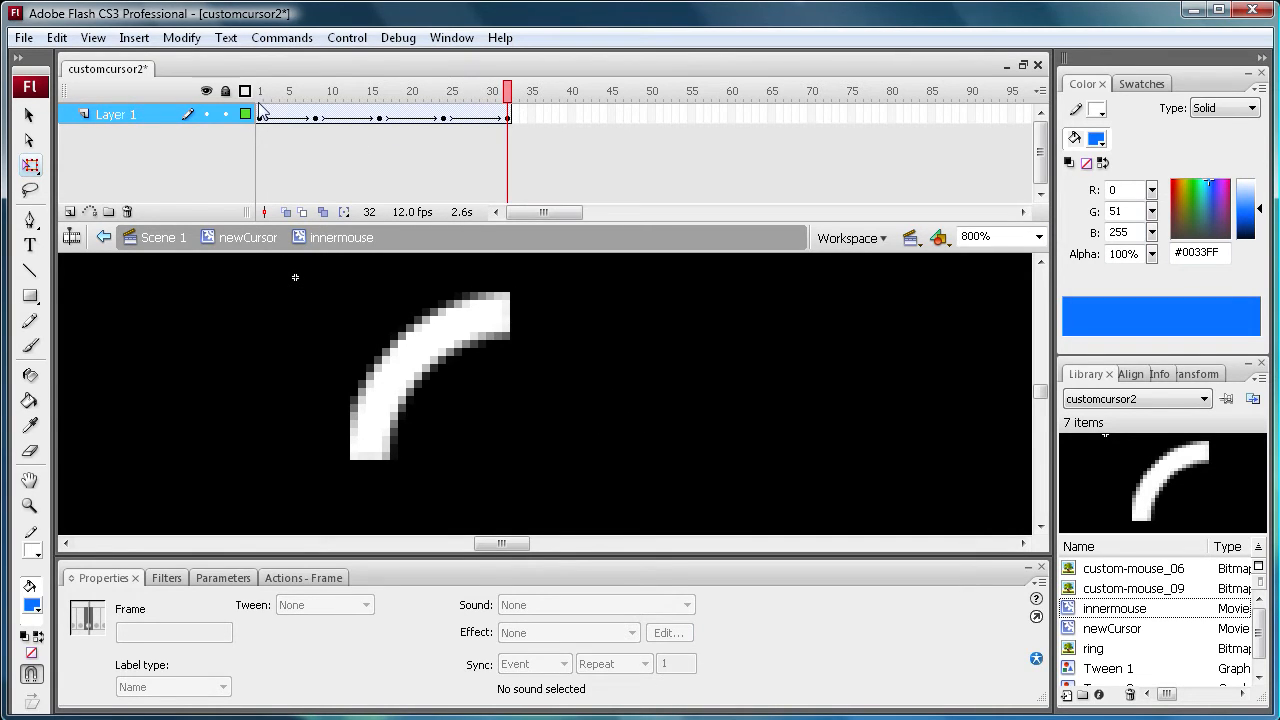
{"action": "mouse_move", "coordinate": [437, 170]}
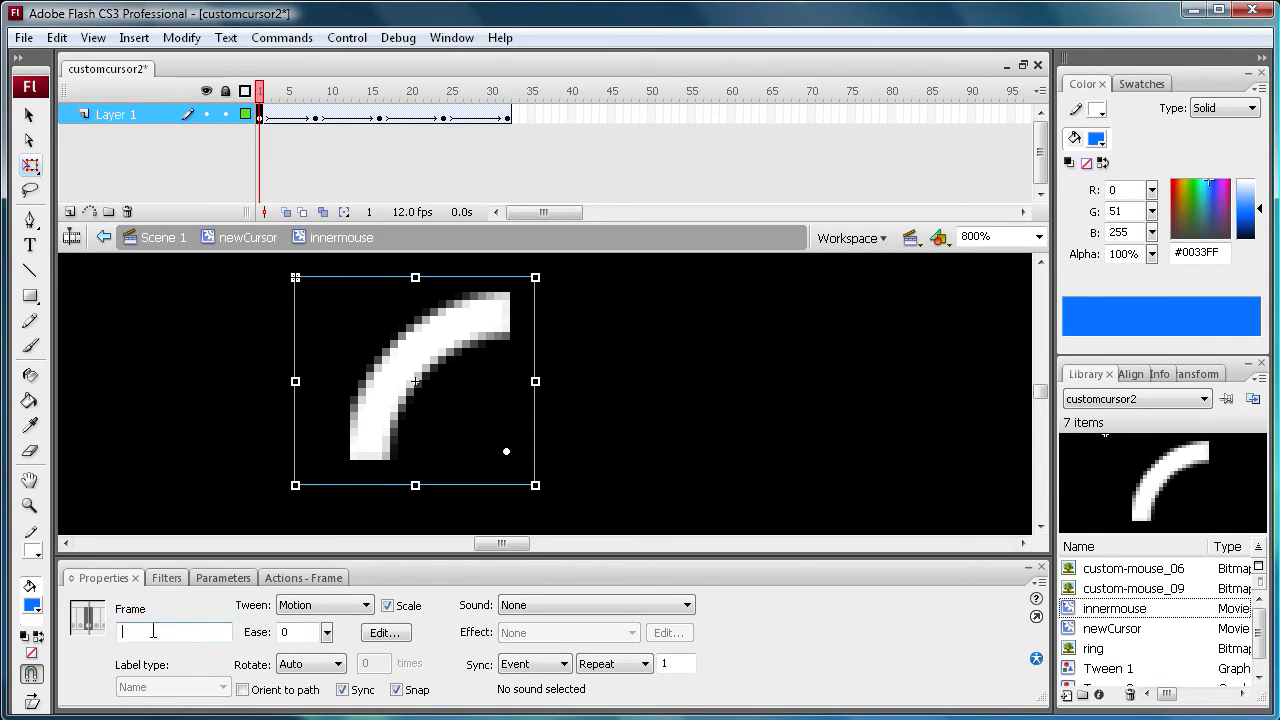
Label frame 1 of the innermouse clip 'replay'.
{"action": "type", "text": "repla"}
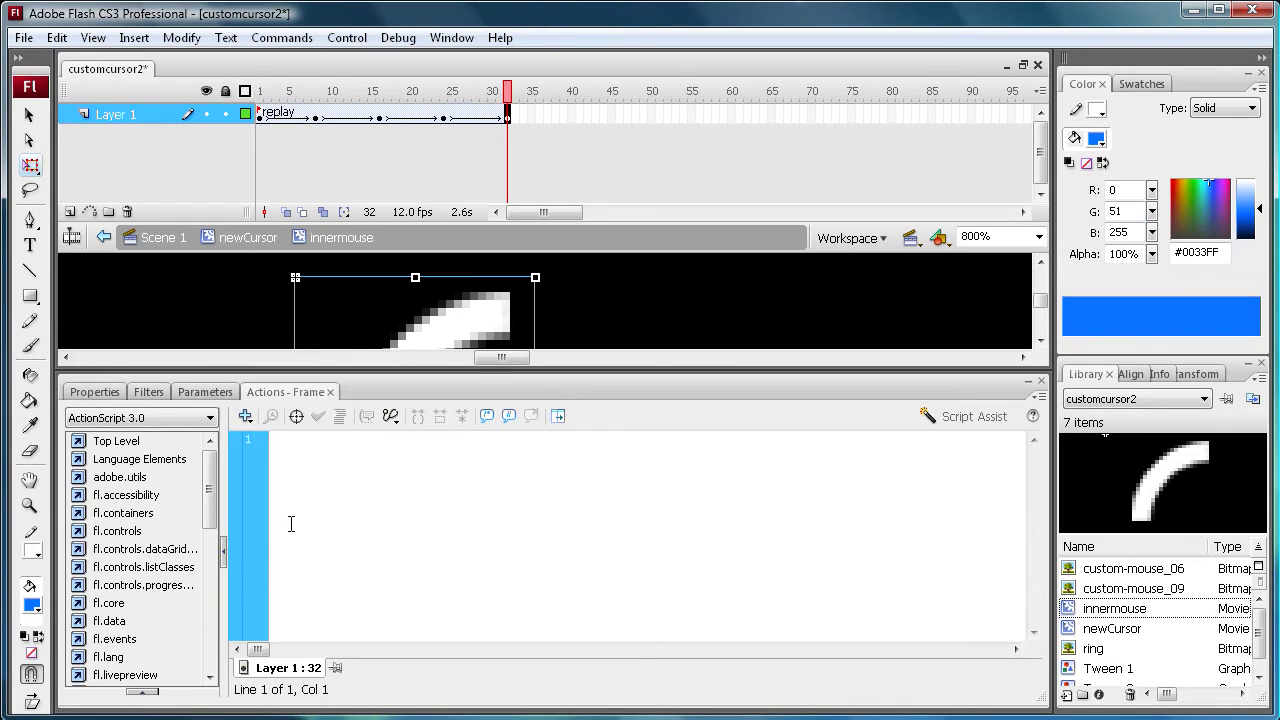
Script frame 32 with gotoAndStop("replay") and return to the newCursor clip.
{"action": "type", "text": "goto"}
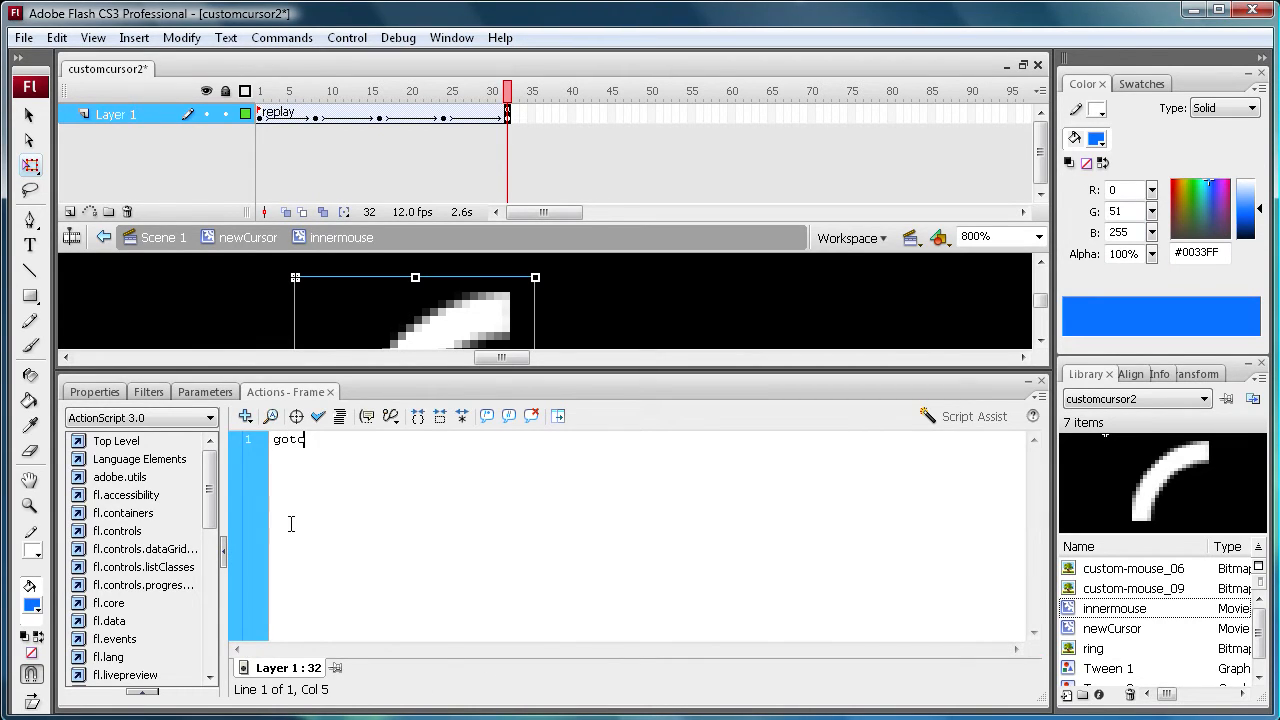
{"action": "type", "text": "And"}
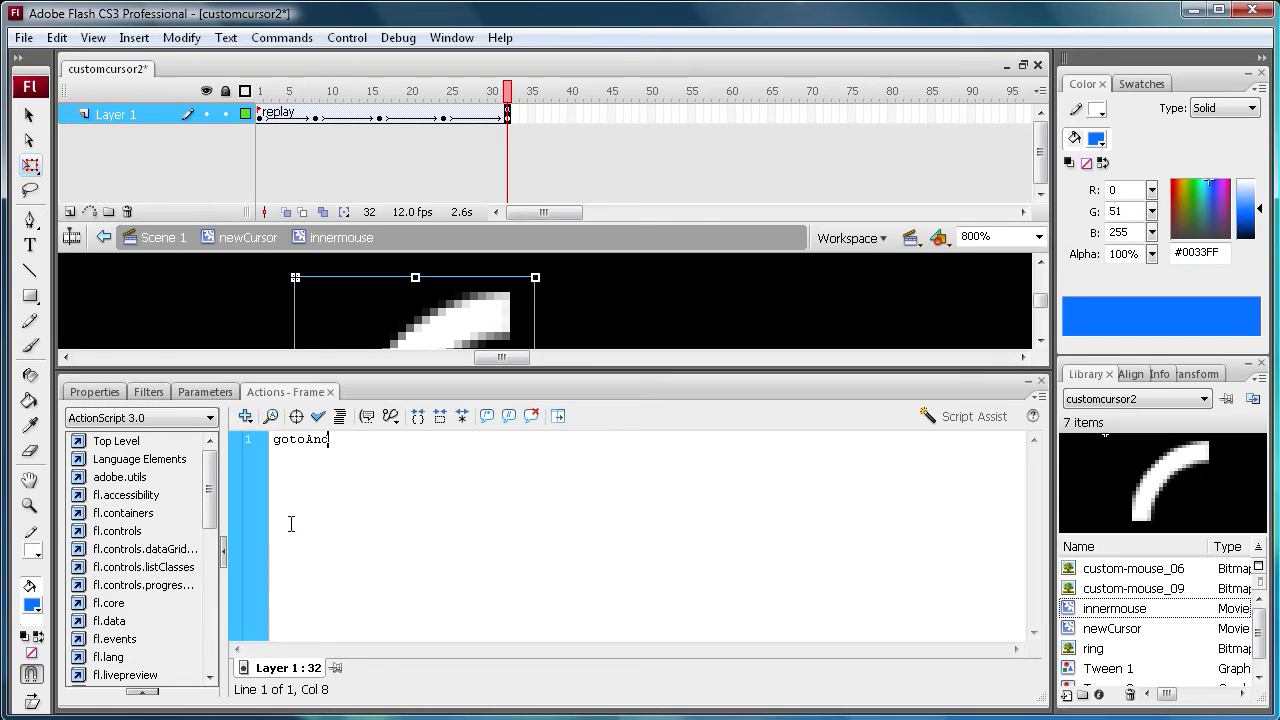
{"action": "type", "text": "Stop"}
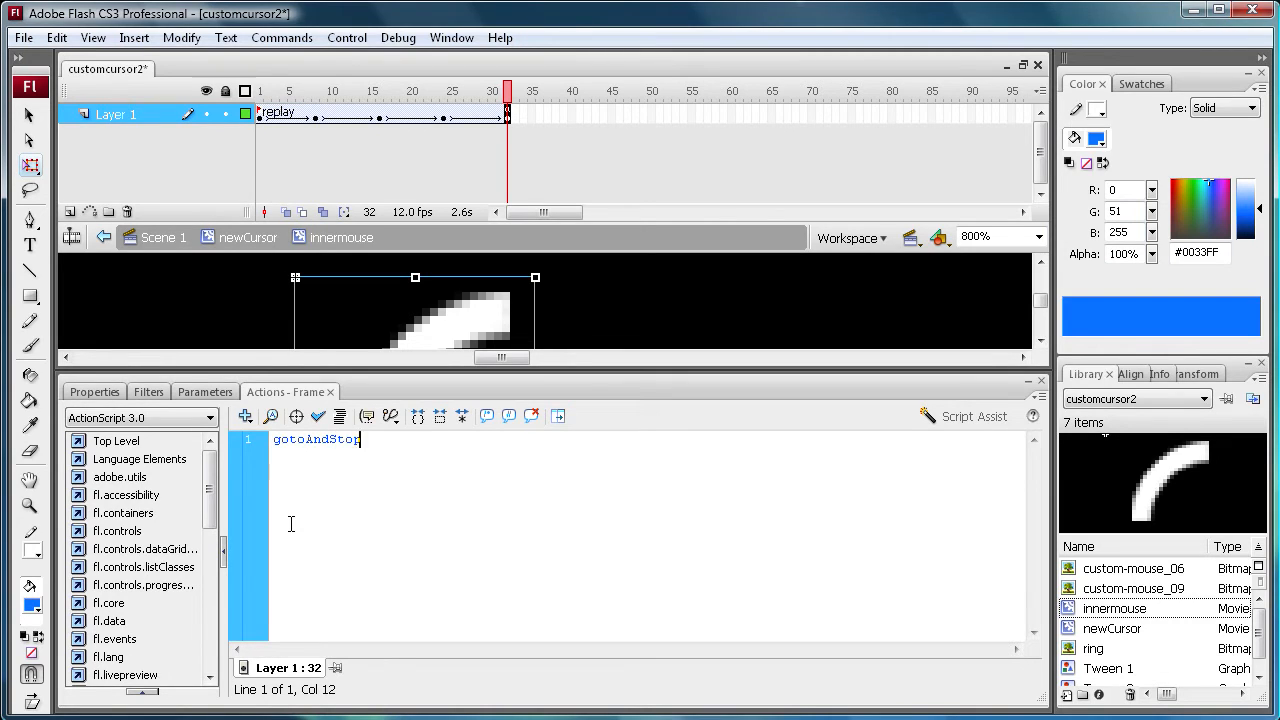
{"action": "type", "text": "(\""}
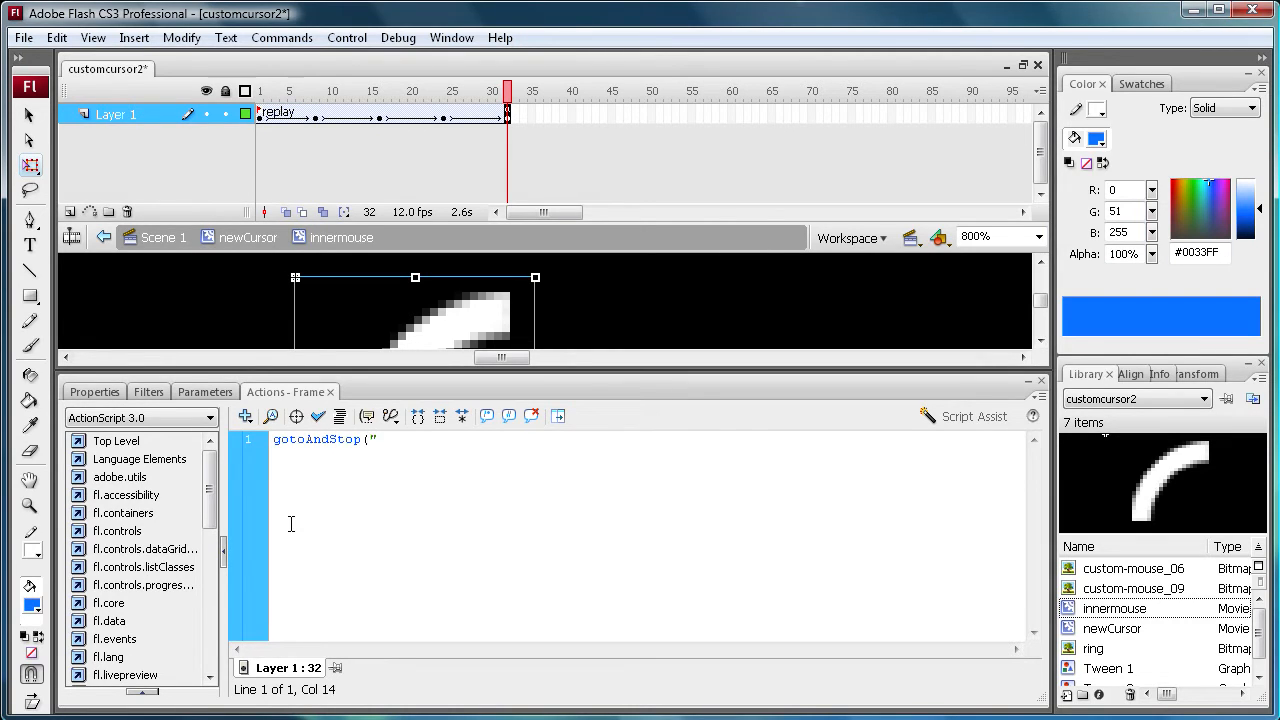
{"action": "type", "text": "repla"}
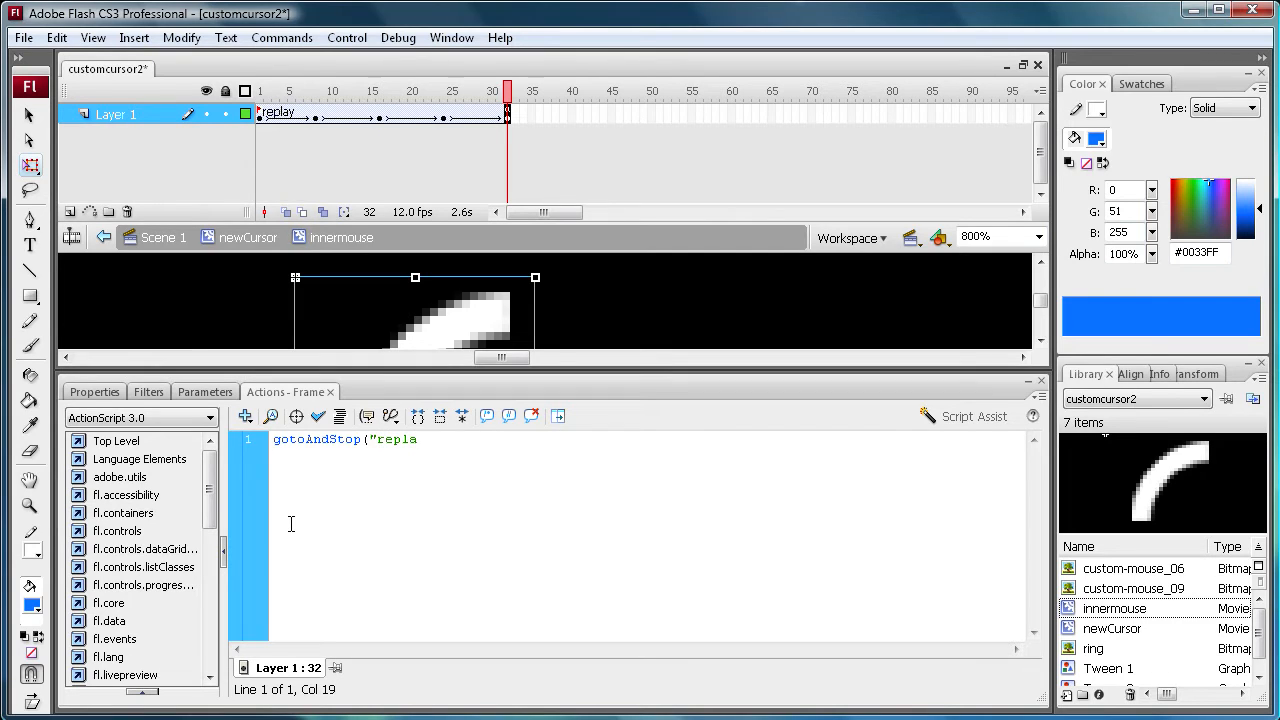
{"action": "type", "text": "y\""}
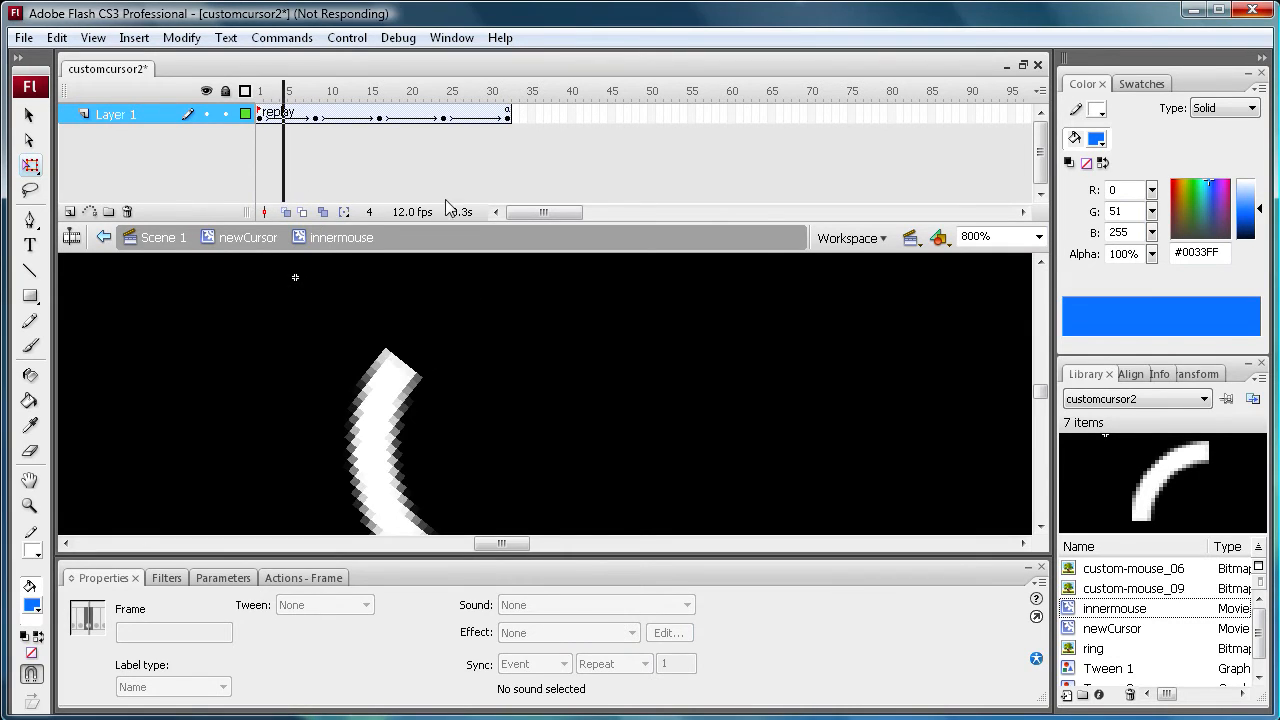
{"action": "left_click", "coordinate": [453, 90]}
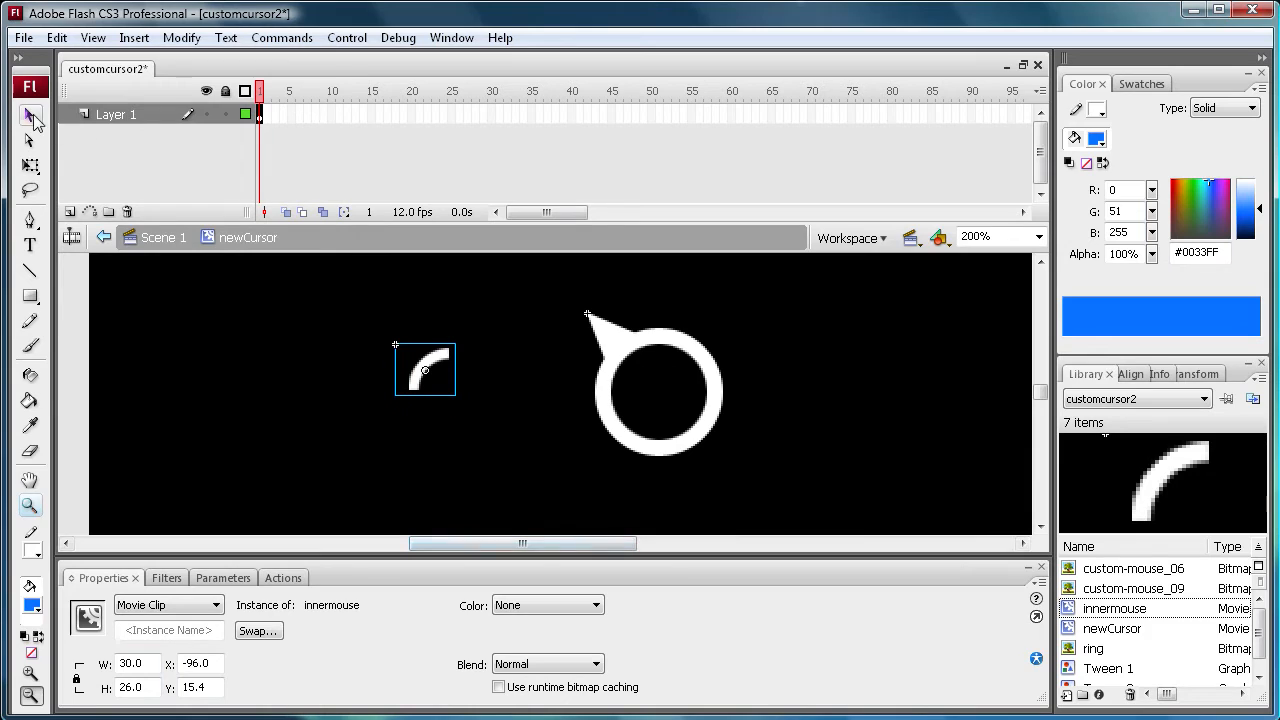
Drag the innermouse arc clip into the centre of the white ring.
{"action": "left_click", "coordinate": [205, 664]}
{"action": "type", "text": "10.4"}
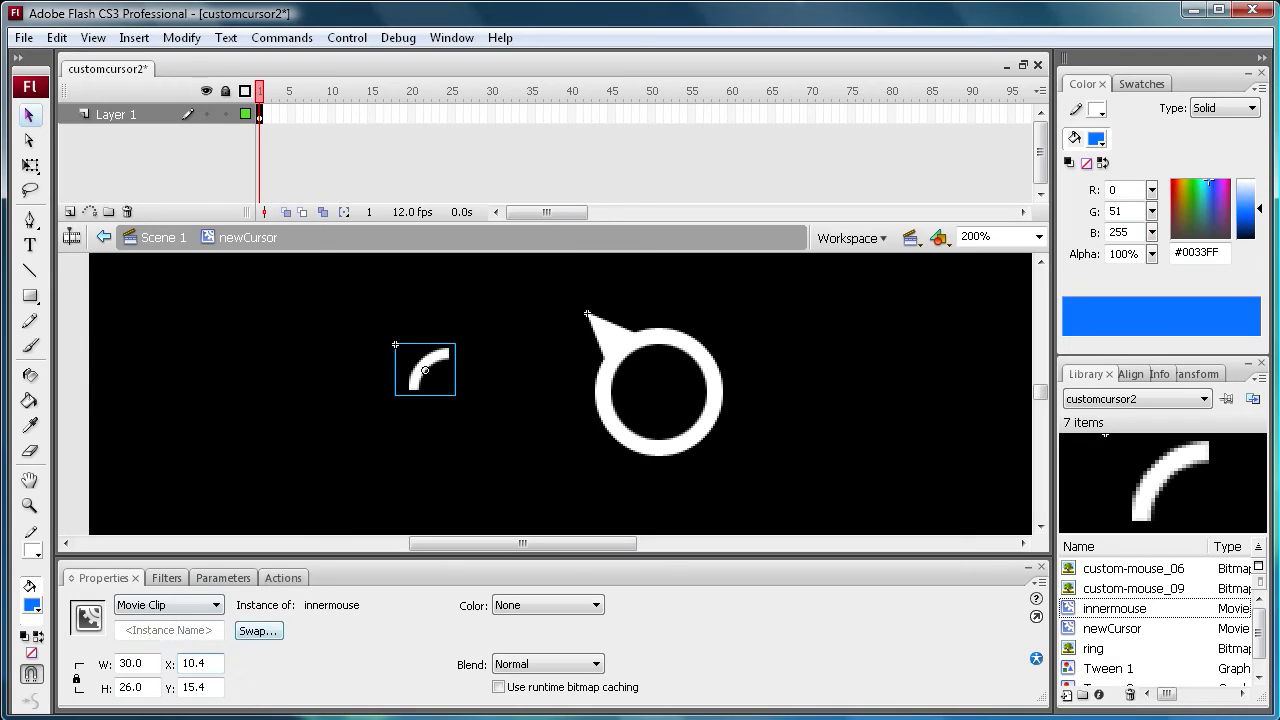
{"action": "left_click_drag", "start_coordinate": [425, 370], "coordinate": [637, 372]}
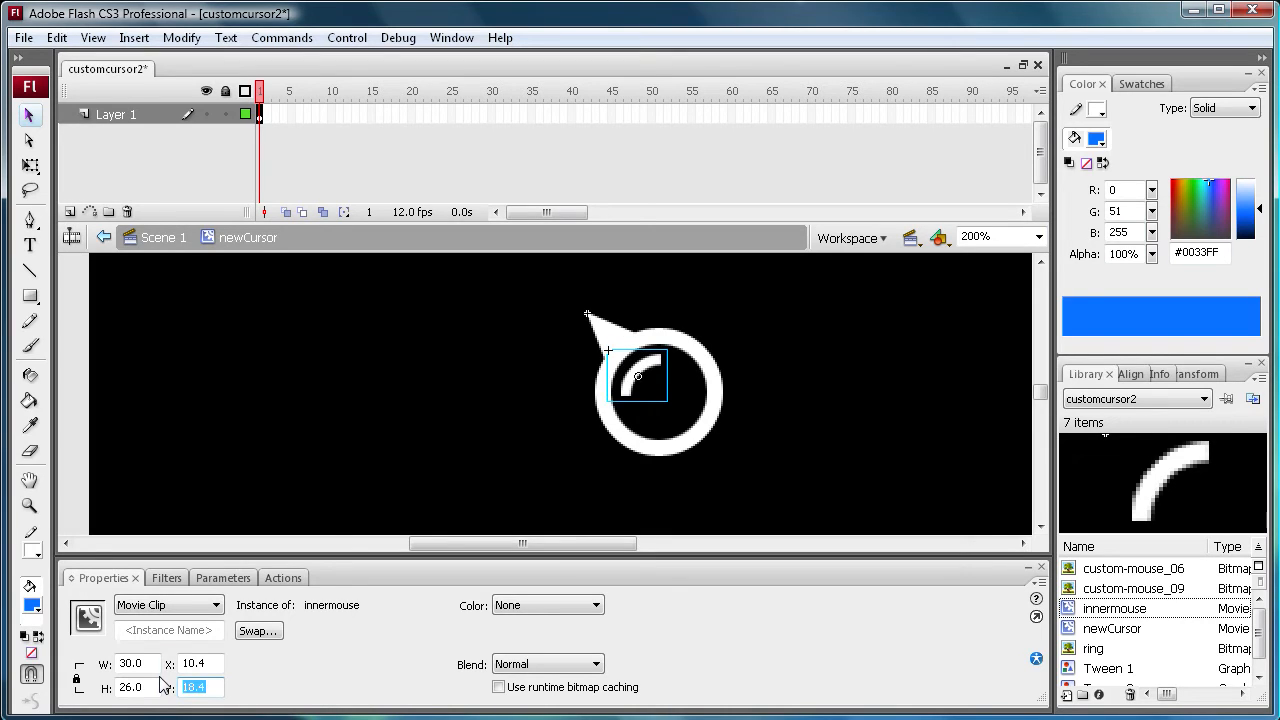
{"action": "mouse_move", "coordinate": [691, 424]}
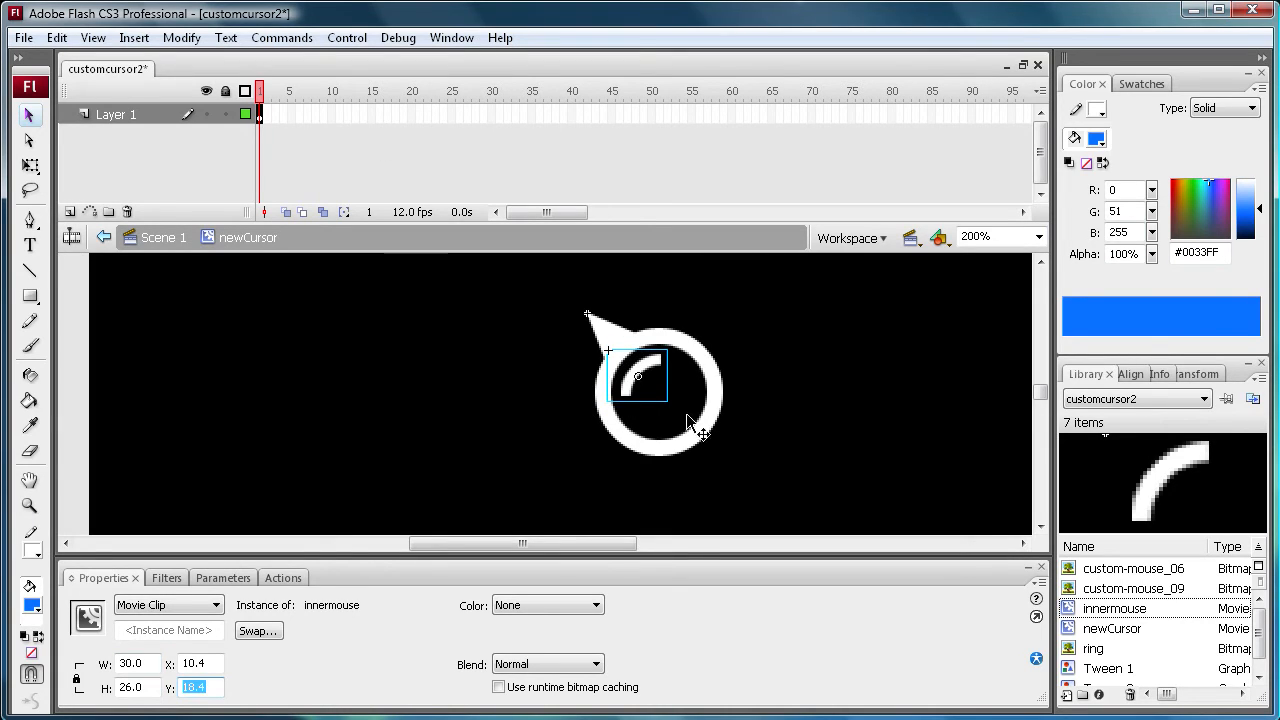
{"action": "mouse_move", "coordinate": [66, 140]}
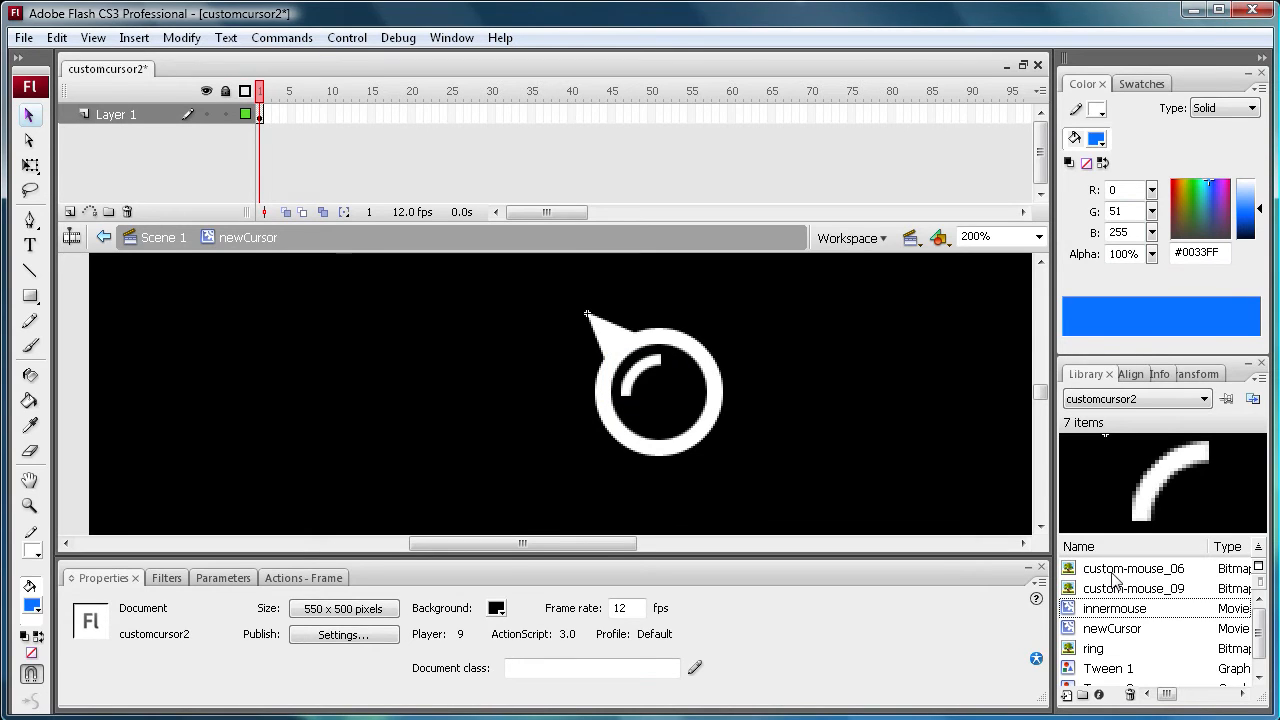
Convert the second arc bitmap into a movie clip named innermouse2.
{"action": "left_click", "coordinate": [1133, 568]}
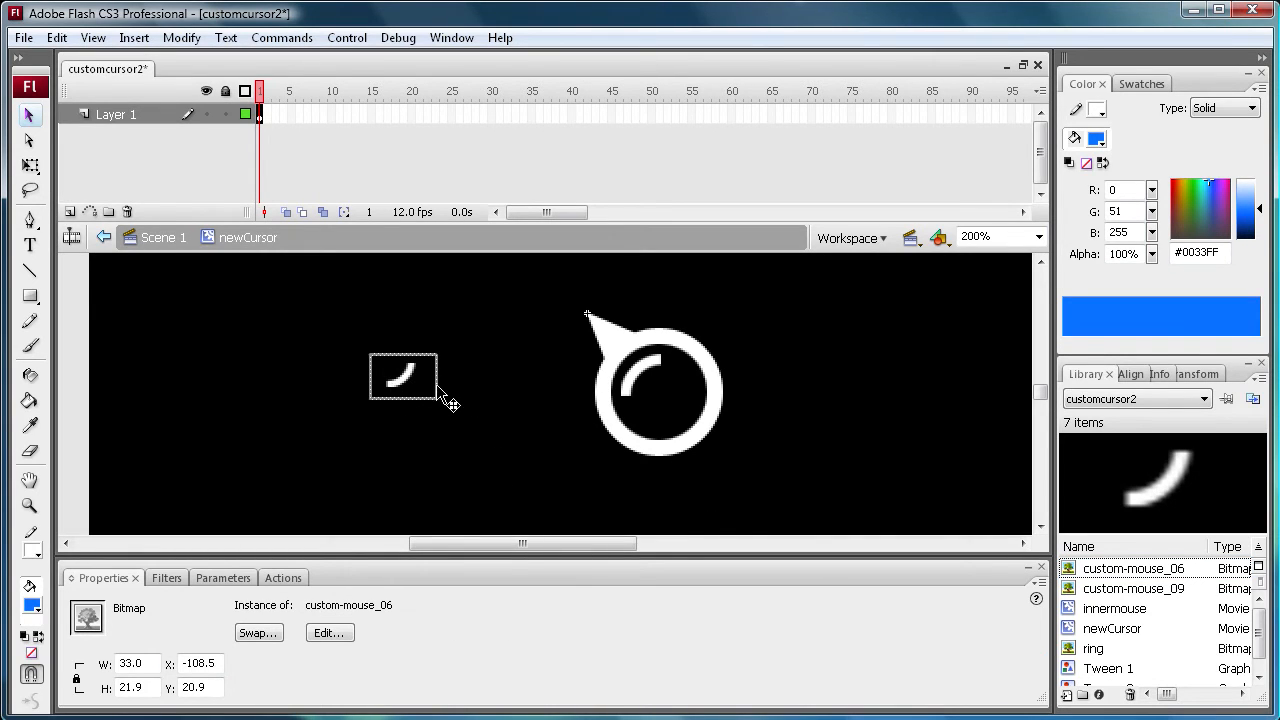
{"action": "key", "text": "F8"}
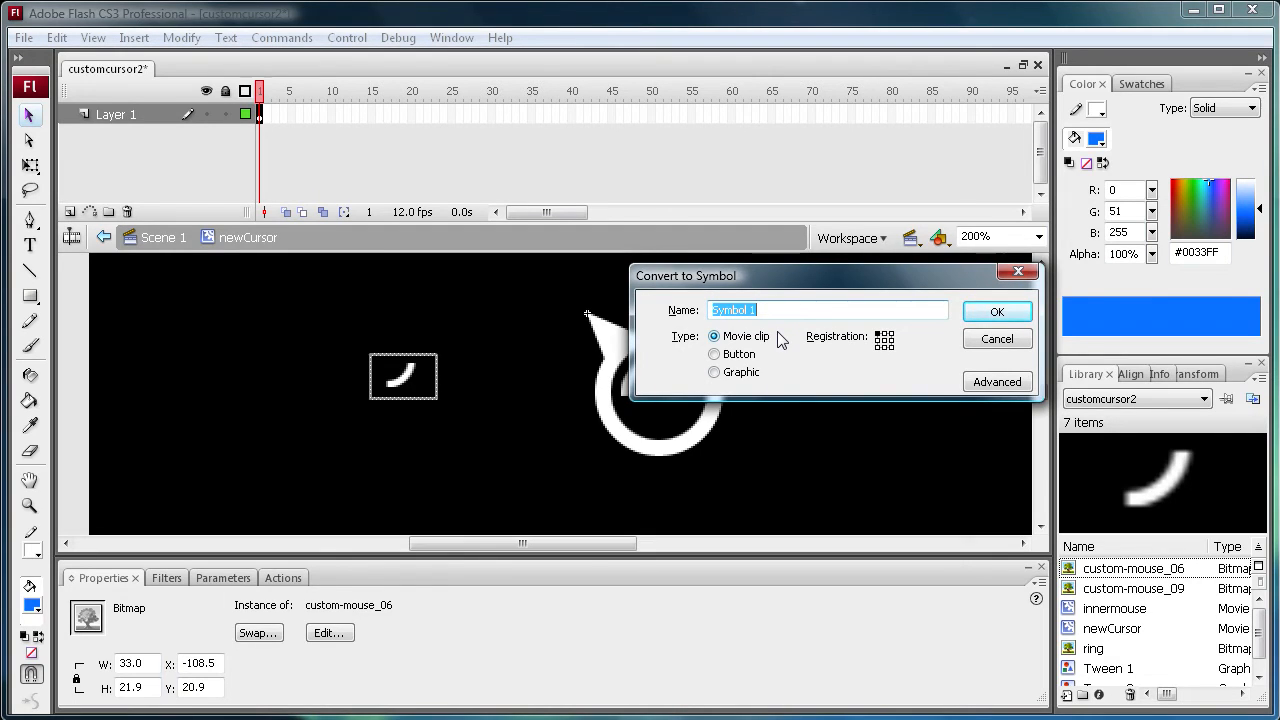
{"action": "type", "text": "innermouse2"}
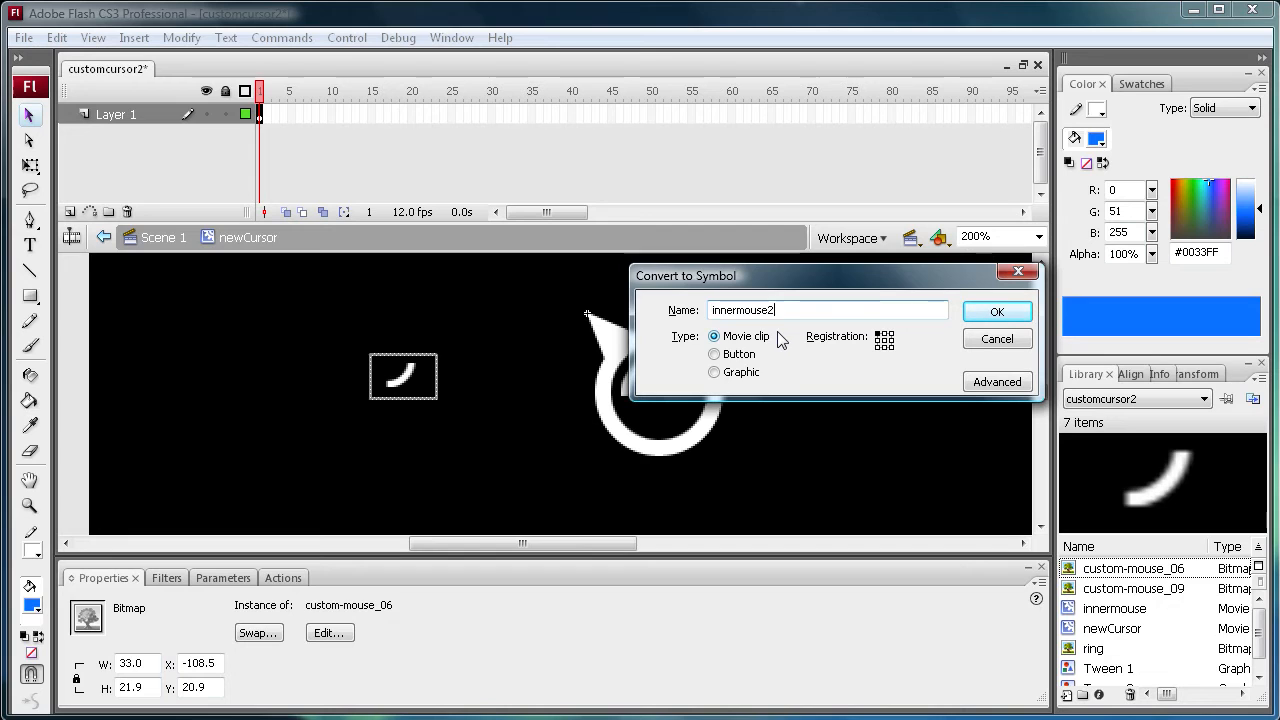
{"action": "mouse_move", "coordinate": [997, 311]}
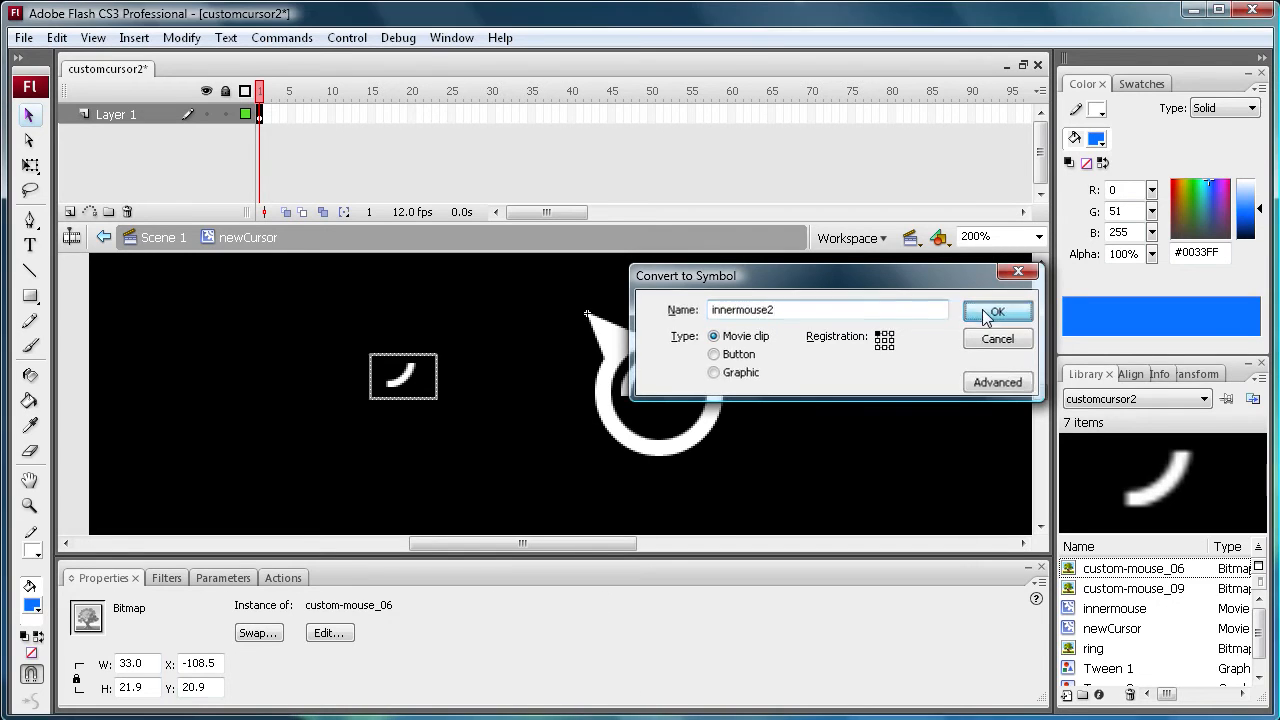
{"action": "left_click", "coordinate": [997, 311]}
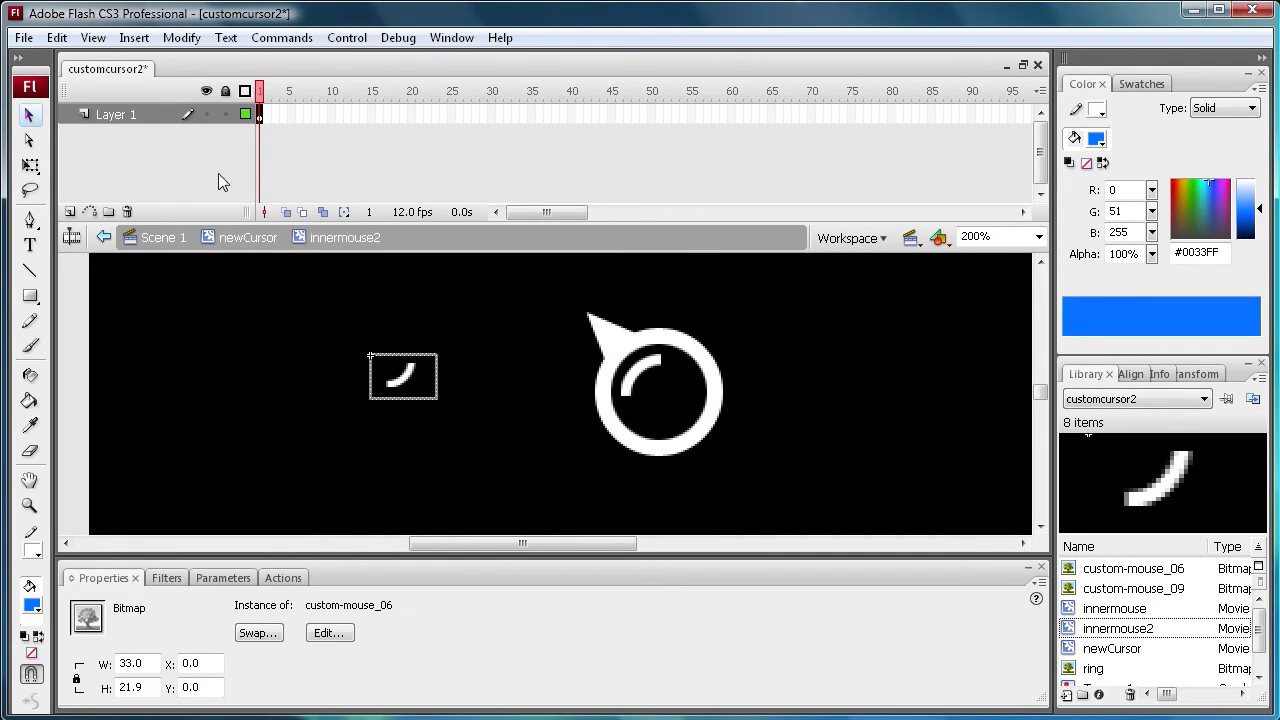
{"action": "mouse_move", "coordinate": [463, 342]}
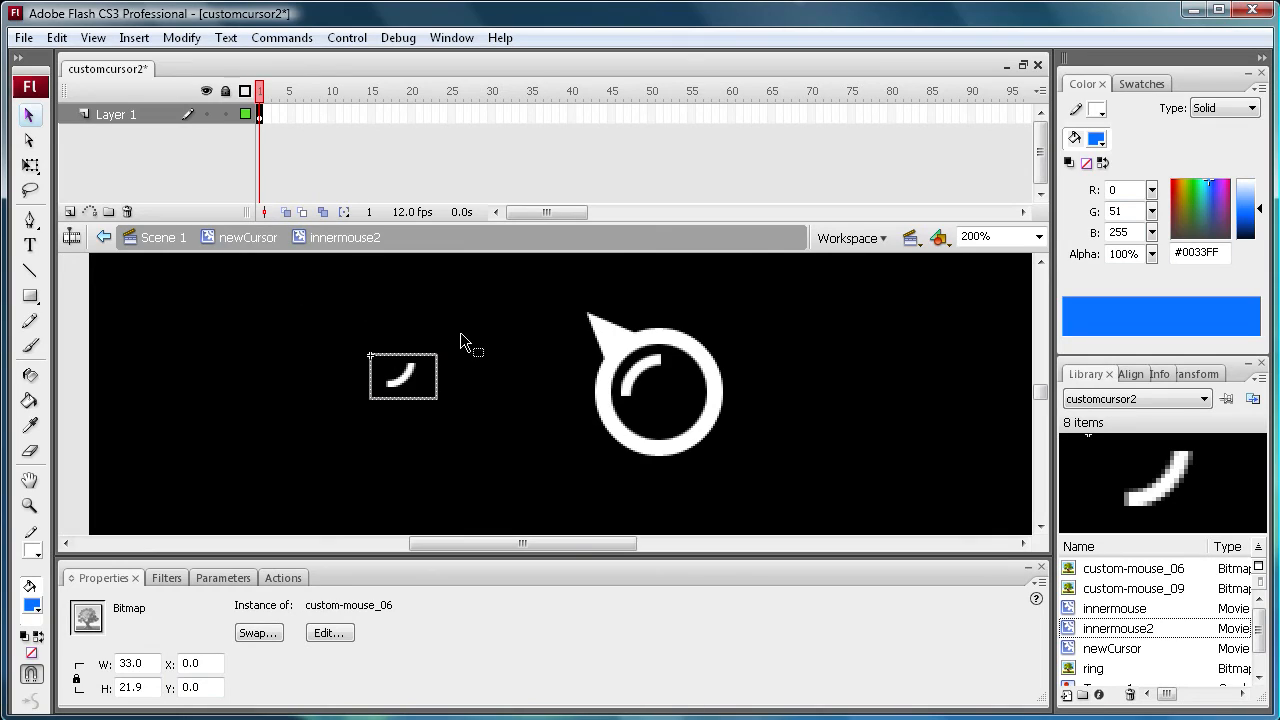
{"action": "mouse_move", "coordinate": [563, 392]}
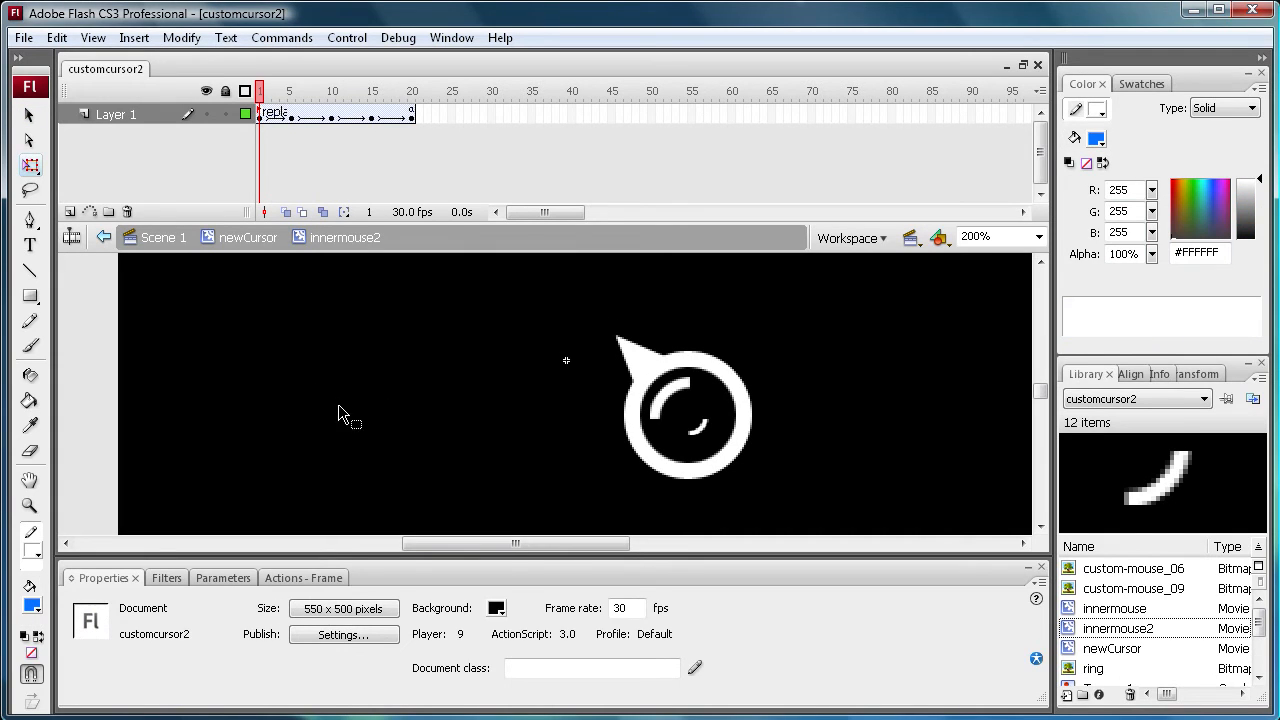
{"action": "mouse_move", "coordinate": [395, 392]}
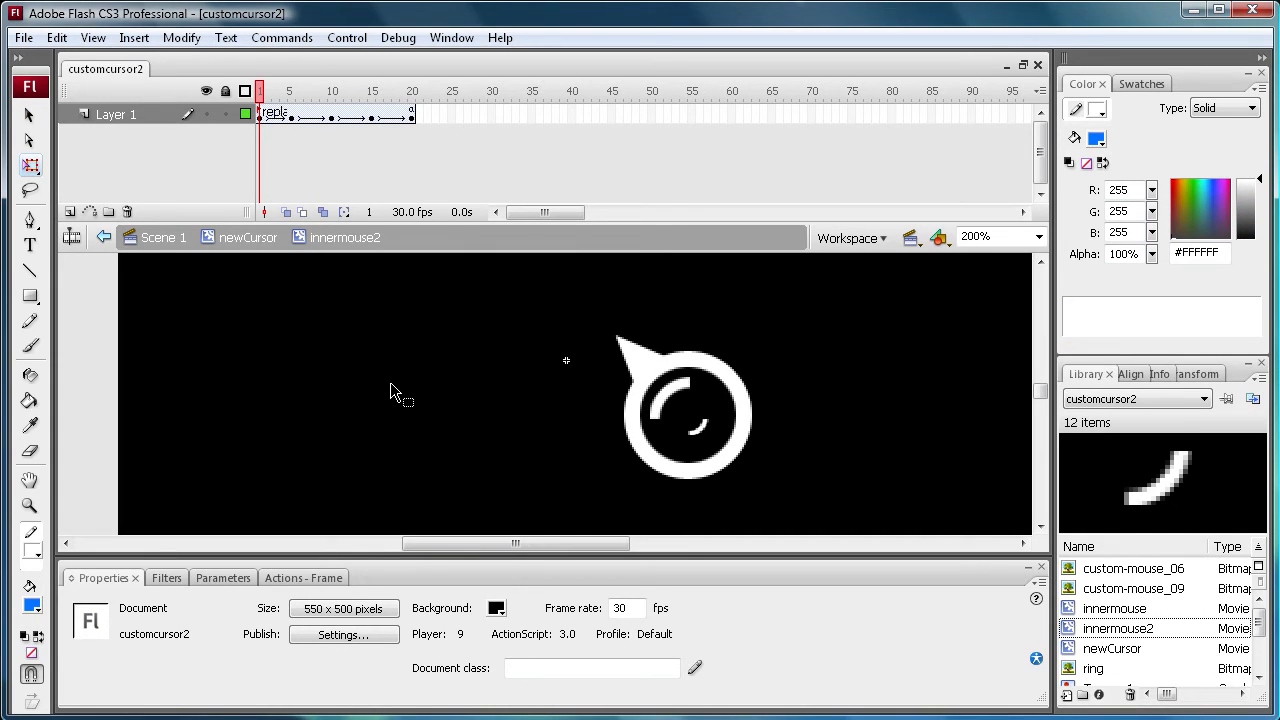
Select the arc inside innermouse2 and check its tween at frames 5 and 13.
{"action": "left_click", "coordinate": [698, 428]}
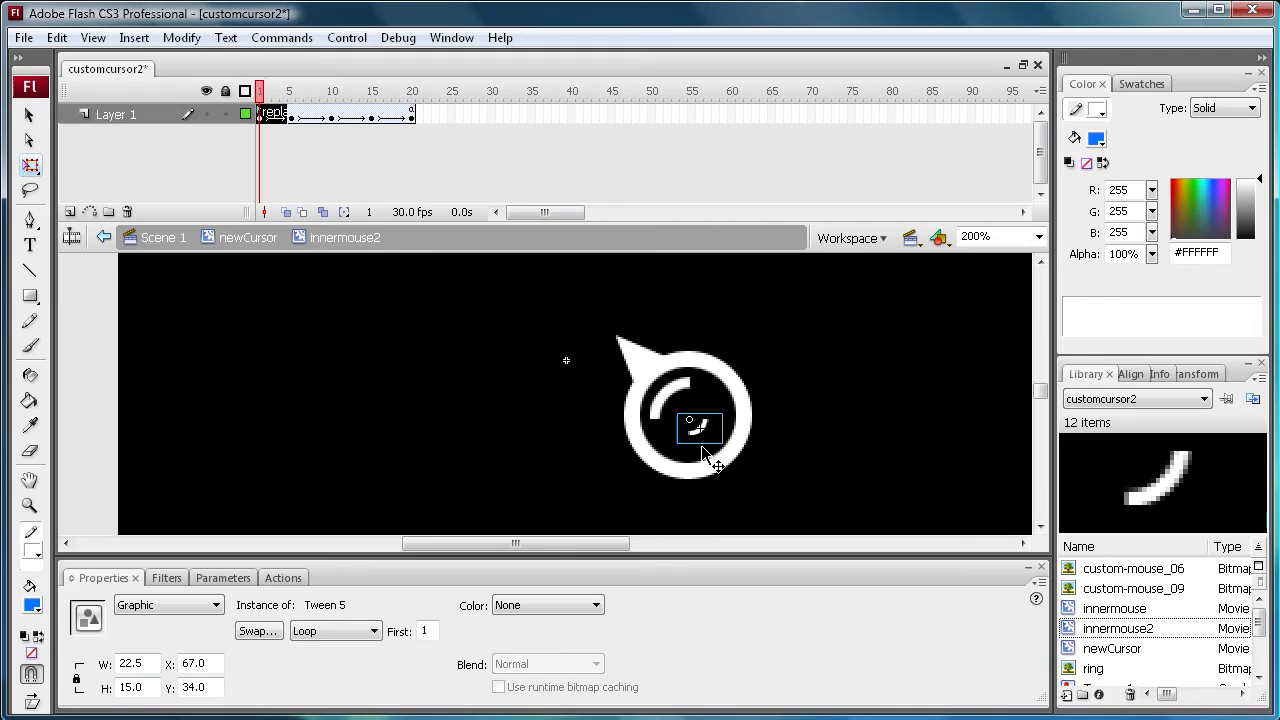
{"action": "mouse_move", "coordinate": [196, 625]}
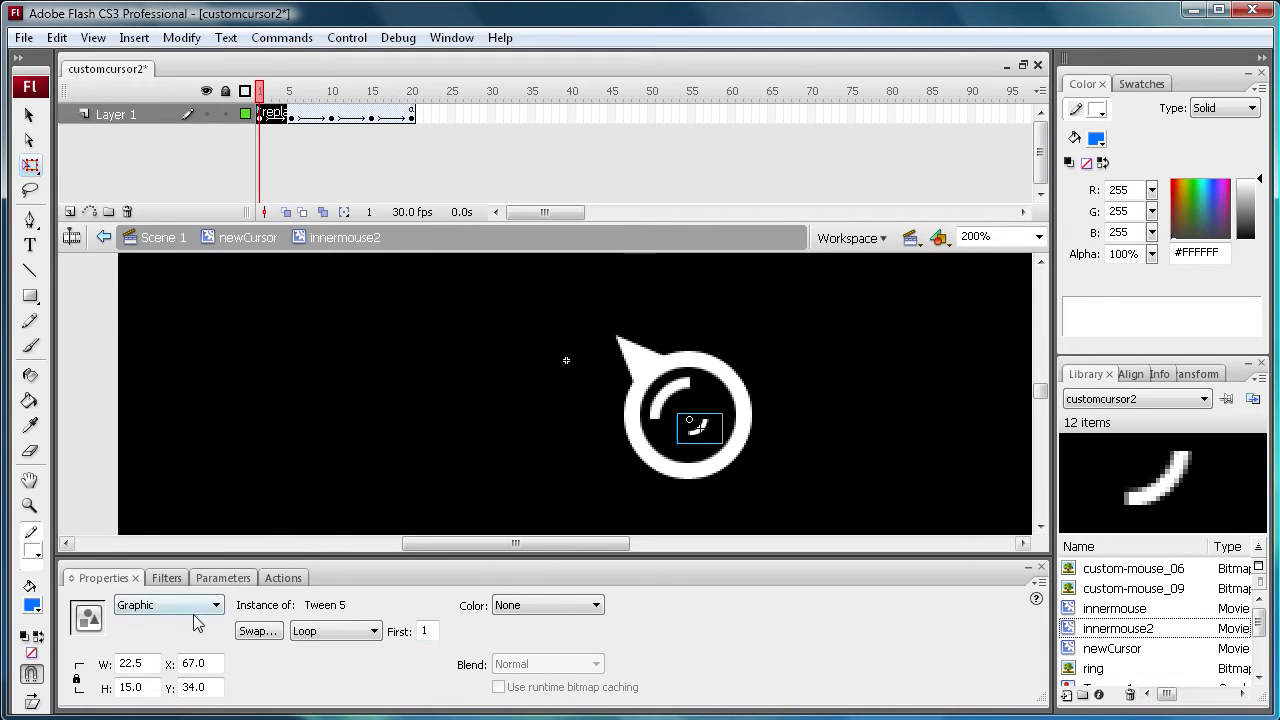
{"action": "mouse_move", "coordinate": [710, 438]}
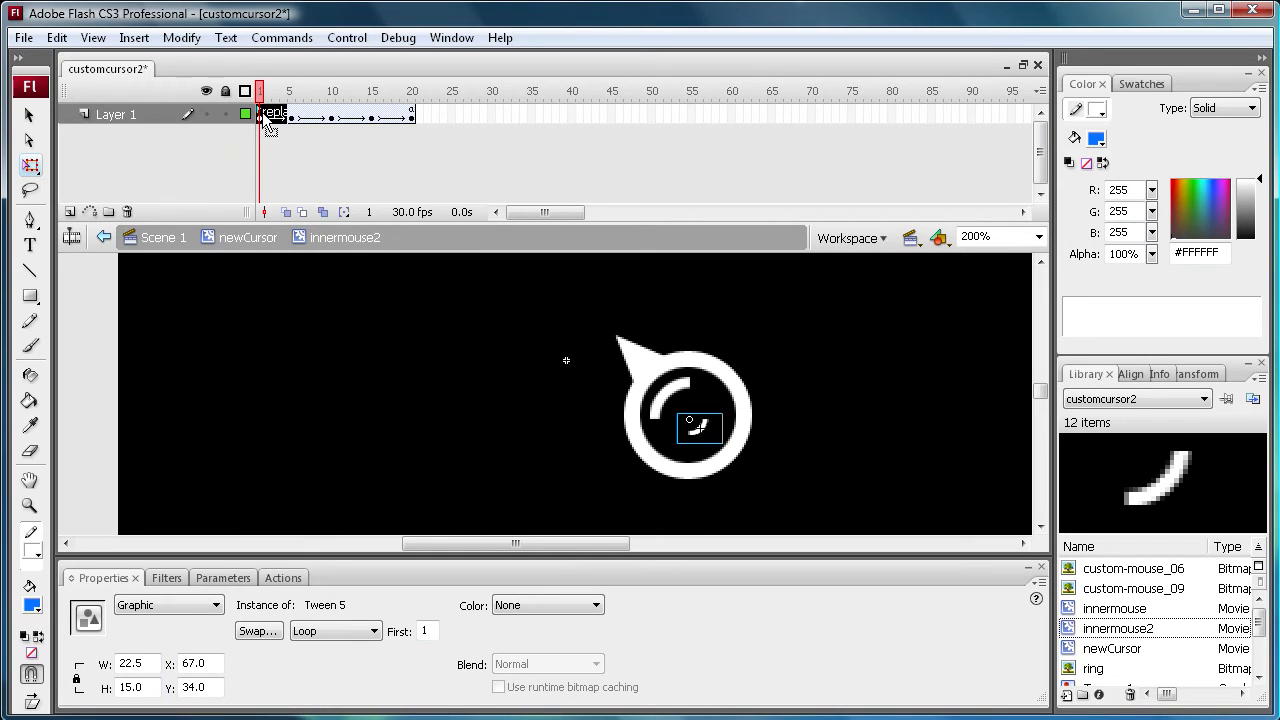
{"action": "mouse_move", "coordinate": [647, 422]}
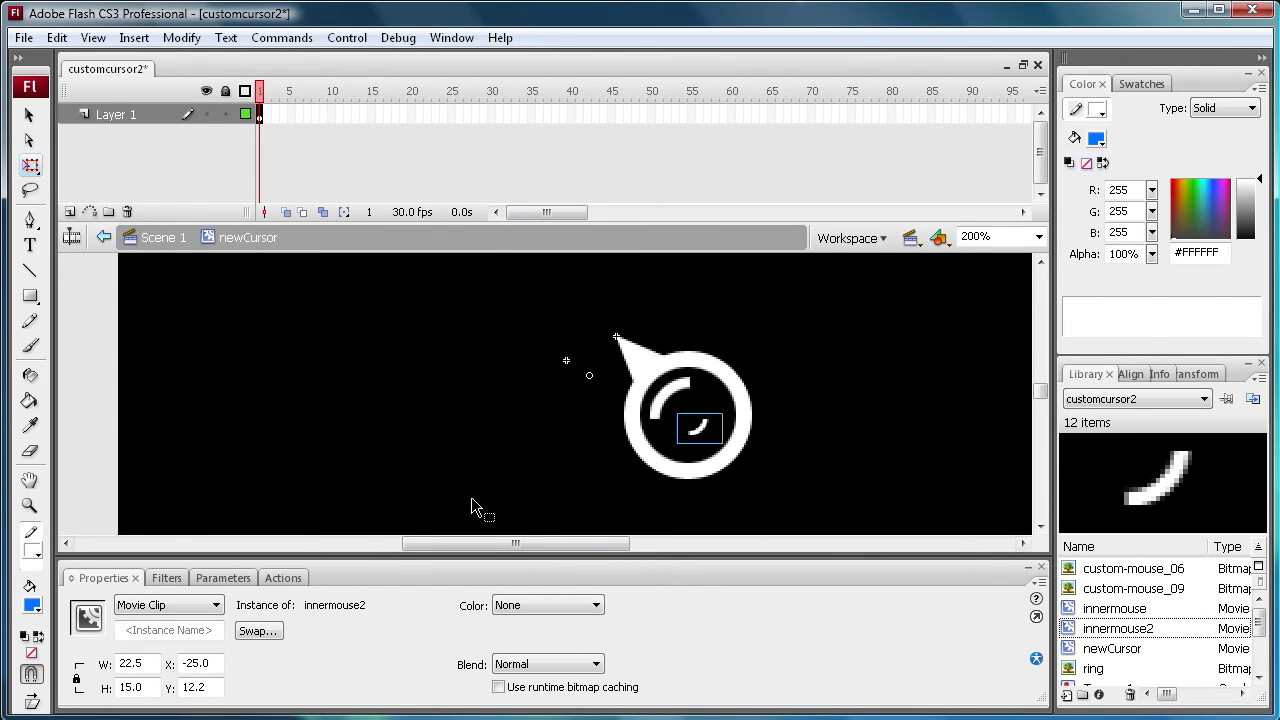
{"action": "mouse_move", "coordinate": [141, 585]}
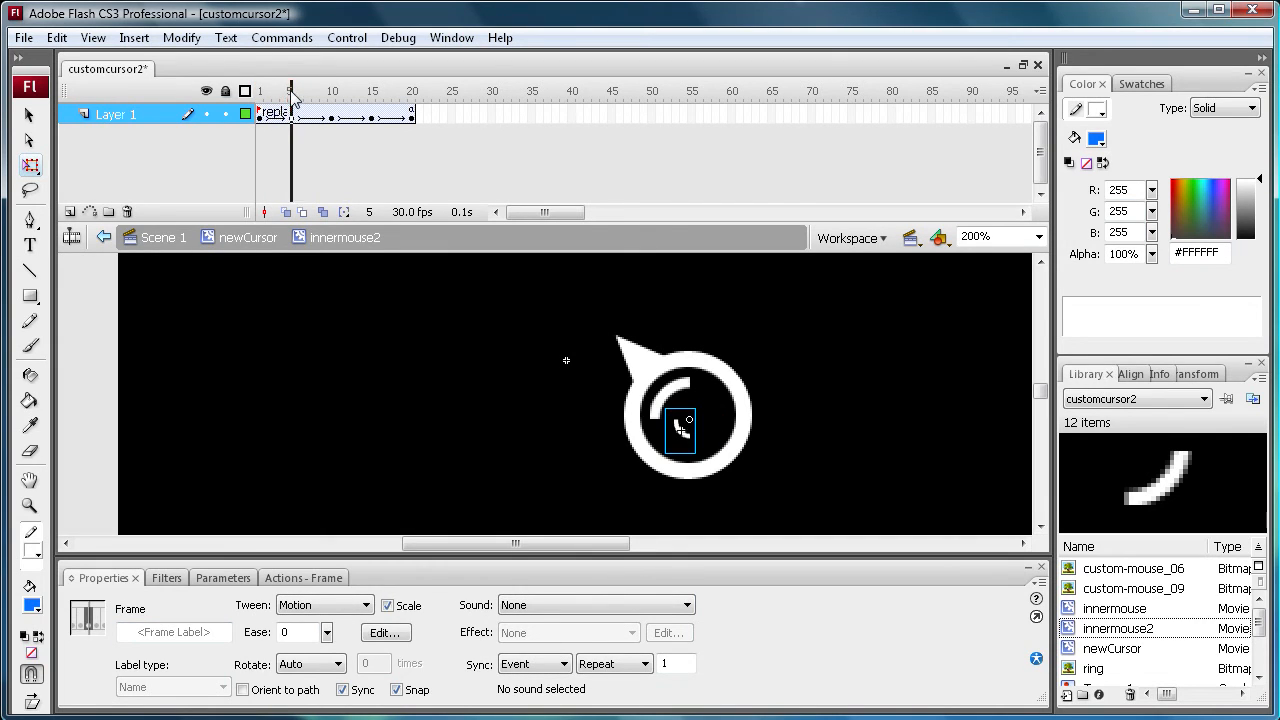
{"action": "left_click", "coordinate": [261, 90]}
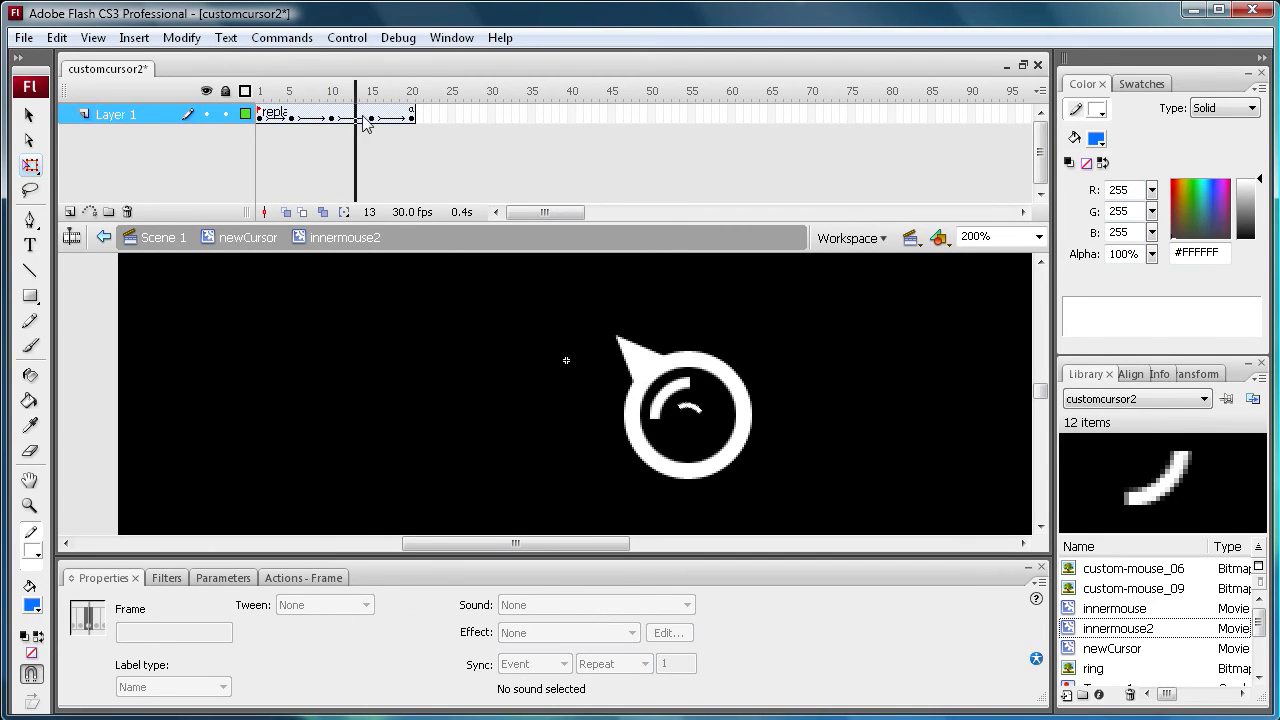
{"action": "left_click", "coordinate": [370, 91]}
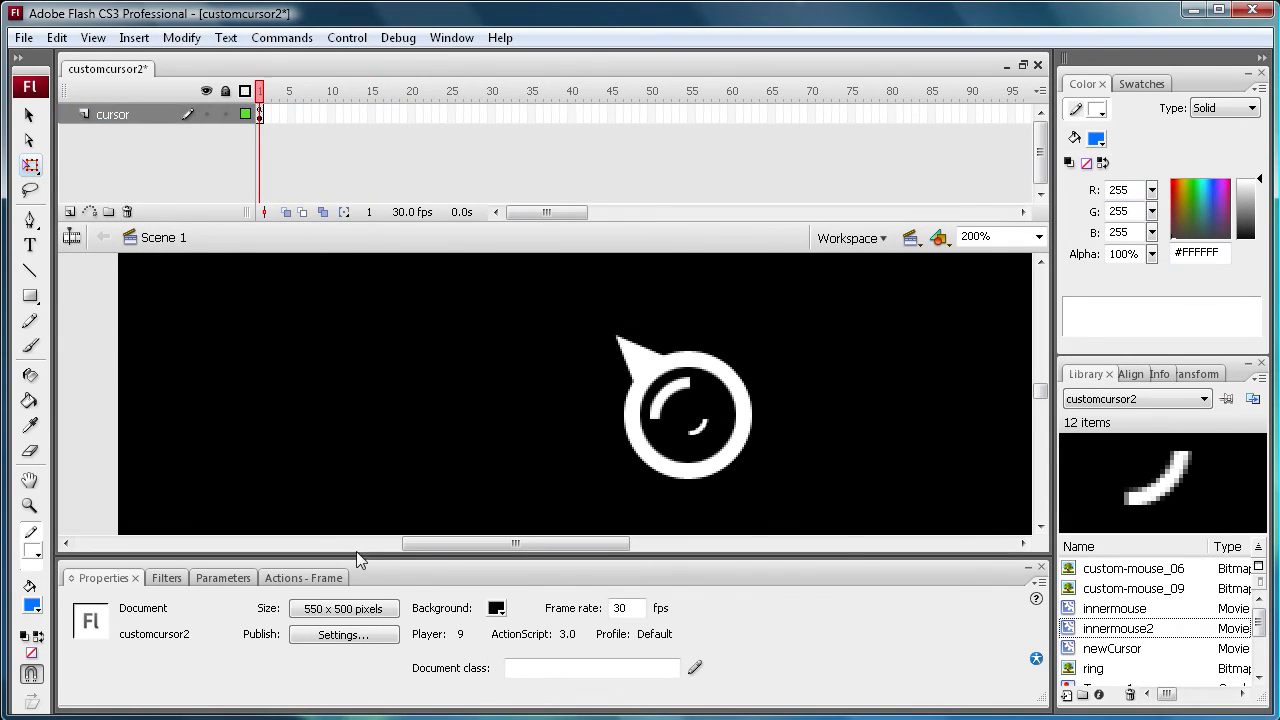
Select the newCursor instance on the Scene 1 stage.
{"action": "left_click", "coordinate": [627, 608]}
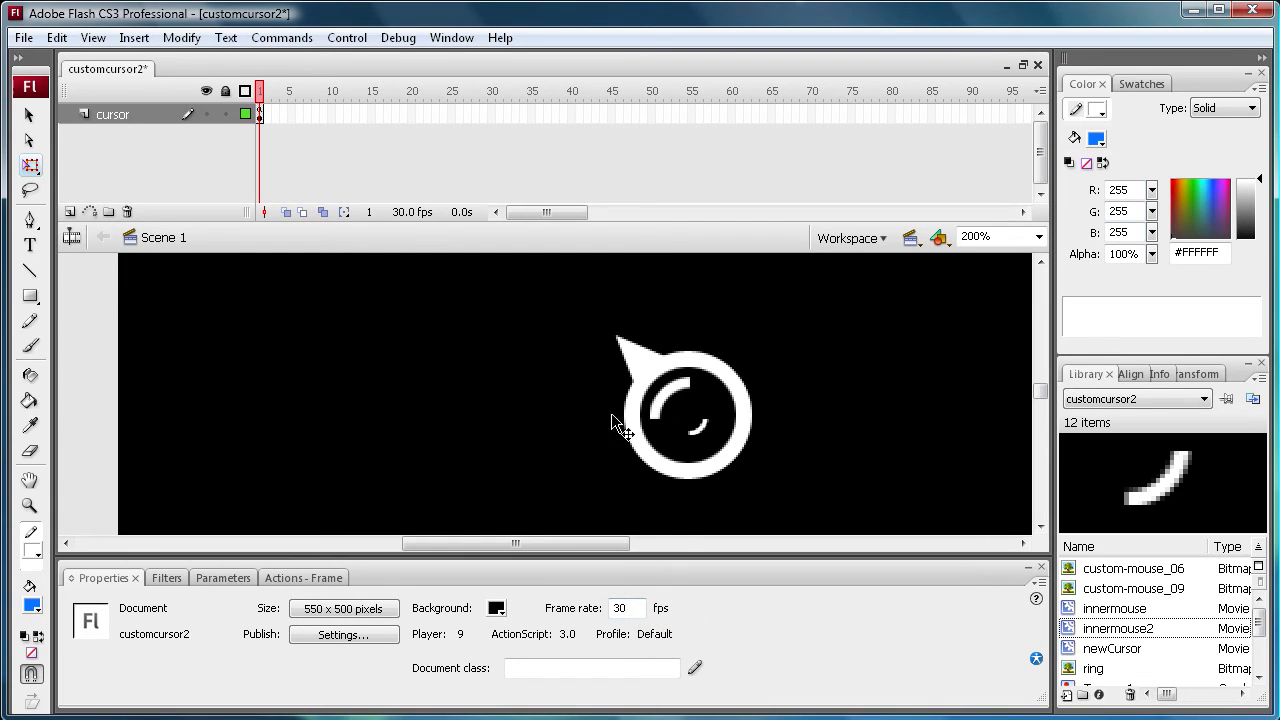
{"action": "mouse_move", "coordinate": [450, 300]}
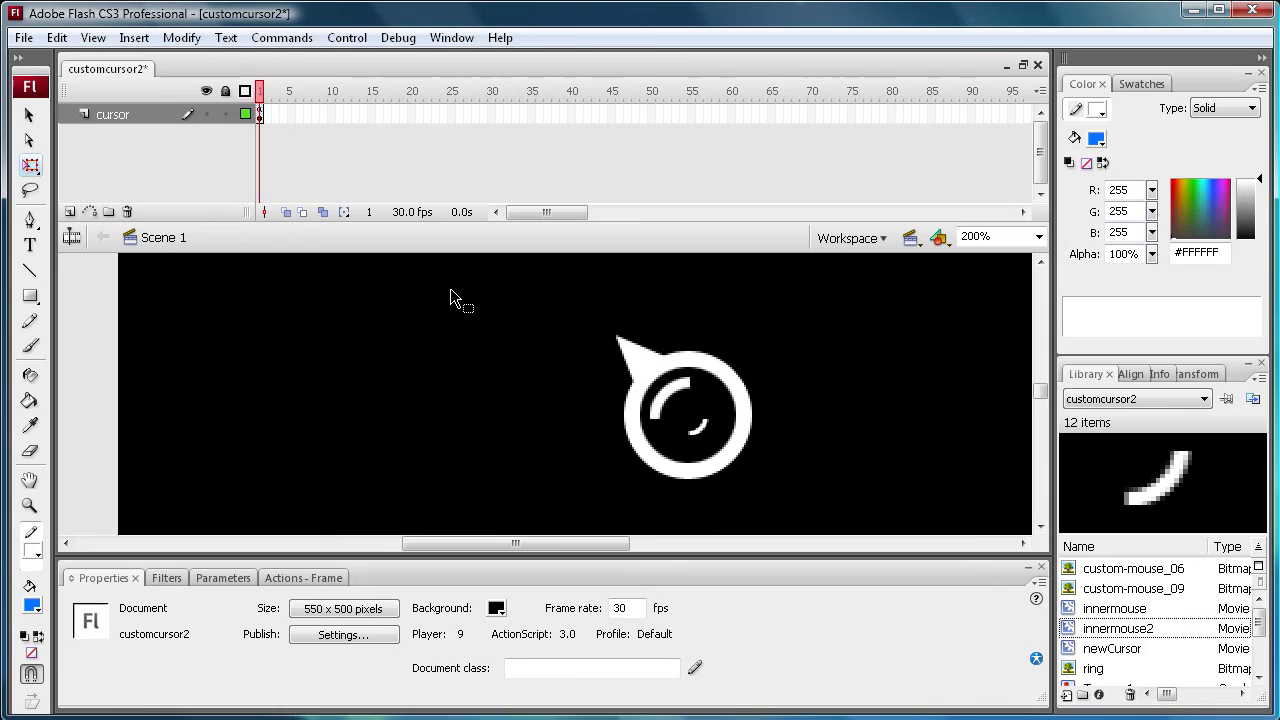
{"action": "mouse_move", "coordinate": [508, 280]}
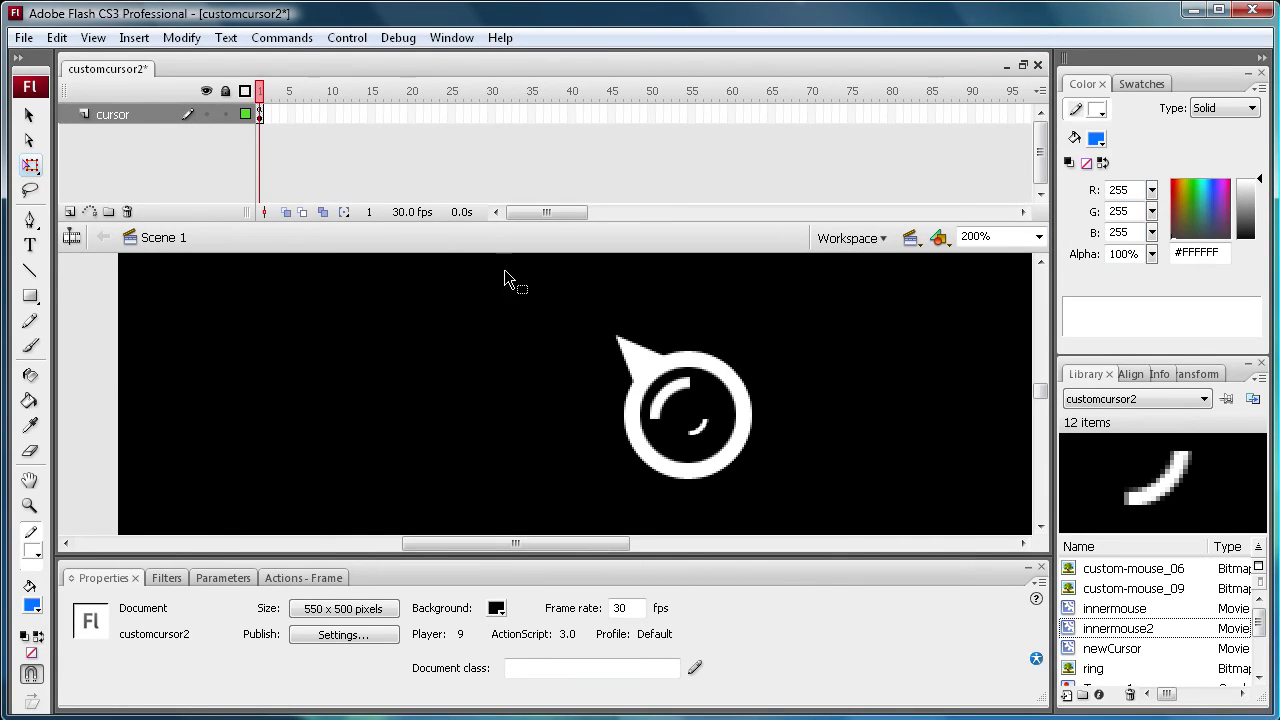
{"action": "mouse_move", "coordinate": [238, 403]}
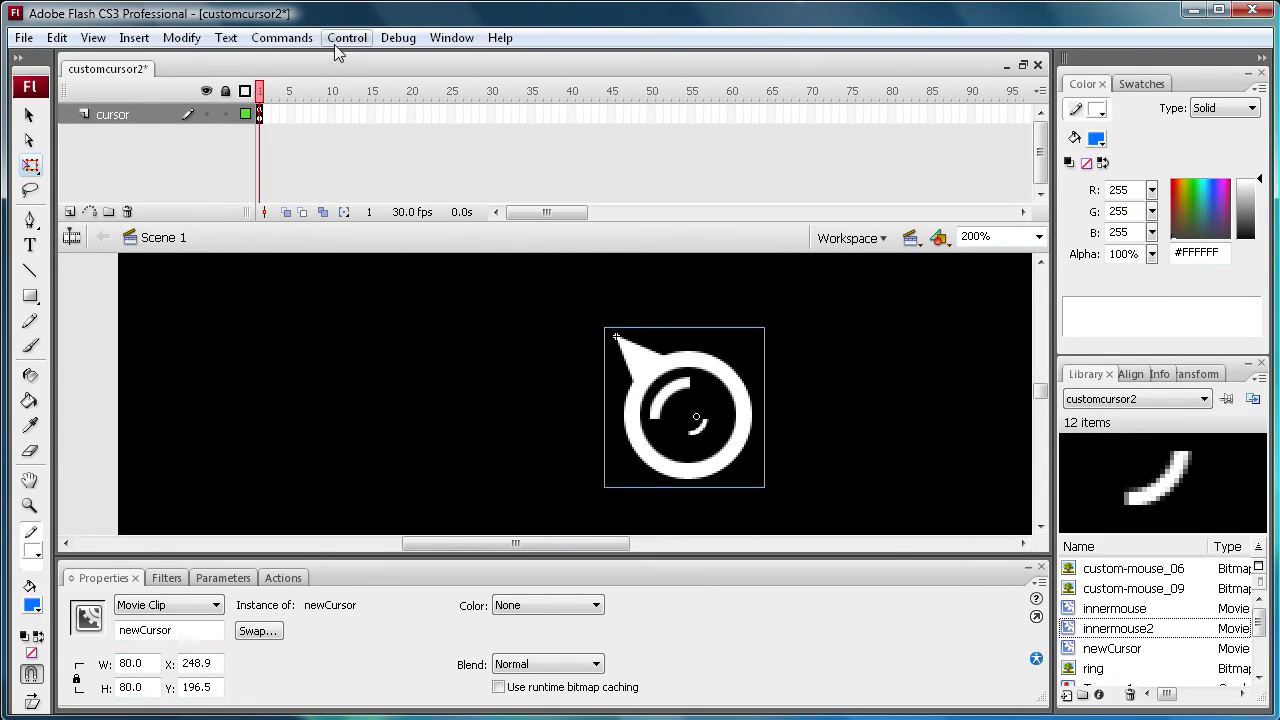
Run Control > Test Movie to play customcursor2 in the Flash player.
{"action": "left_click", "coordinate": [347, 37]}
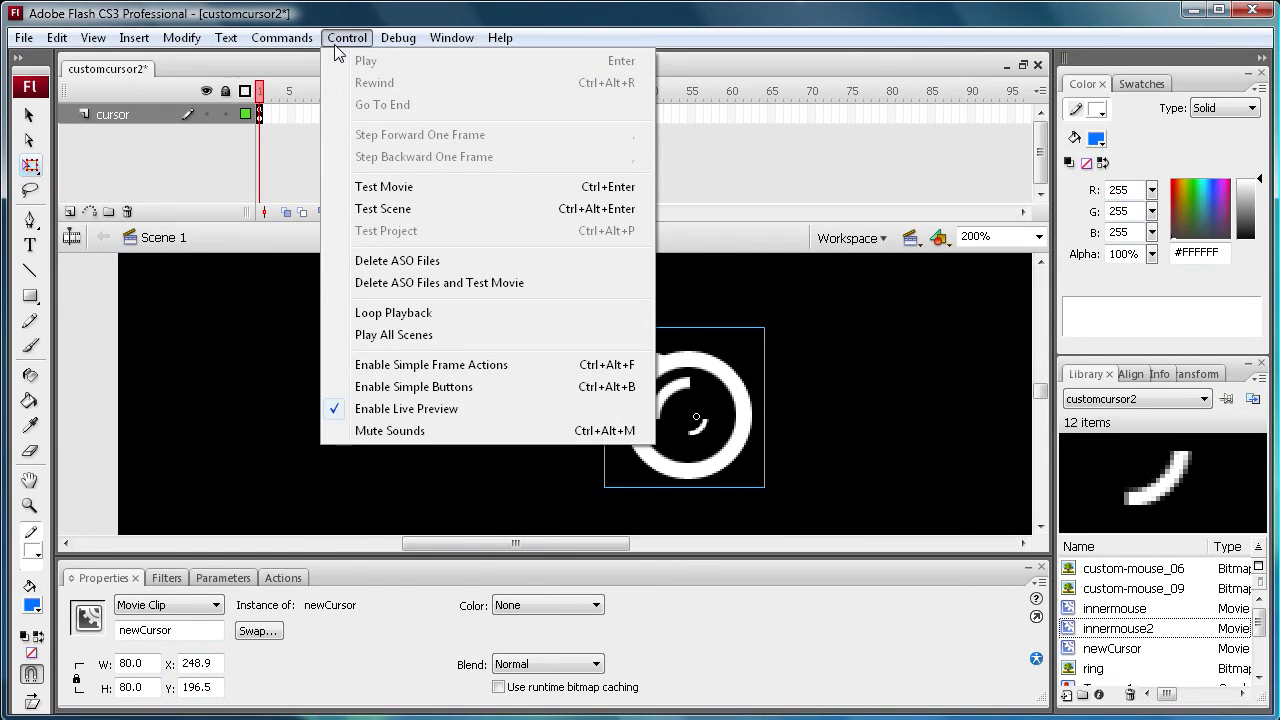
{"action": "left_click", "coordinate": [384, 186]}
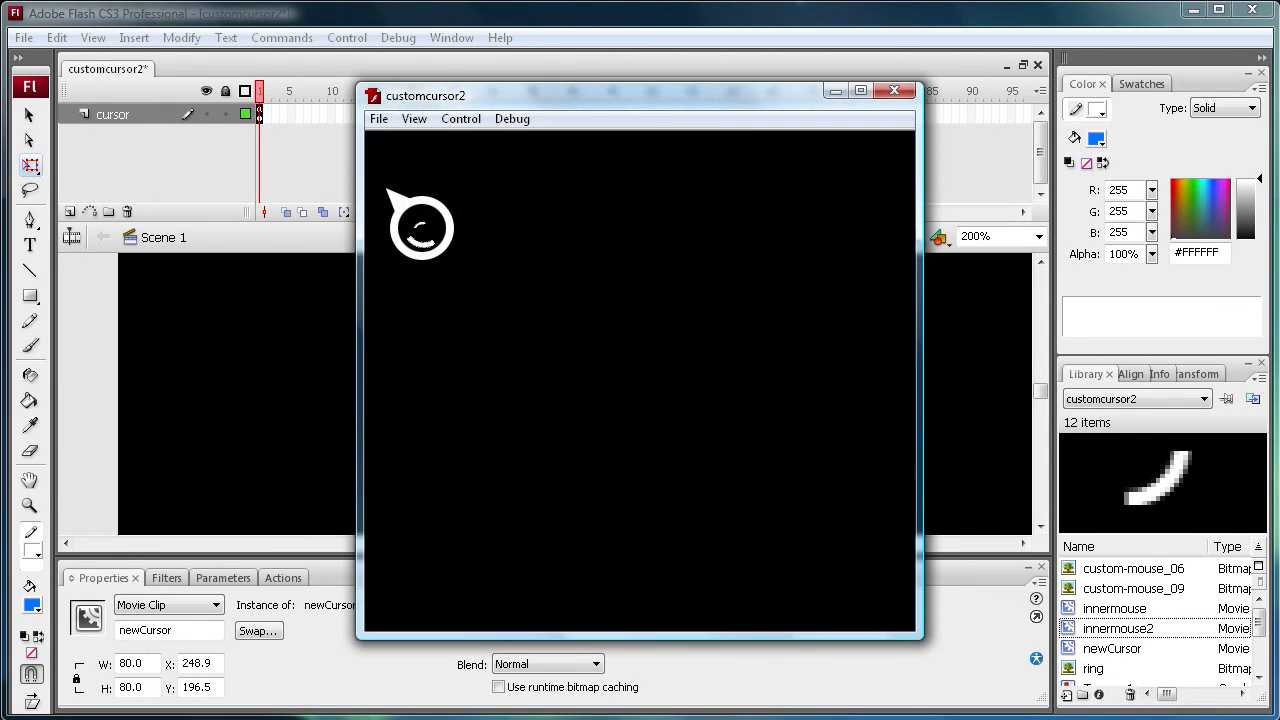
{"action": "mouse_move", "coordinate": [533, 293]}
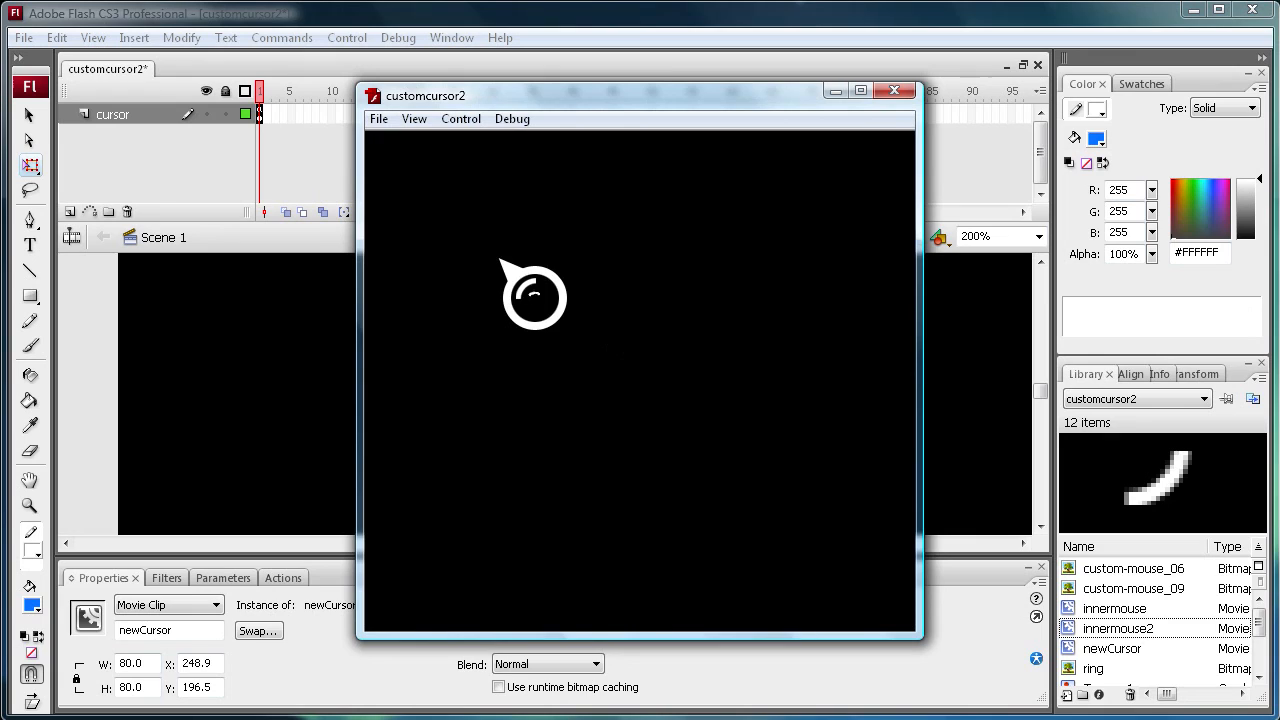
{"action": "mouse_move", "coordinate": [568, 325]}
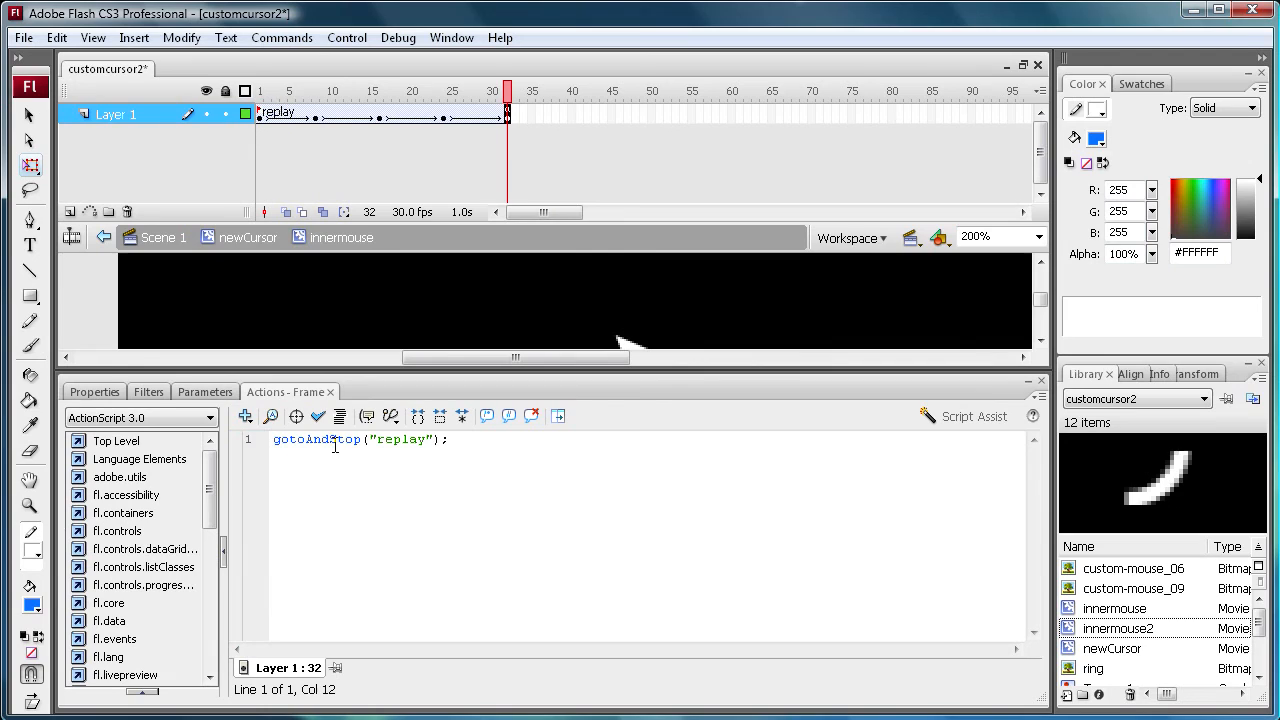
Review the frame scripts, then test customcursor2 in the Flash player again.
{"action": "double_click", "coordinate": [345, 440]}
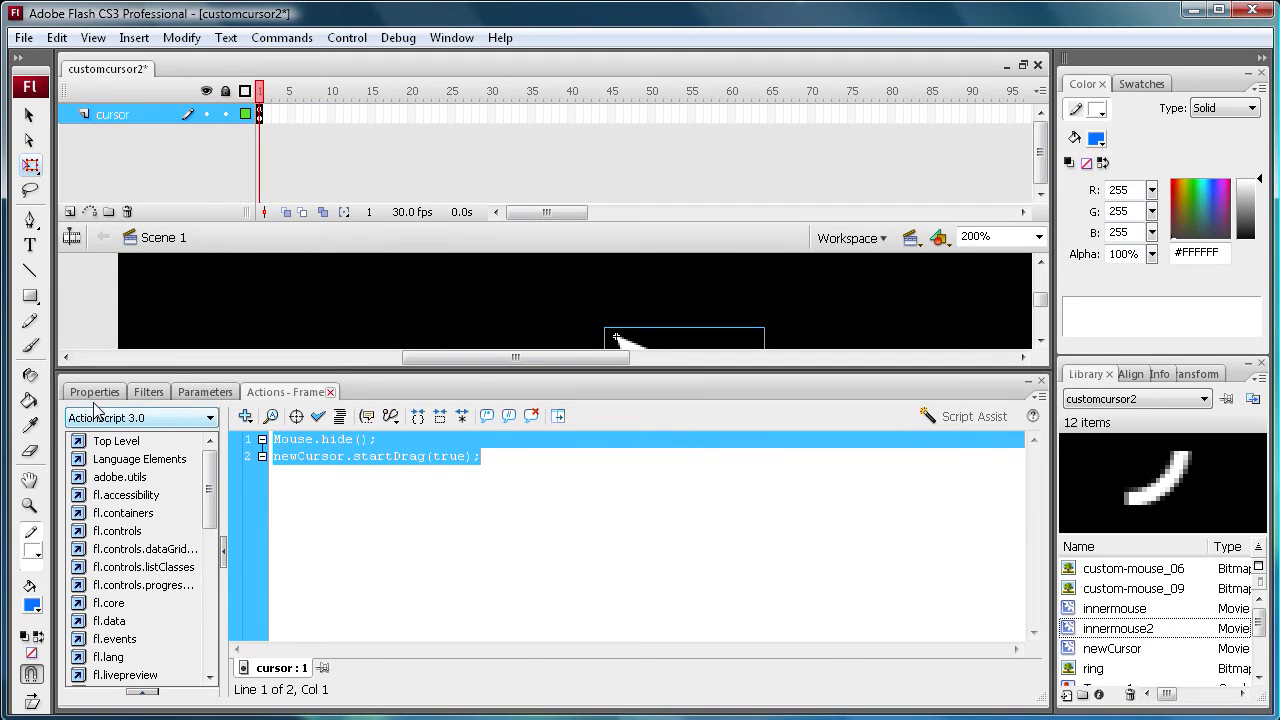
{"action": "left_click", "coordinate": [346, 37]}
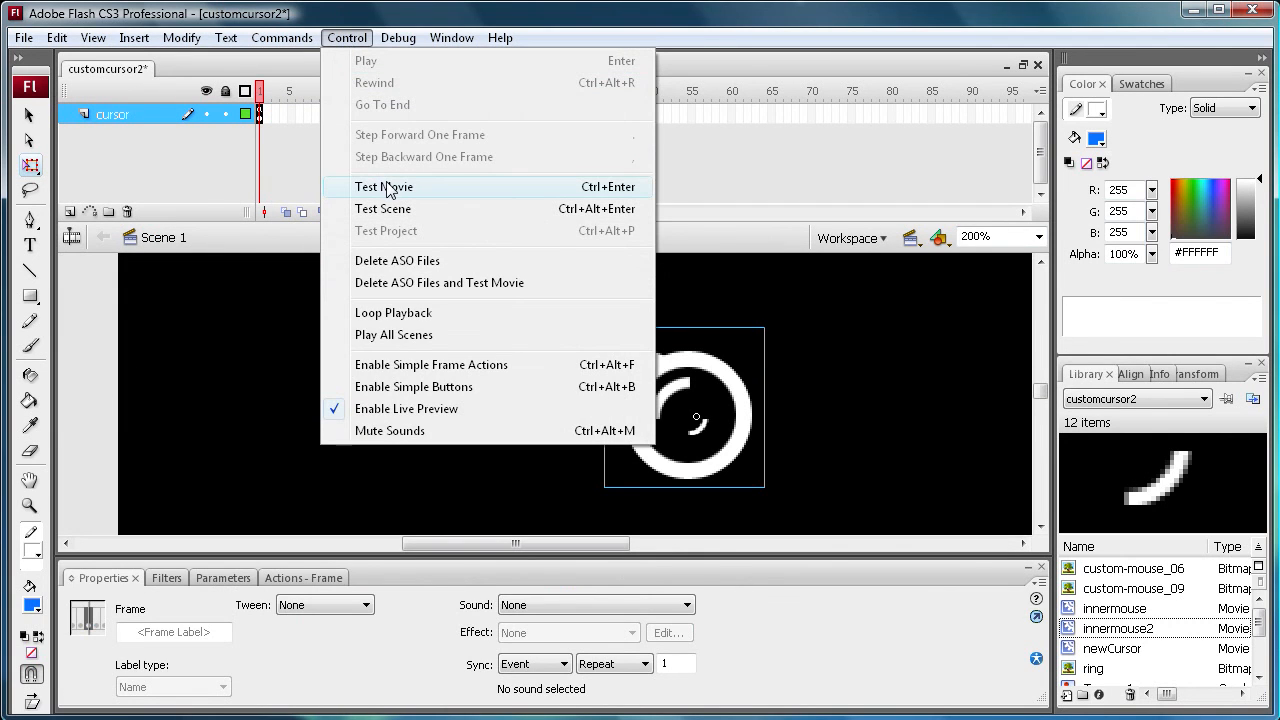
{"action": "left_click", "coordinate": [383, 187]}
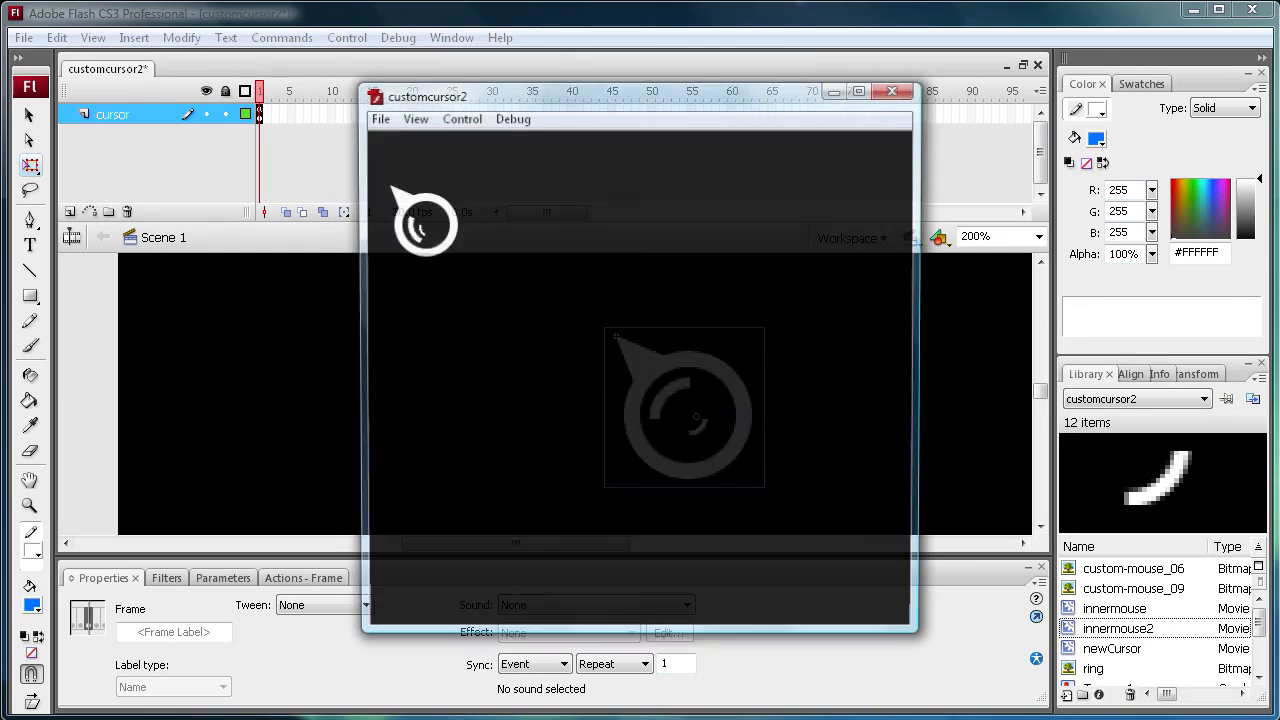